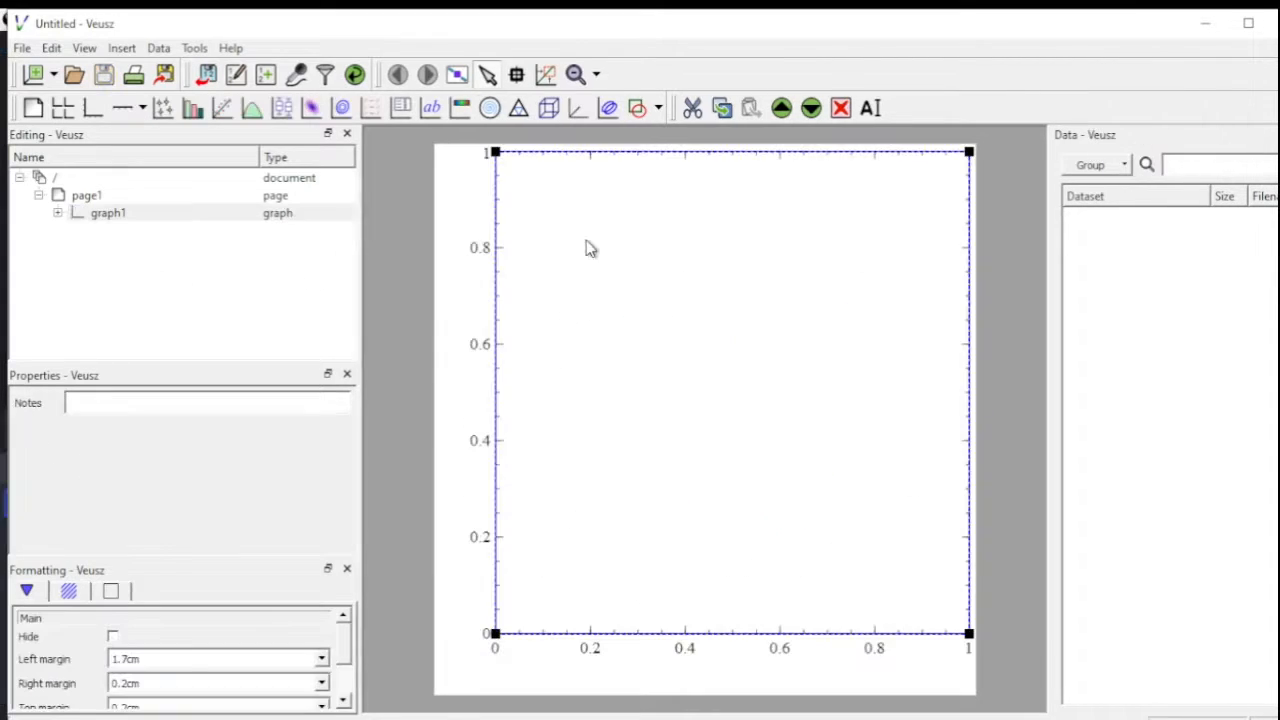
{"action": "mouse_move", "coordinate": [85, 138]}
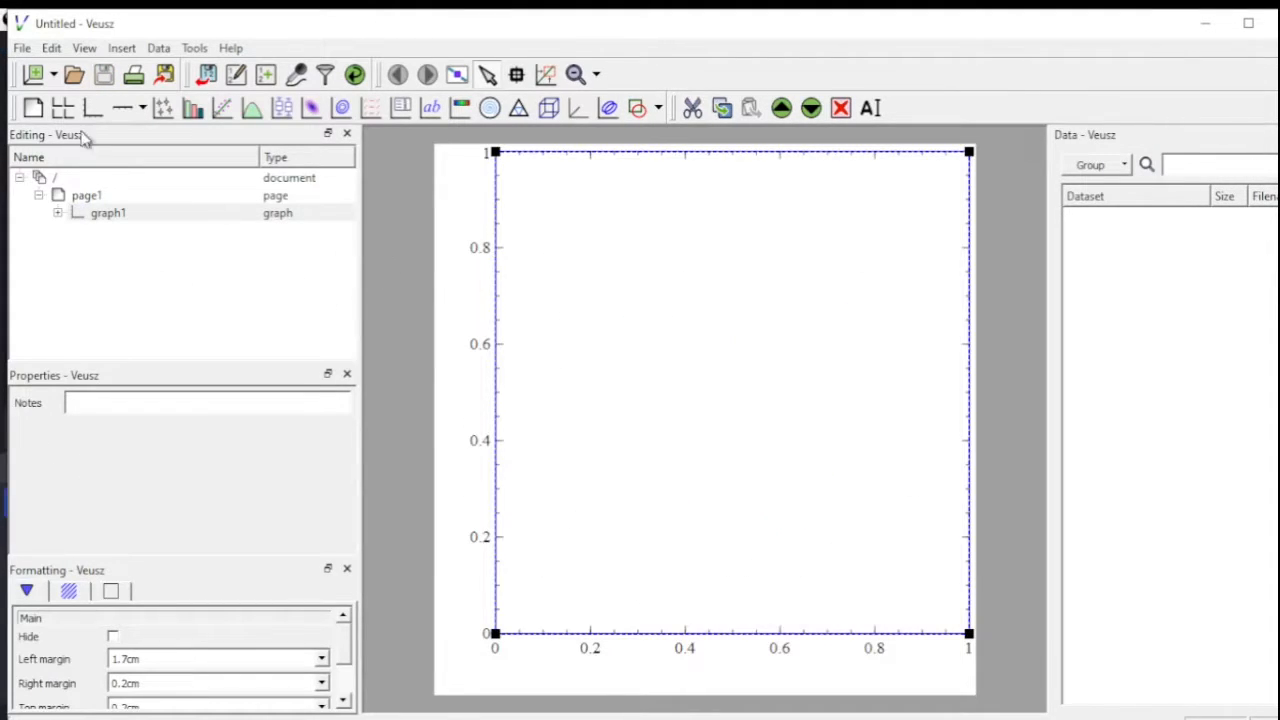
Open the File menu to reach the New submenu for new documents.
{"action": "left_click", "coordinate": [22, 47]}
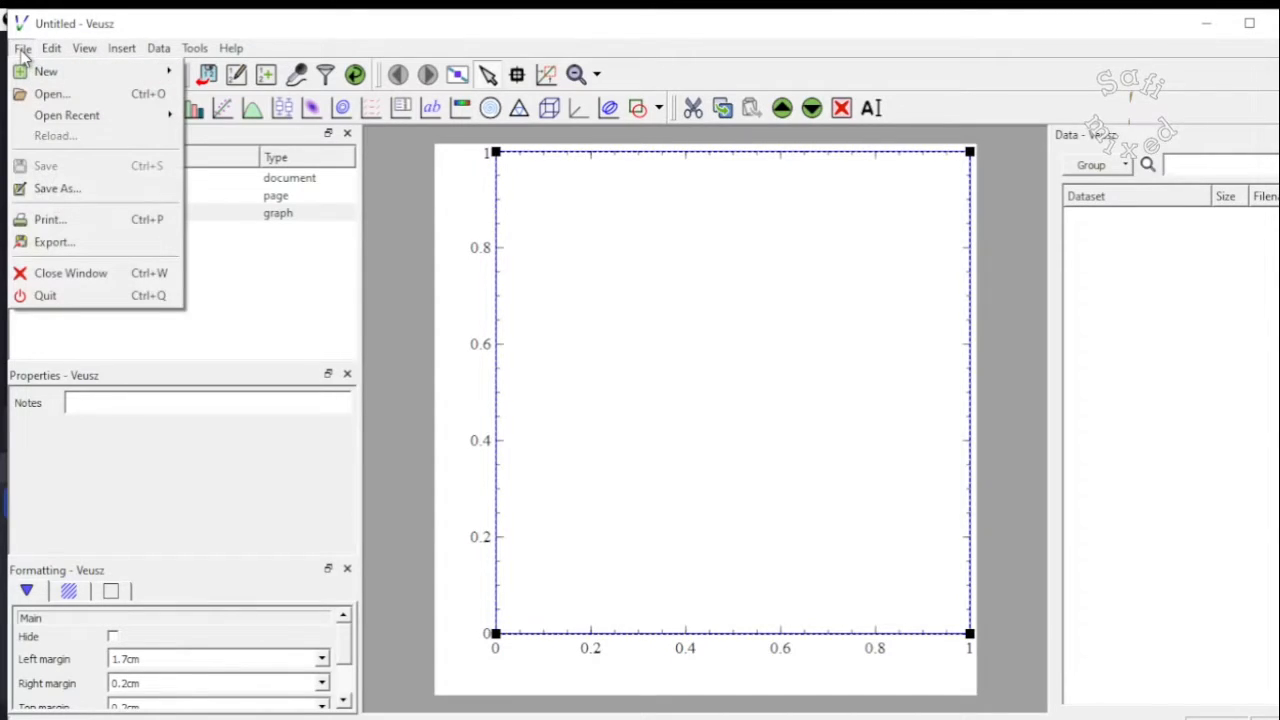
{"action": "mouse_move", "coordinate": [46, 71]}
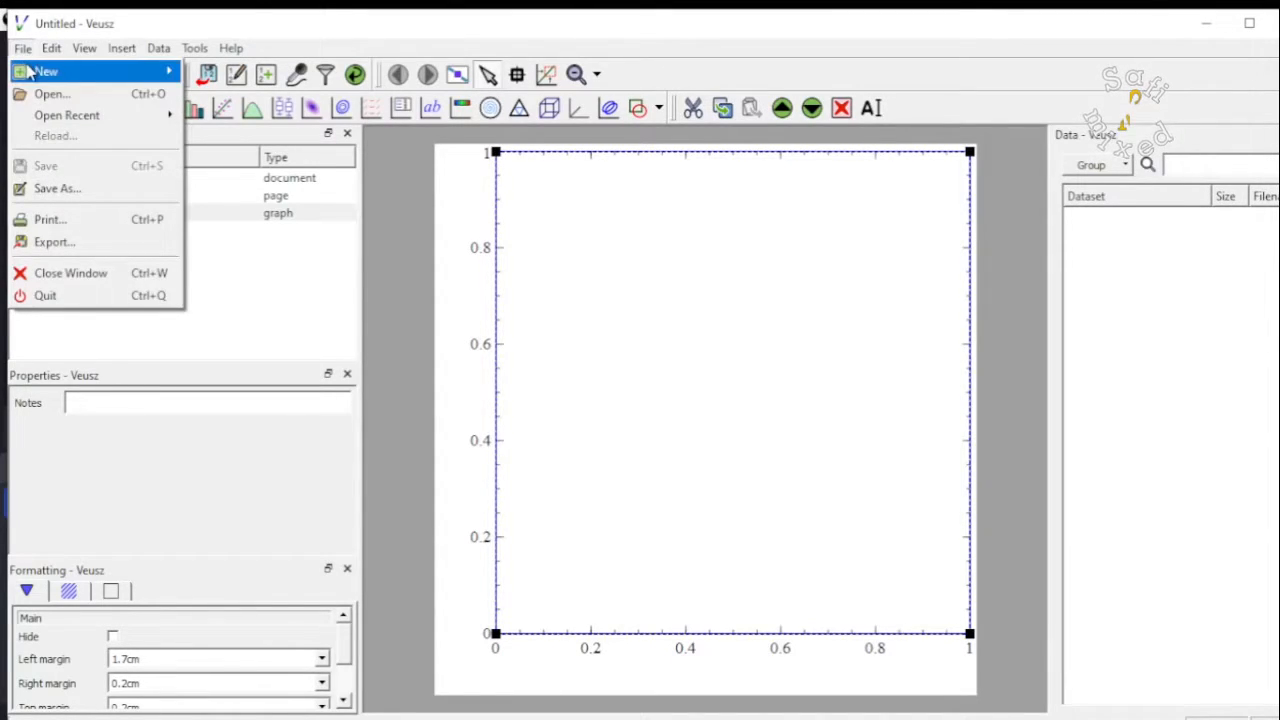
{"action": "mouse_move", "coordinate": [46, 71]}
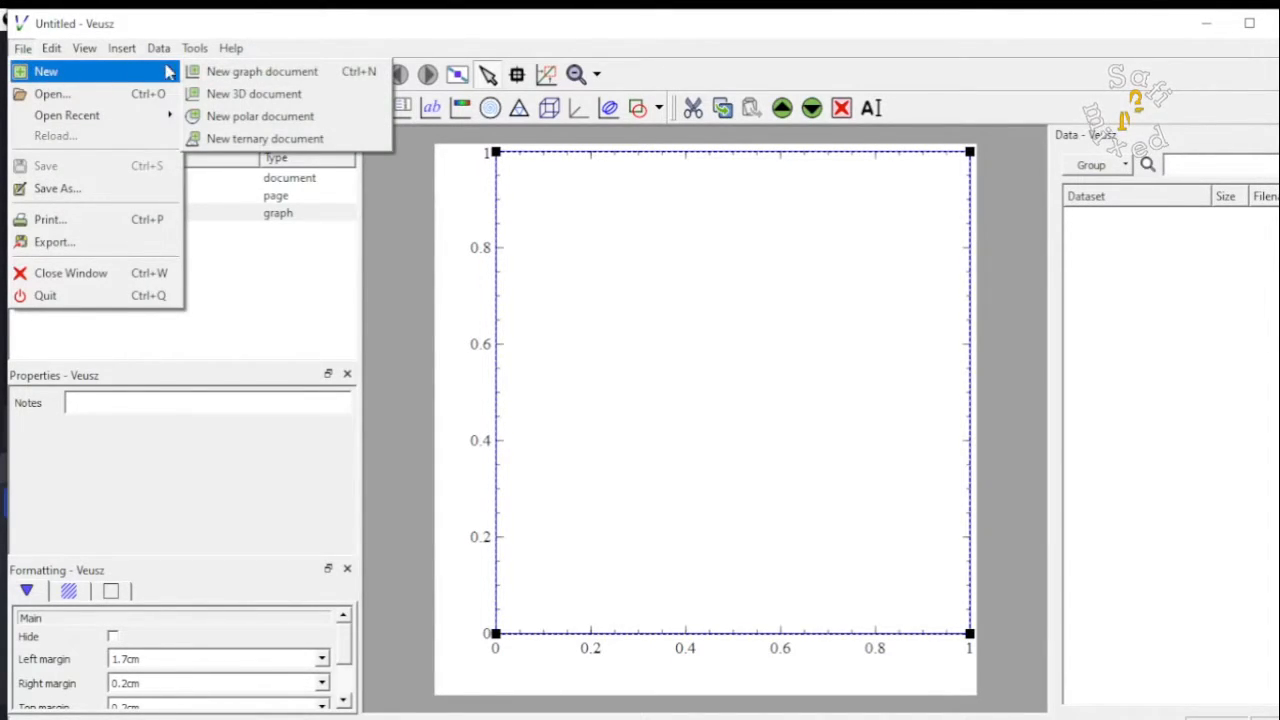
{"action": "mouse_move", "coordinate": [253, 93]}
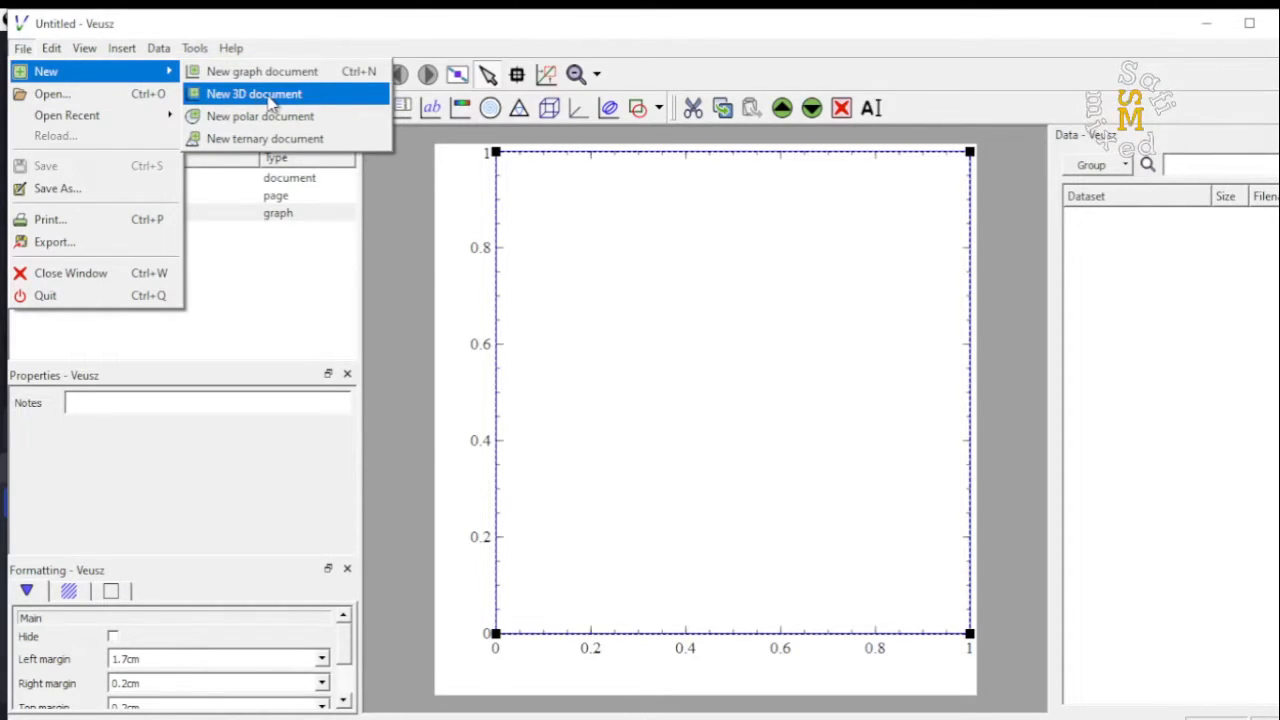
Create a new 3D document from File > New > New 3D document.
{"action": "left_click", "coordinate": [253, 93]}
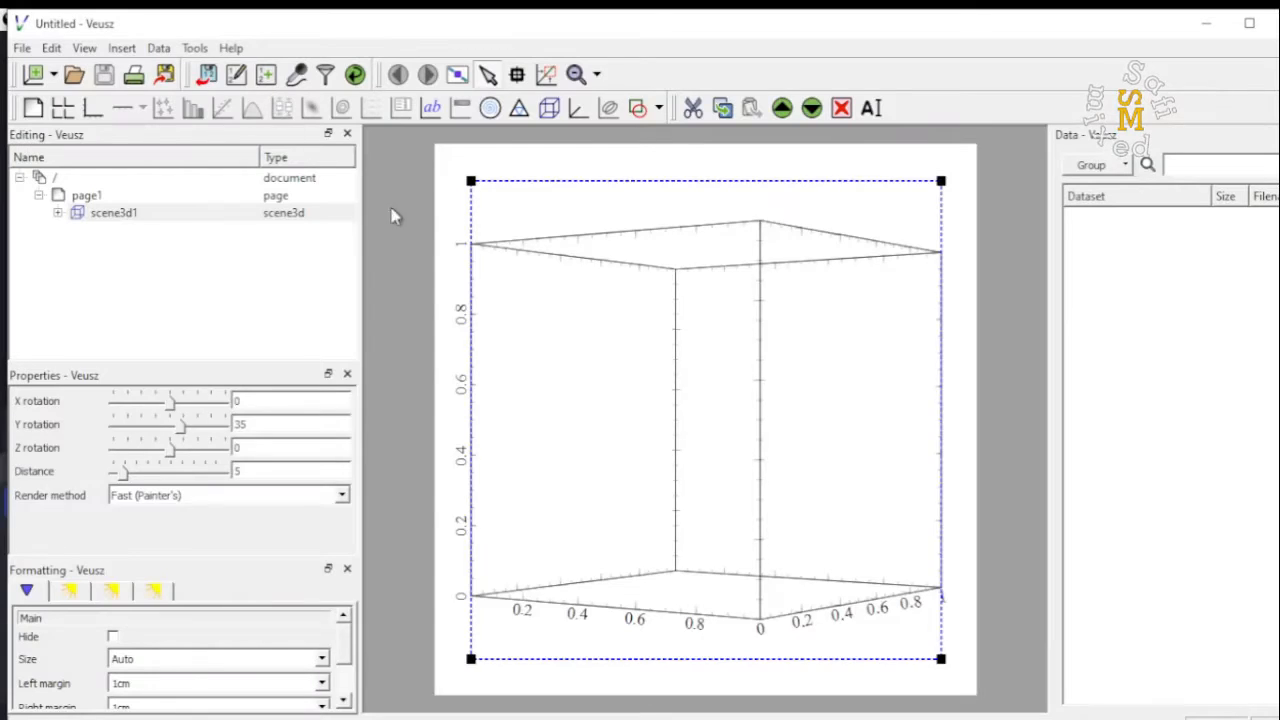
{"action": "mouse_move", "coordinate": [807, 388]}
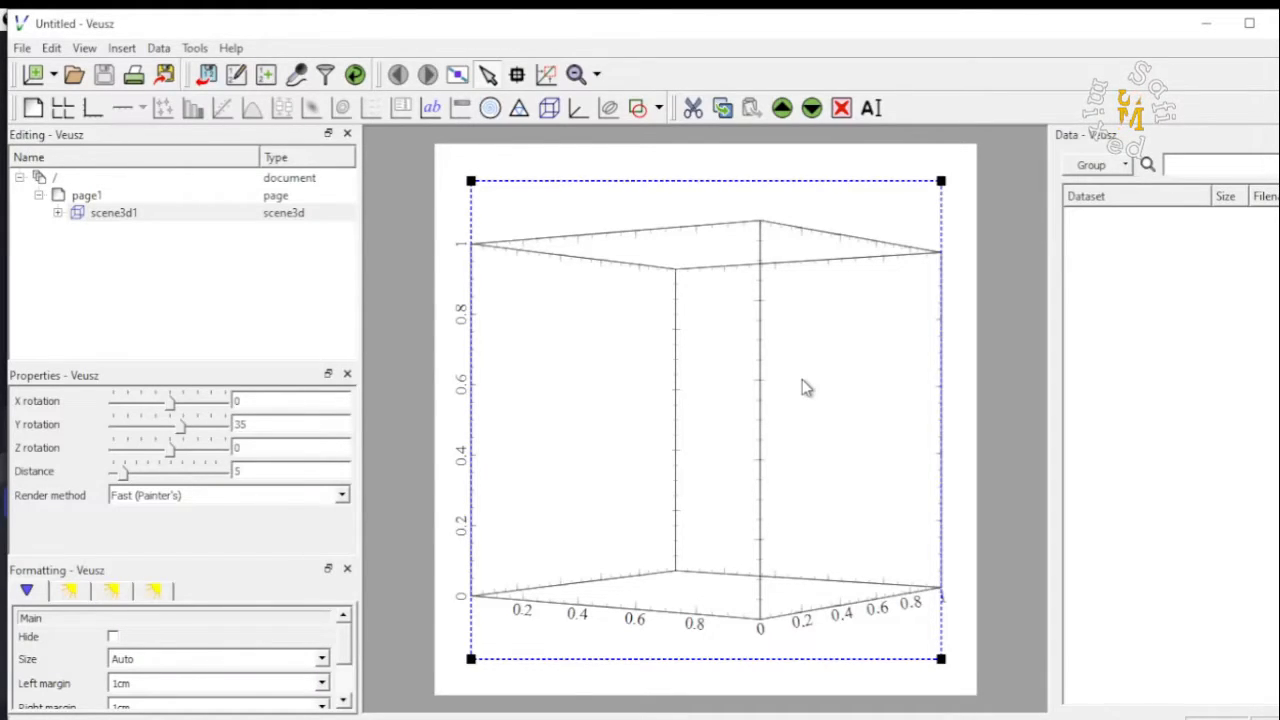
{"action": "mouse_move", "coordinate": [560, 540]}
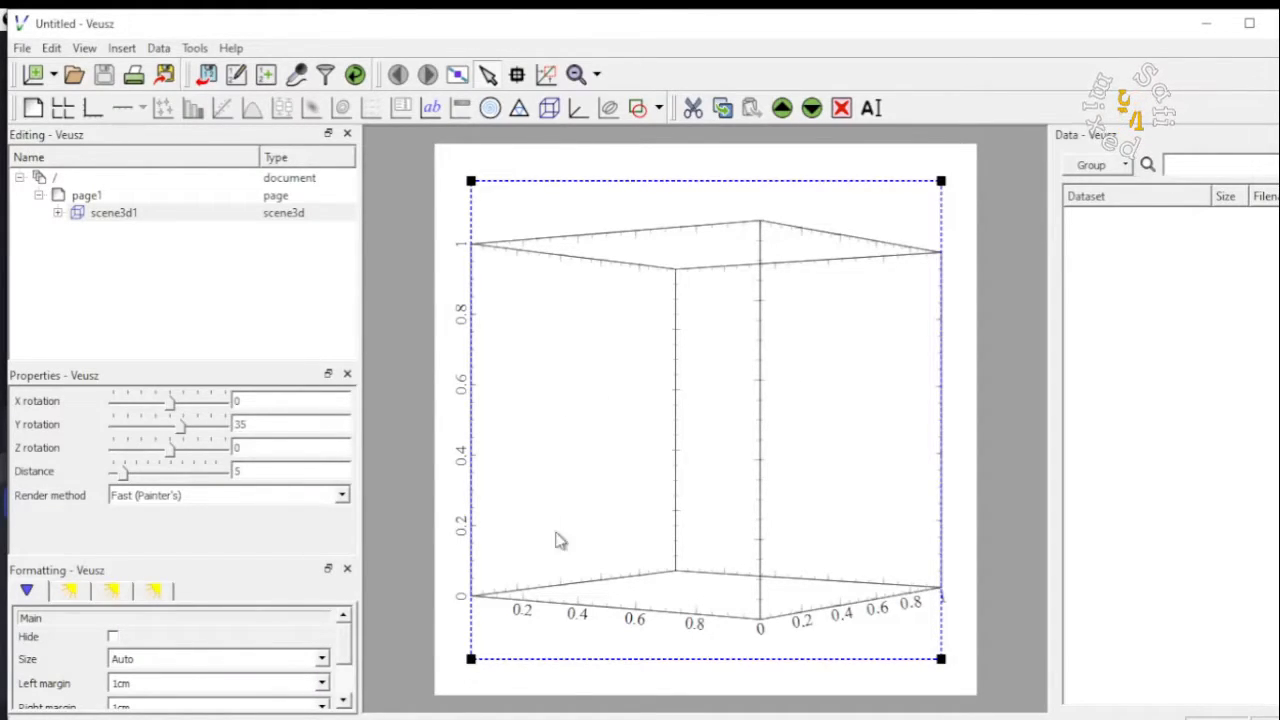
{"action": "mouse_move", "coordinate": [770, 526]}
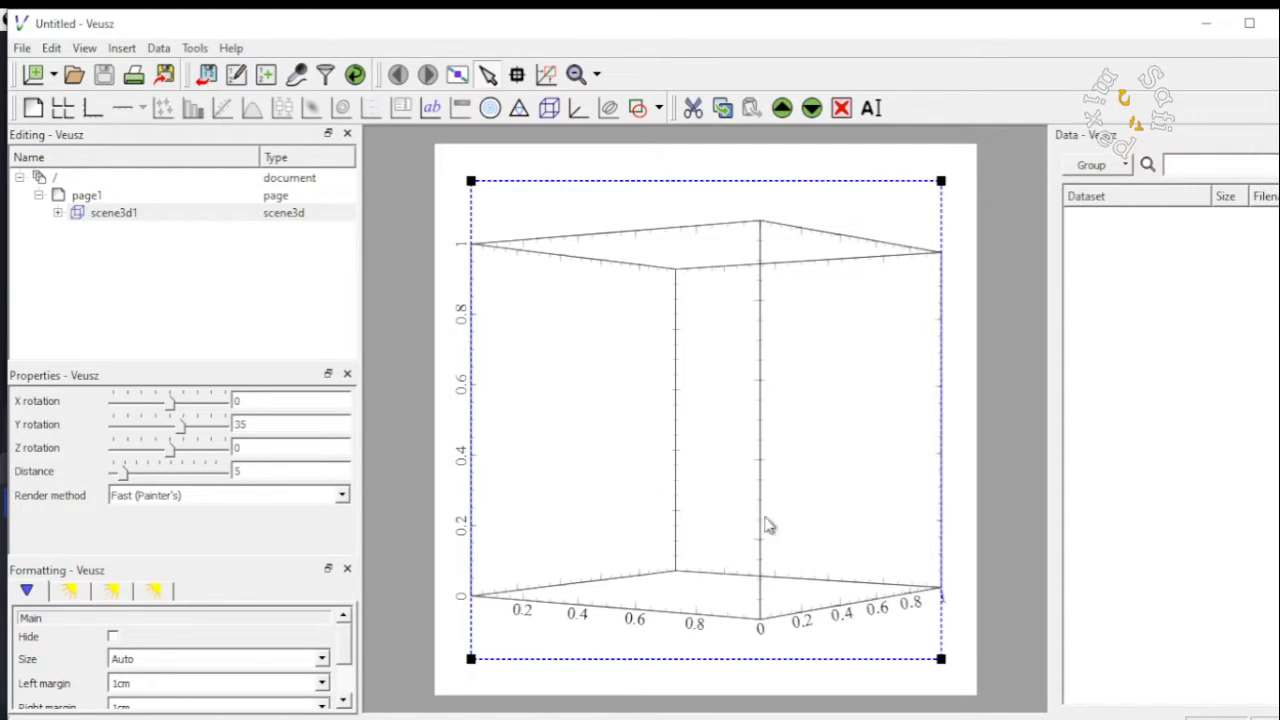
{"action": "mouse_move", "coordinate": [740, 332]}
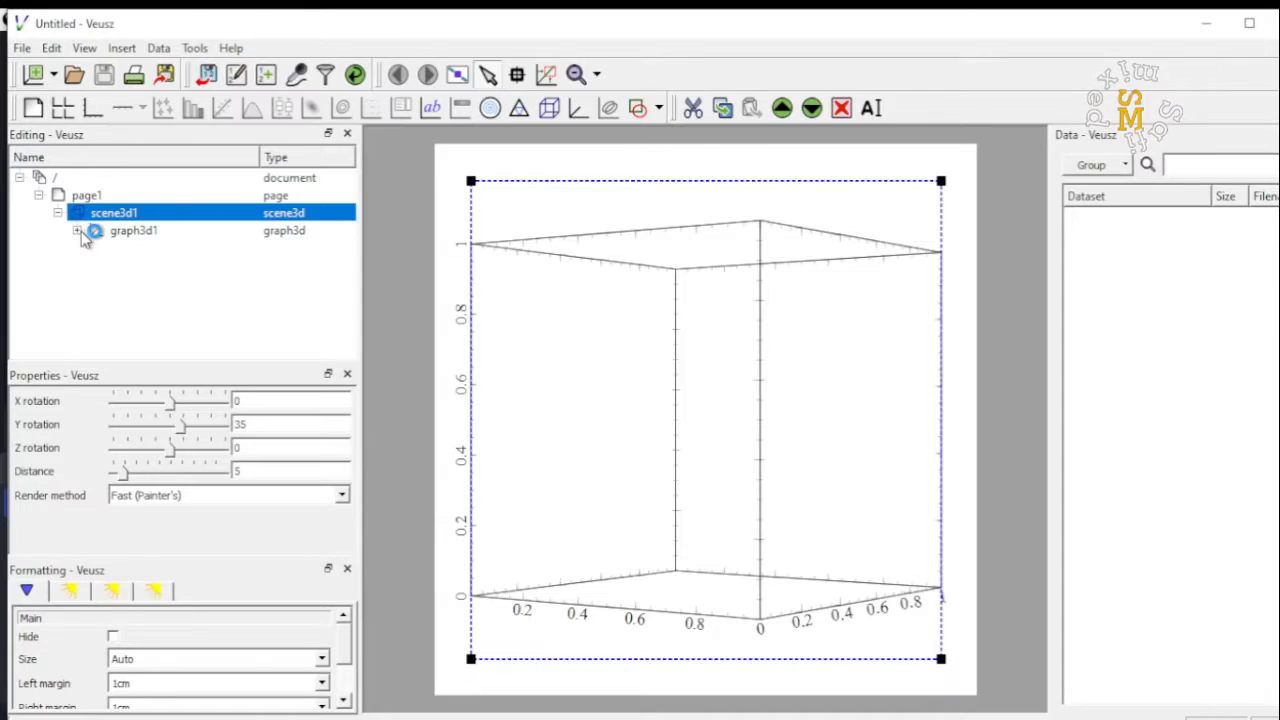
Expand graph3d1 and give its x, y and z axis widgets the labels x, y and f(x,y).
{"action": "left_click", "coordinate": [77, 230]}
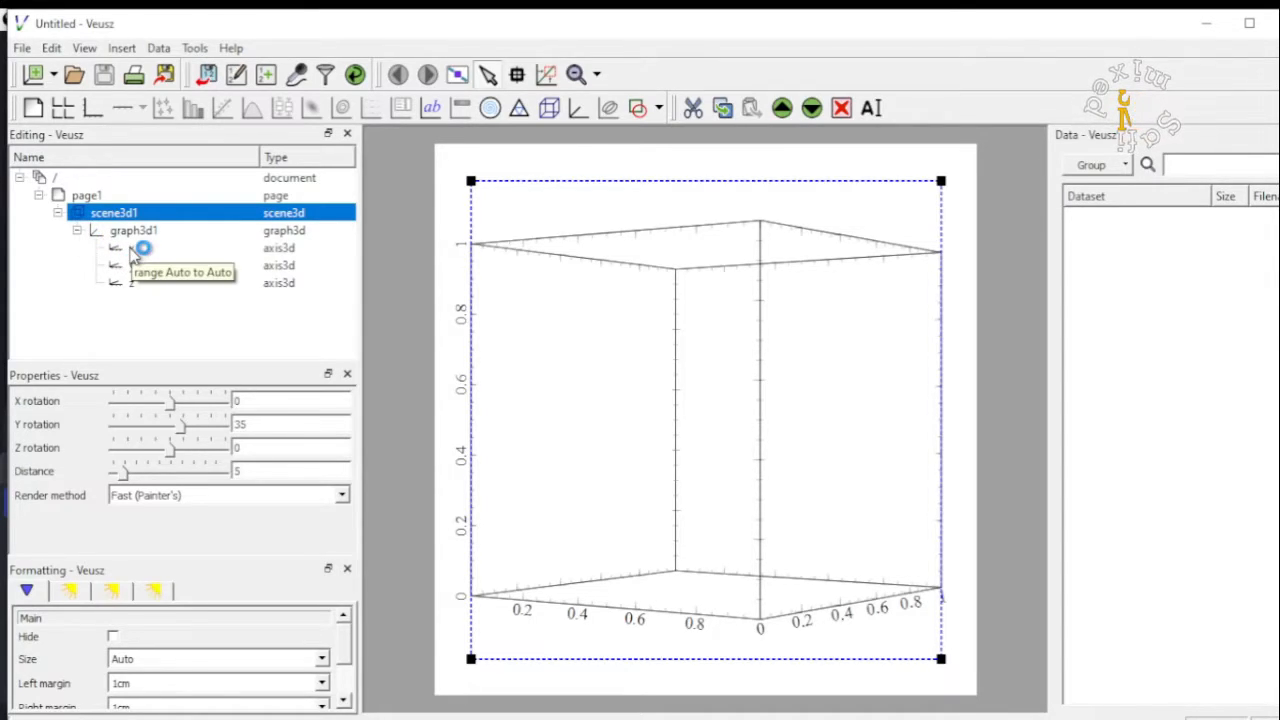
{"action": "left_click", "coordinate": [131, 247]}
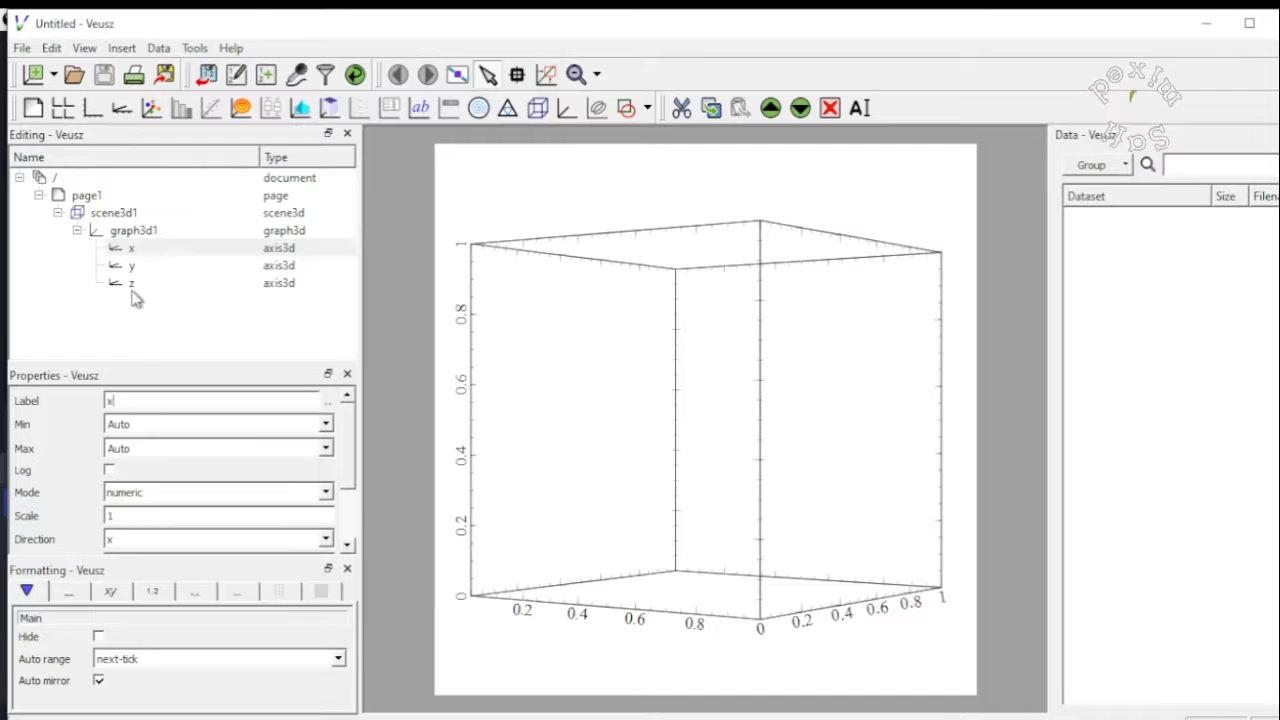
{"action": "left_click", "coordinate": [131, 265]}
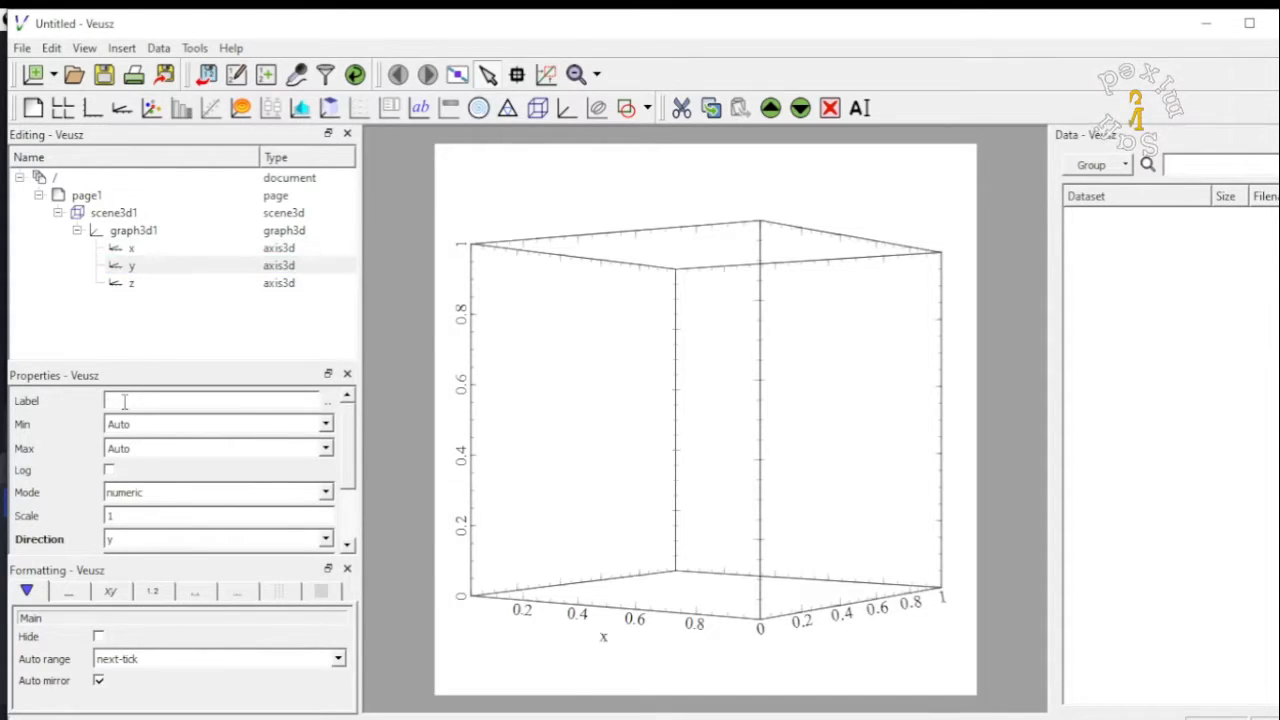
{"action": "left_click", "coordinate": [131, 282]}
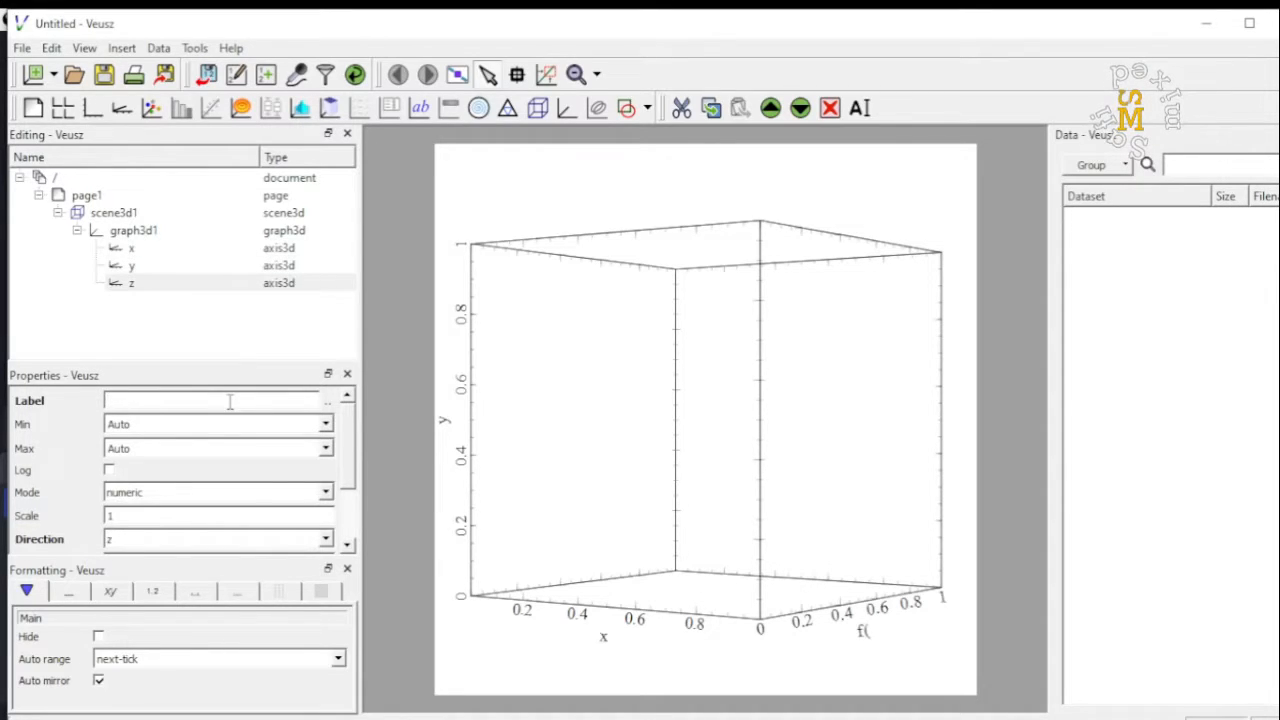
{"action": "type", "text": "f(x"}
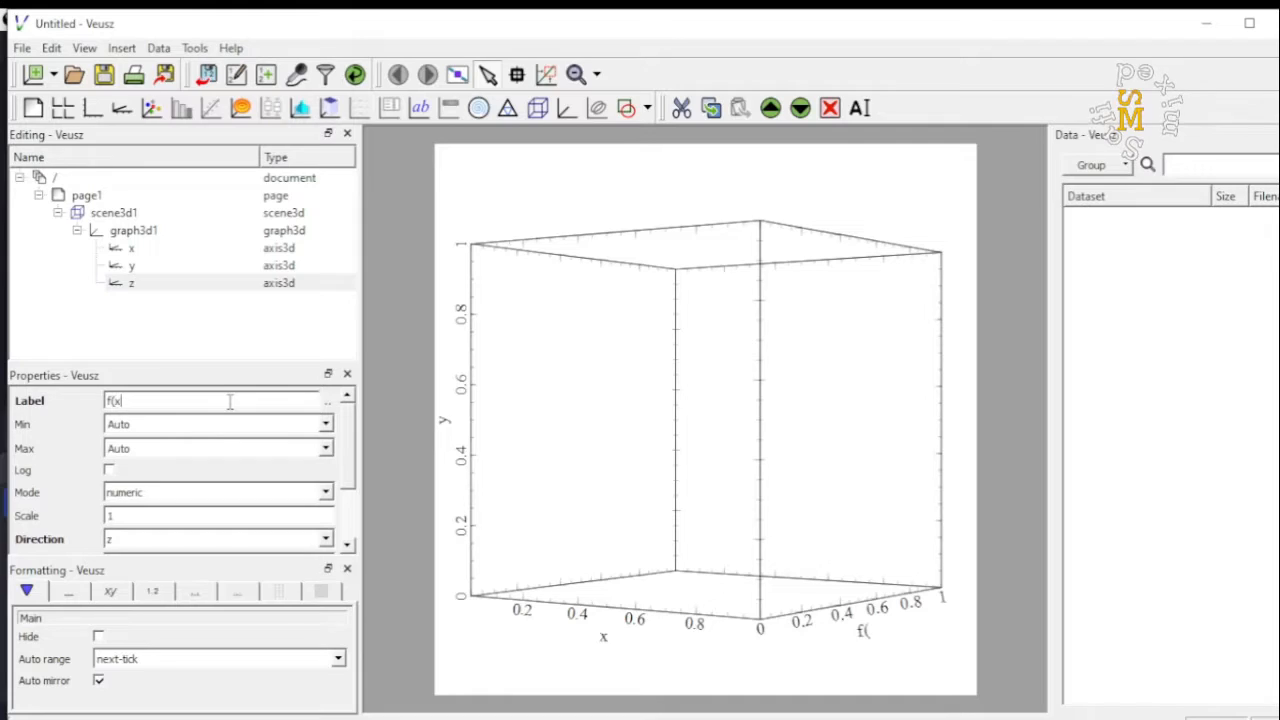
{"action": "type", "text": ",y)"}
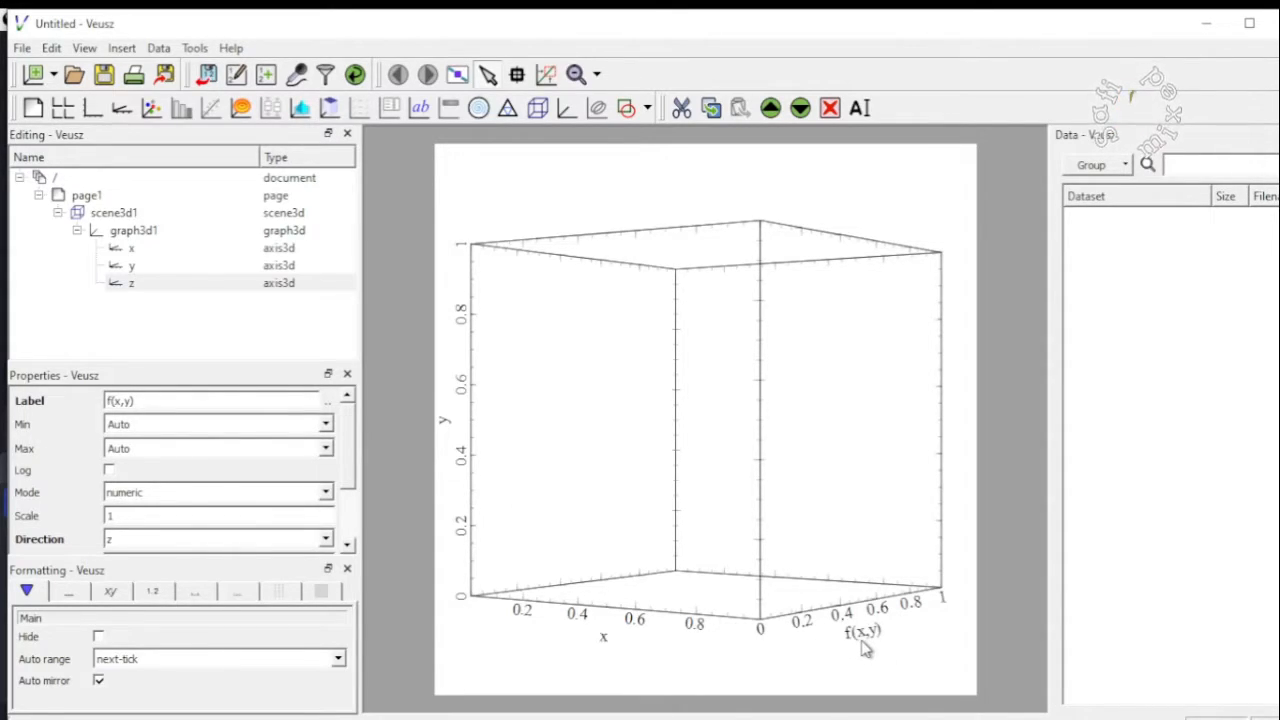
{"action": "mouse_move", "coordinate": [445, 420]}
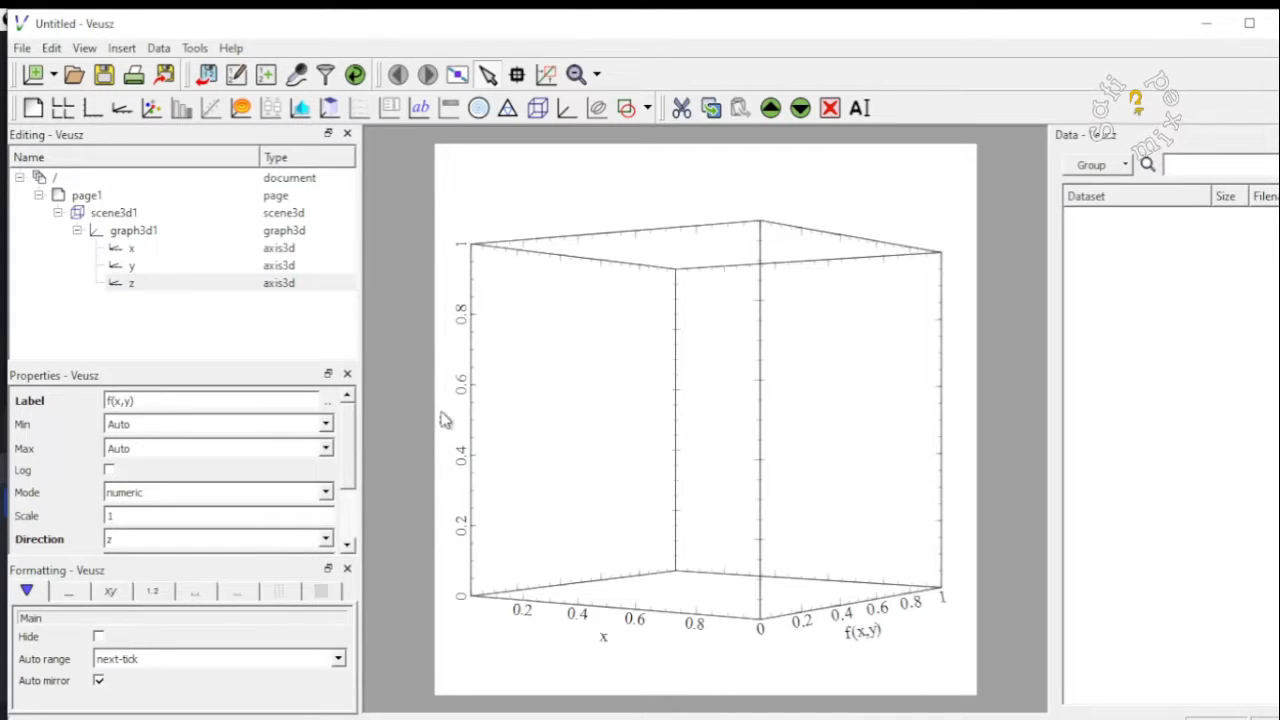
{"action": "mouse_move", "coordinate": [452, 435]}
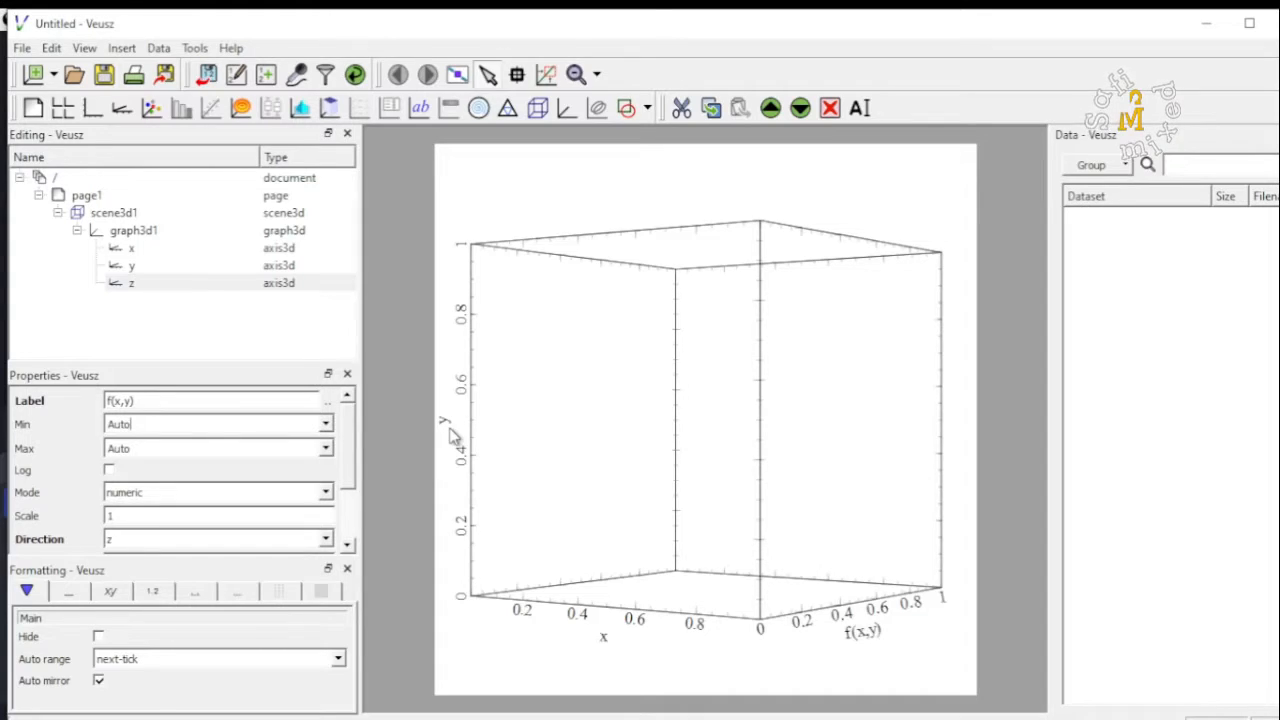
{"action": "mouse_move", "coordinate": [451, 469]}
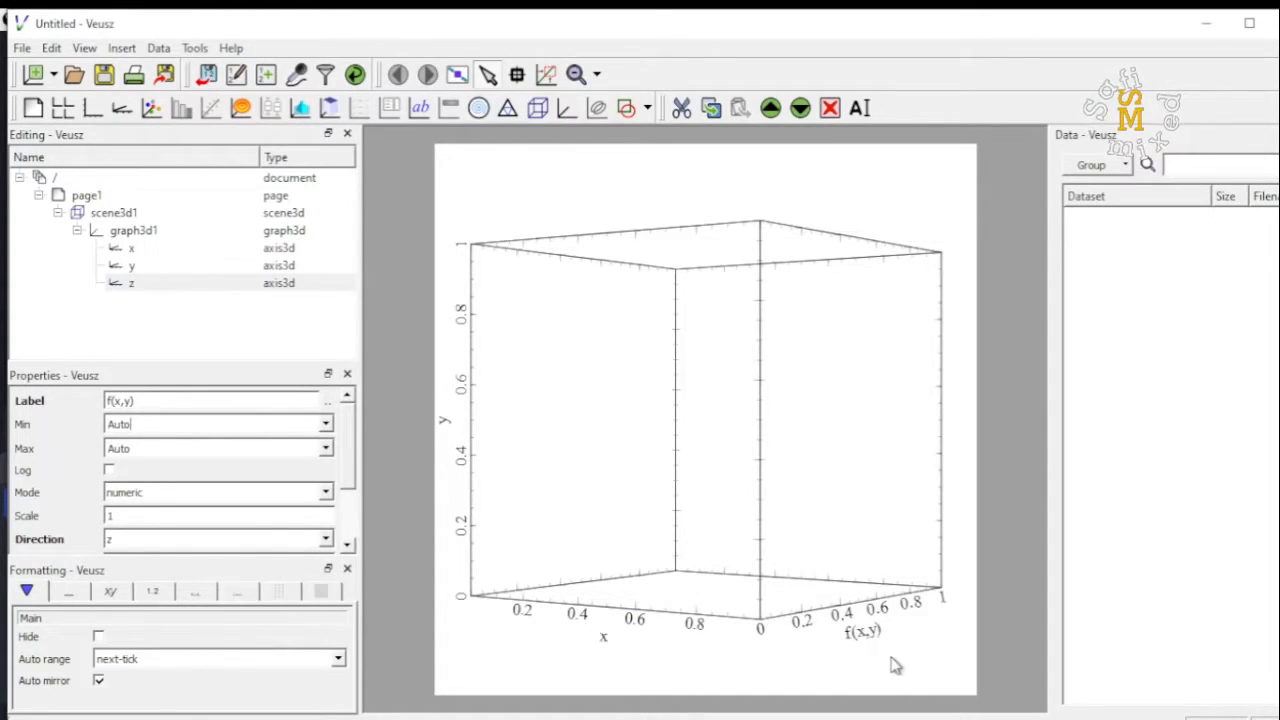
{"action": "mouse_move", "coordinate": [873, 643]}
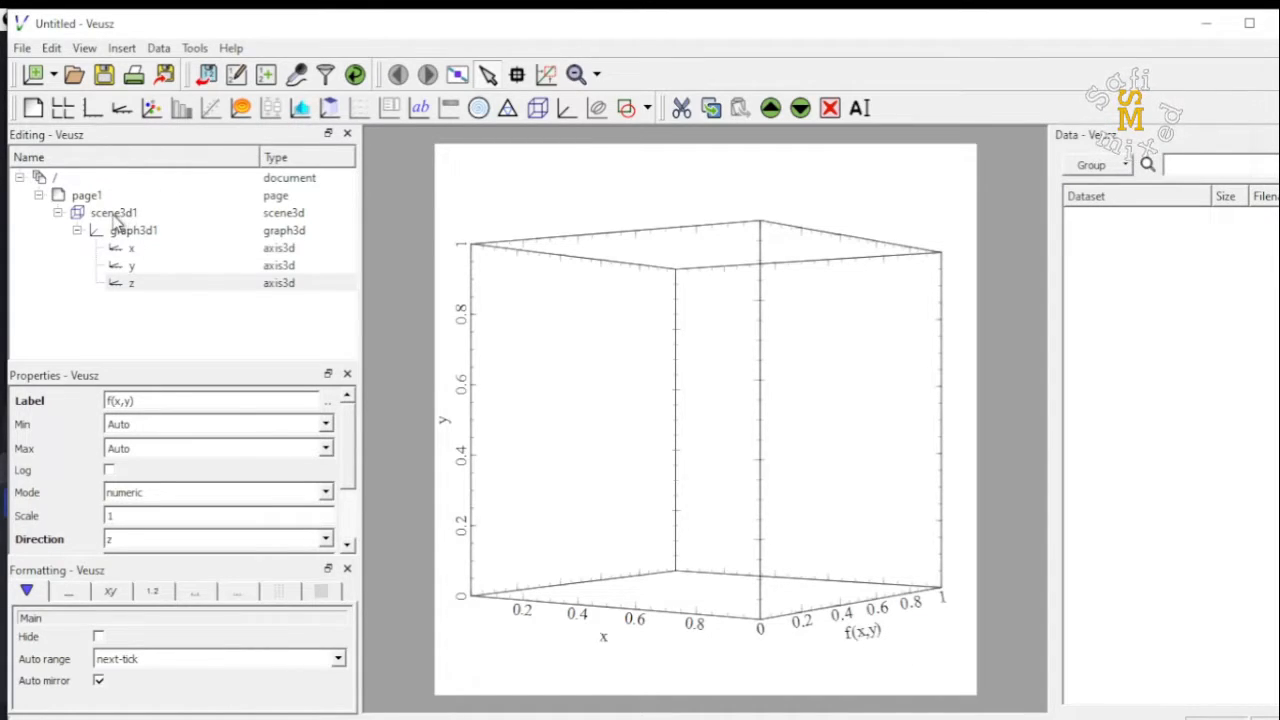
Tilt scene3d1 about its x axis using the rotation slider.
{"action": "left_click", "coordinate": [113, 212]}
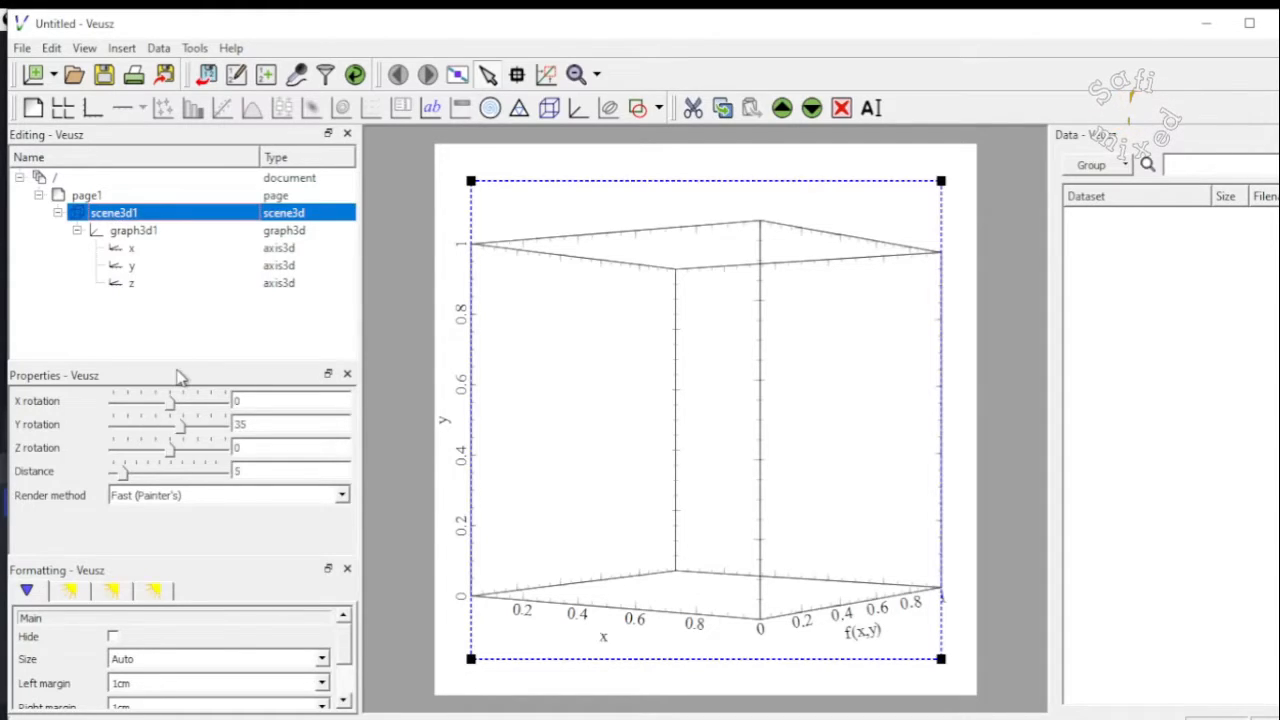
{"action": "left_click_drag", "start_coordinate": [172, 401], "coordinate": [165, 401]}
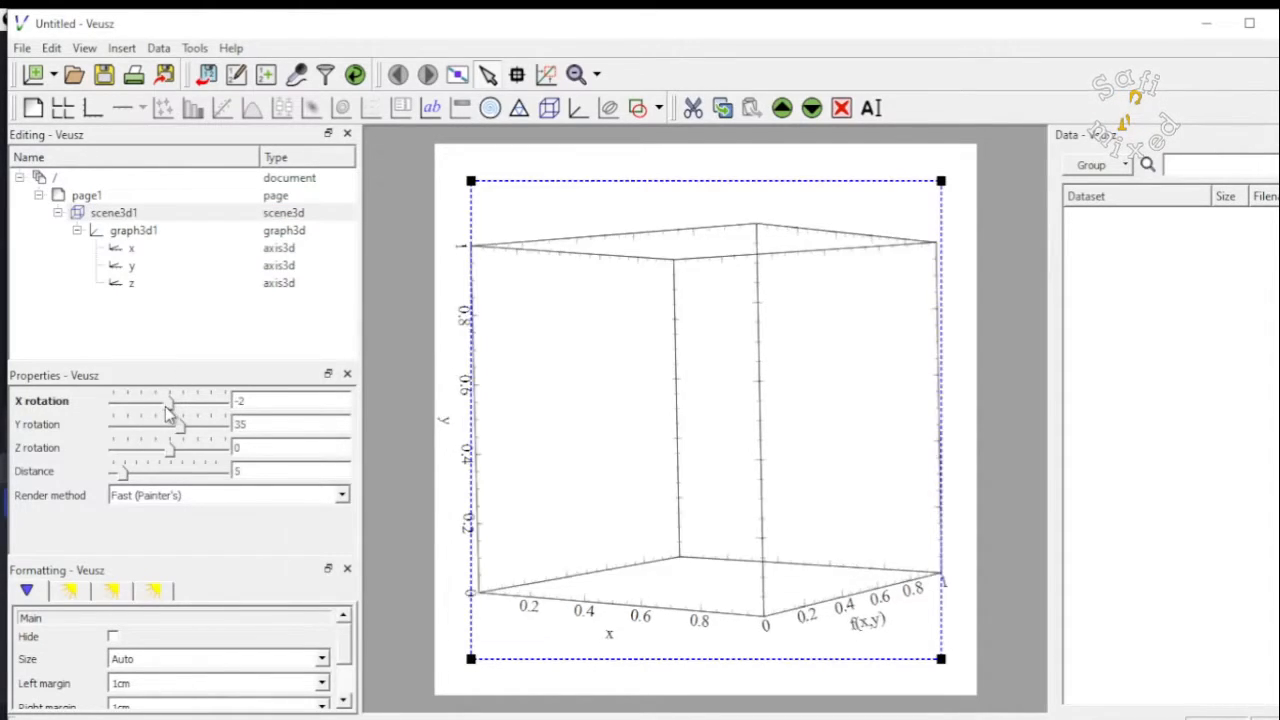
{"action": "left_click_drag", "start_coordinate": [170, 401], "coordinate": [155, 401]}
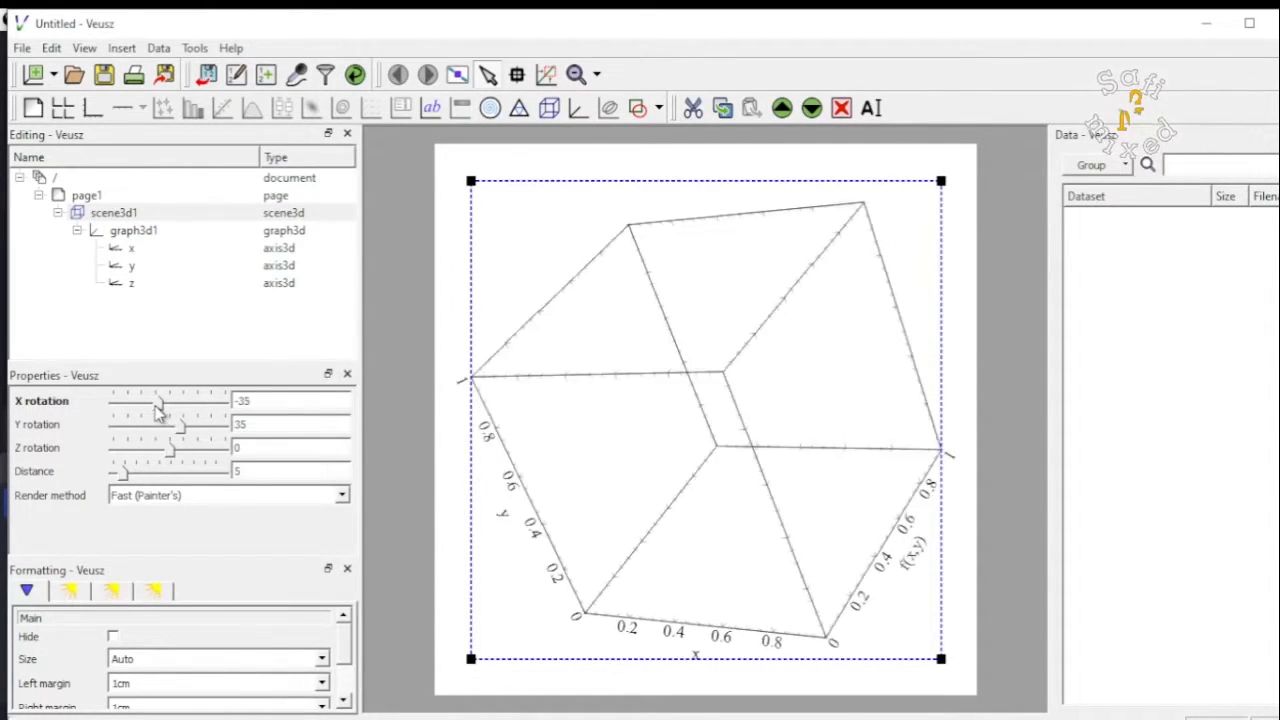
{"action": "left_click_drag", "start_coordinate": [160, 401], "coordinate": [140, 401]}
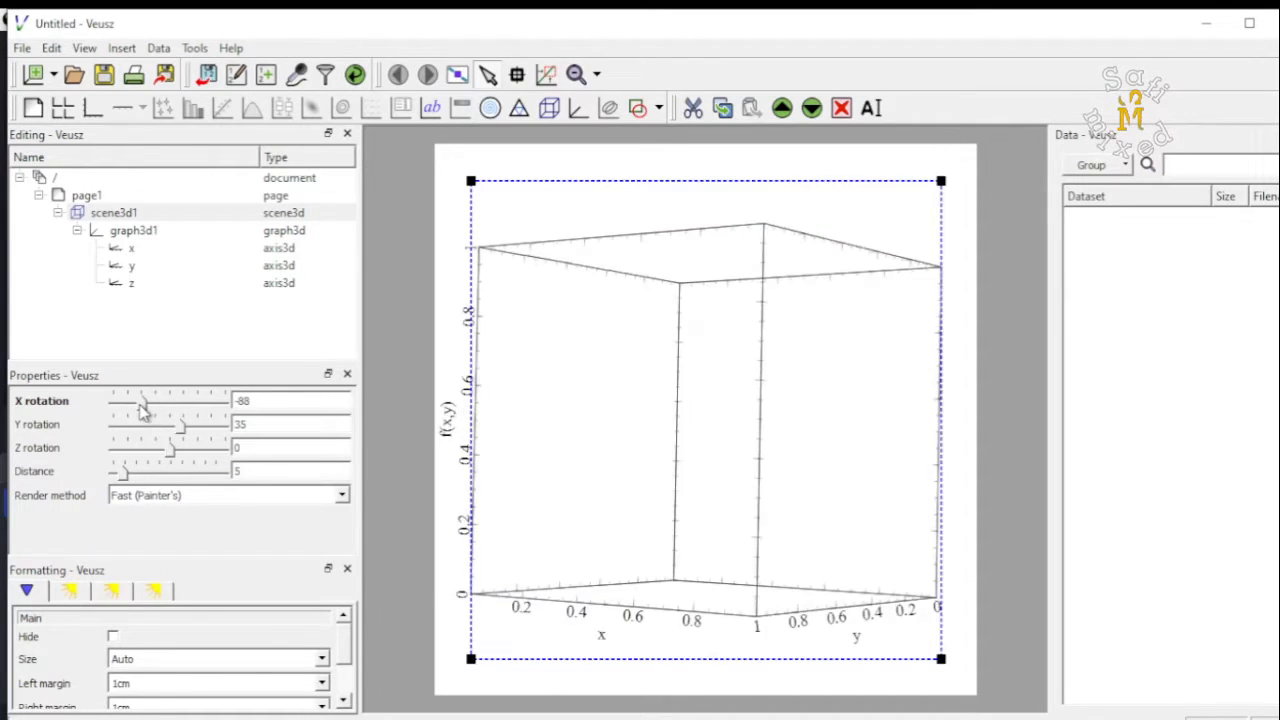
{"action": "left_click_drag", "start_coordinate": [145, 400], "coordinate": [135, 400]}
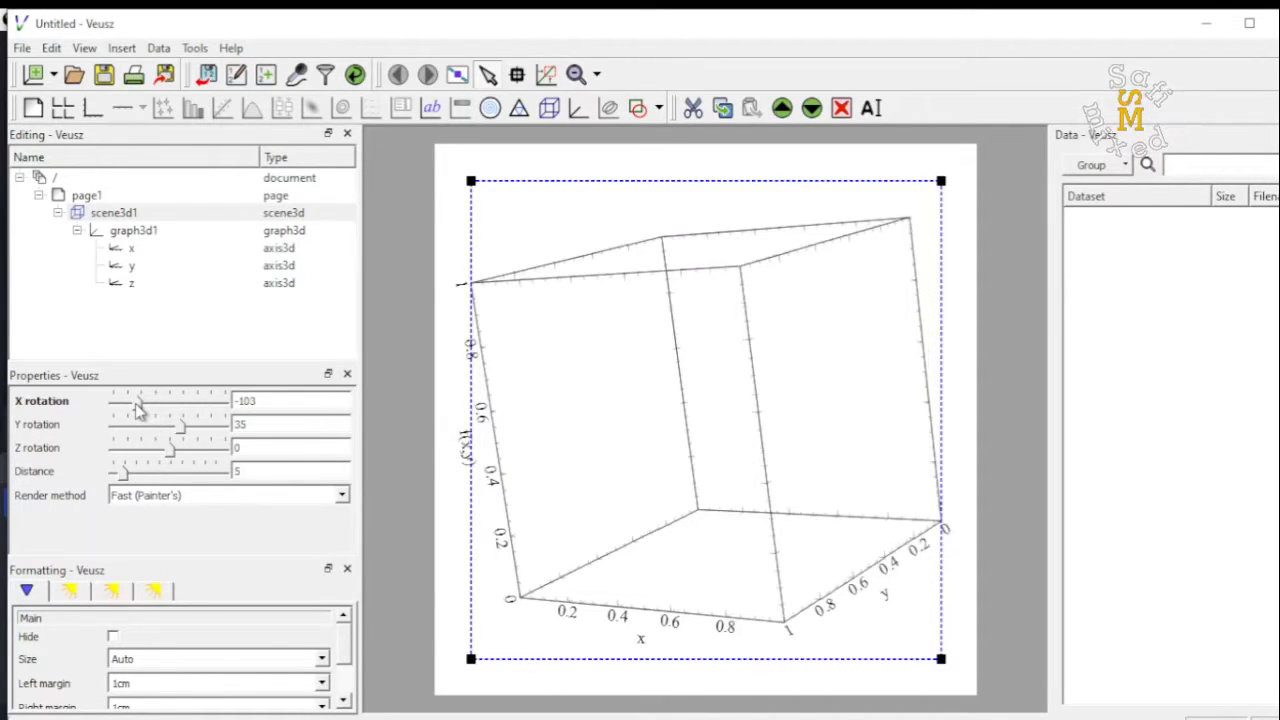
{"action": "left_click_drag", "start_coordinate": [145, 401], "coordinate": [135, 401]}
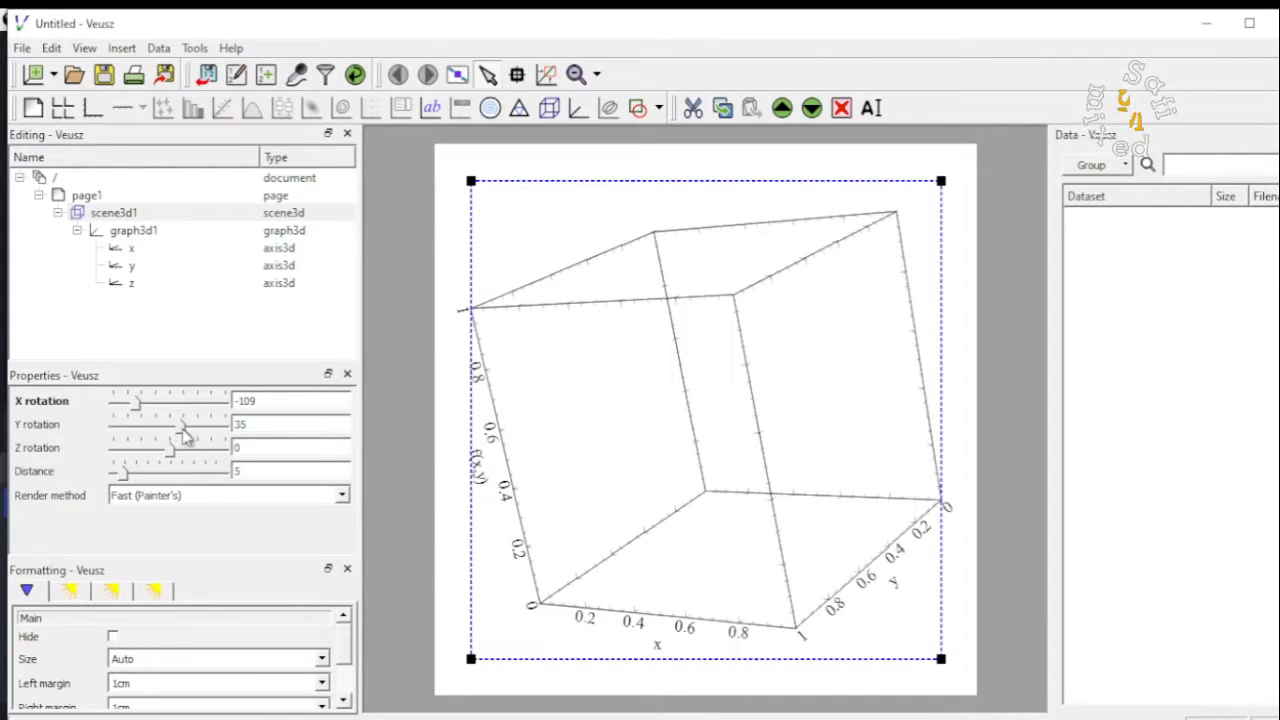
Turn the 3D box around its y axis, settling on a smaller angle.
{"action": "left_click_drag", "start_coordinate": [165, 424], "coordinate": [190, 424]}
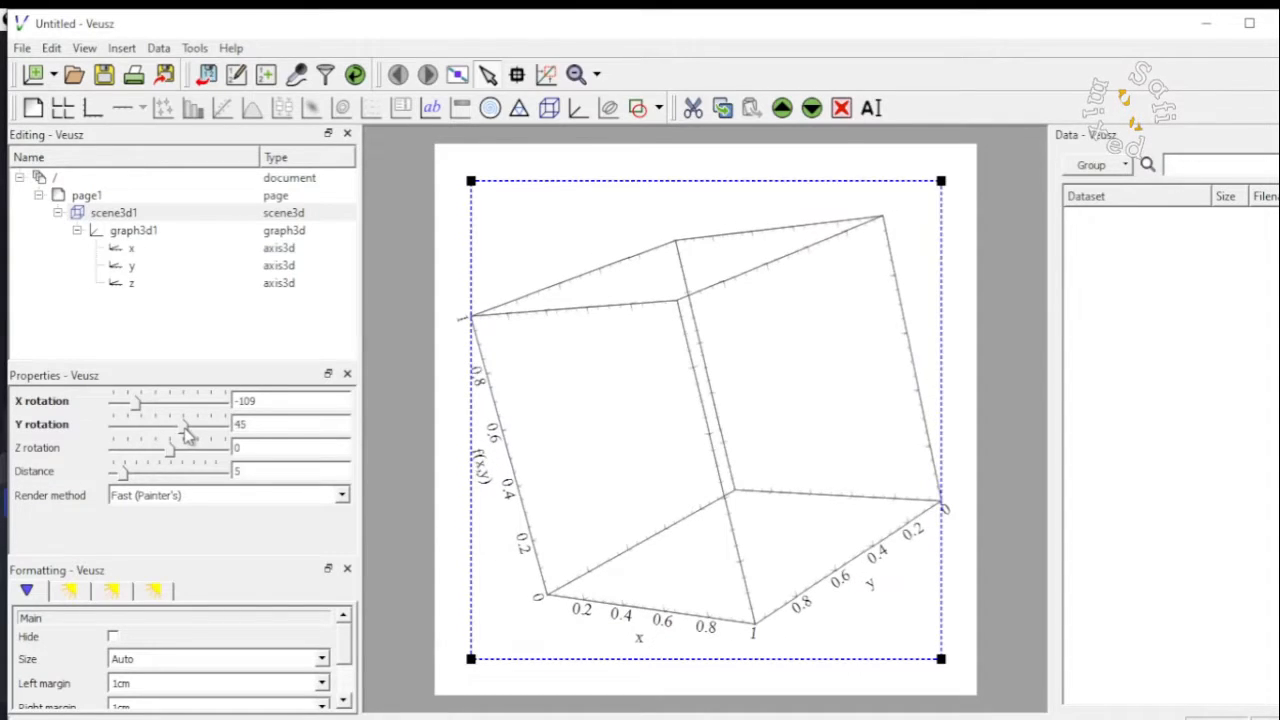
{"action": "left_click_drag", "start_coordinate": [195, 424], "coordinate": [183, 424]}
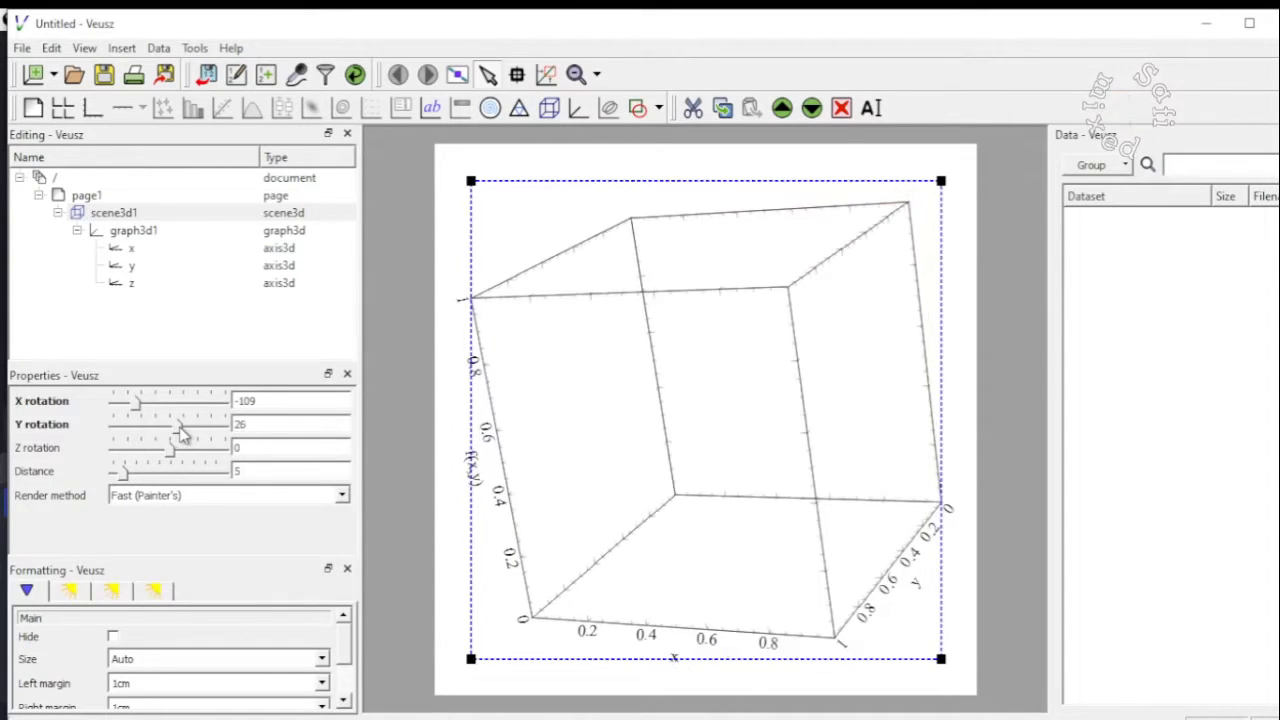
{"action": "left_click_drag", "start_coordinate": [155, 424], "coordinate": [185, 424]}
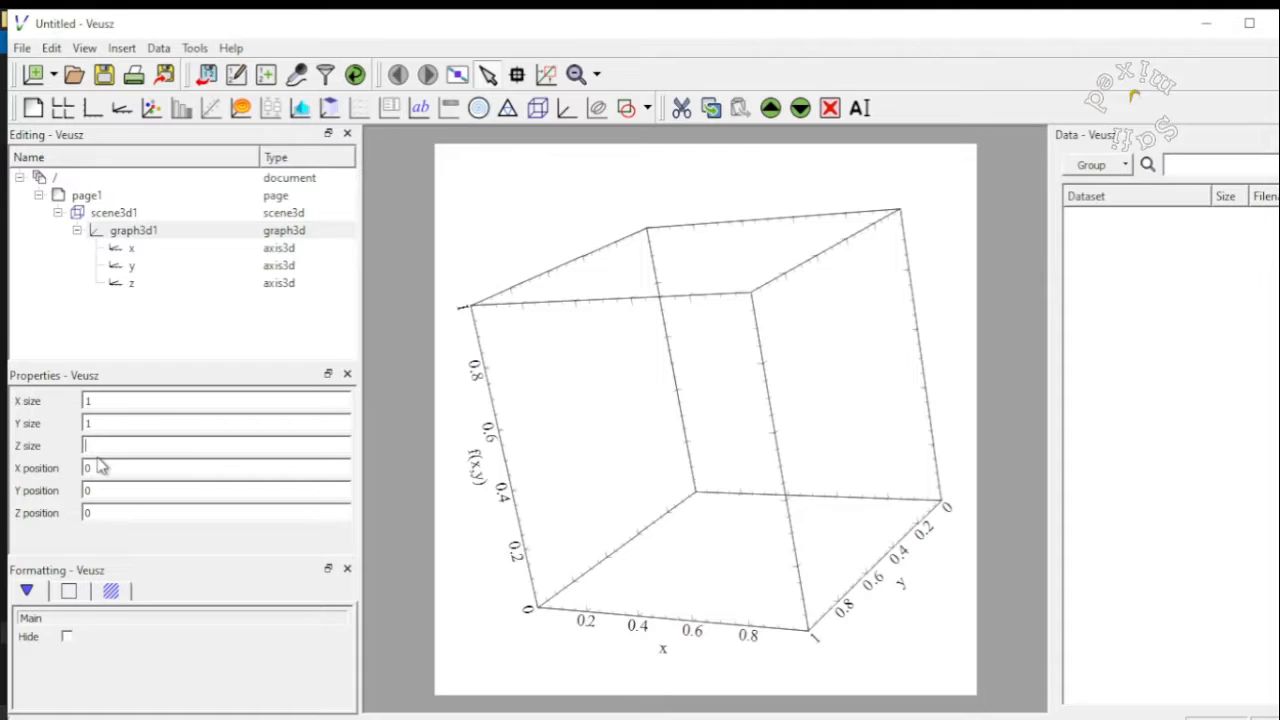
Set graph3d1's Z size to 0.6.
{"action": "type", "text": "0"}
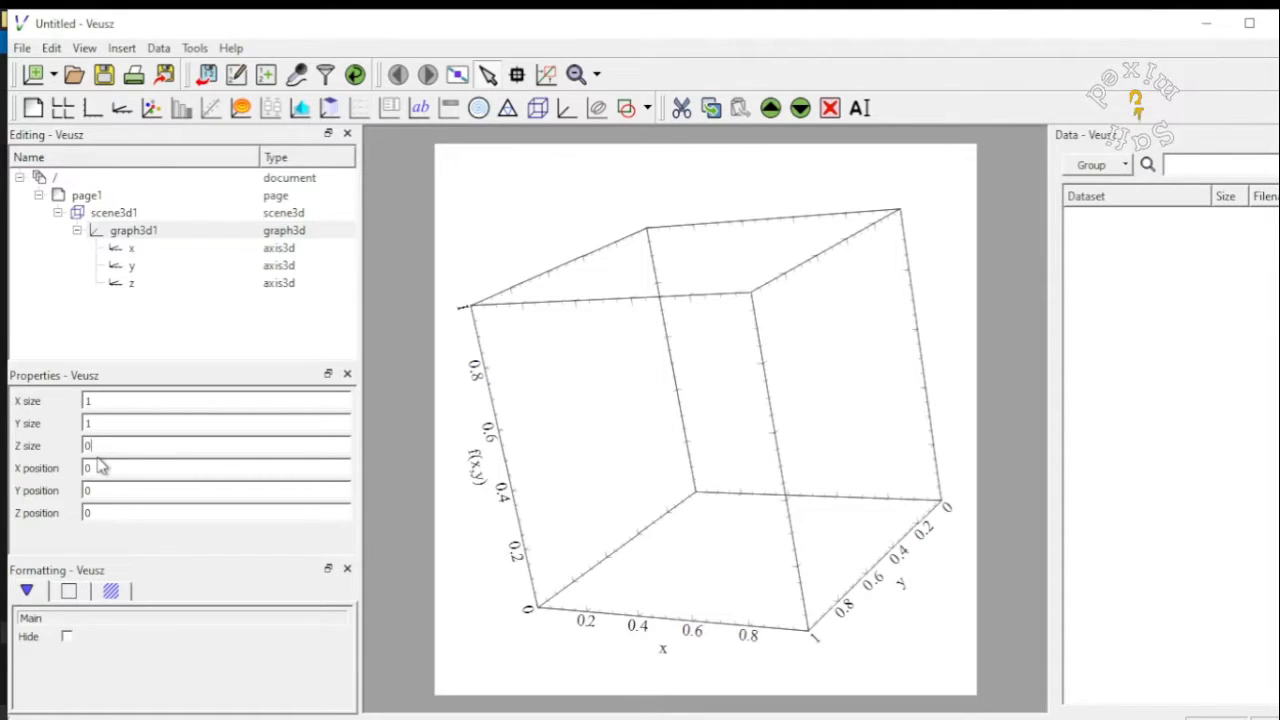
{"action": "type", "text": "0.6"}
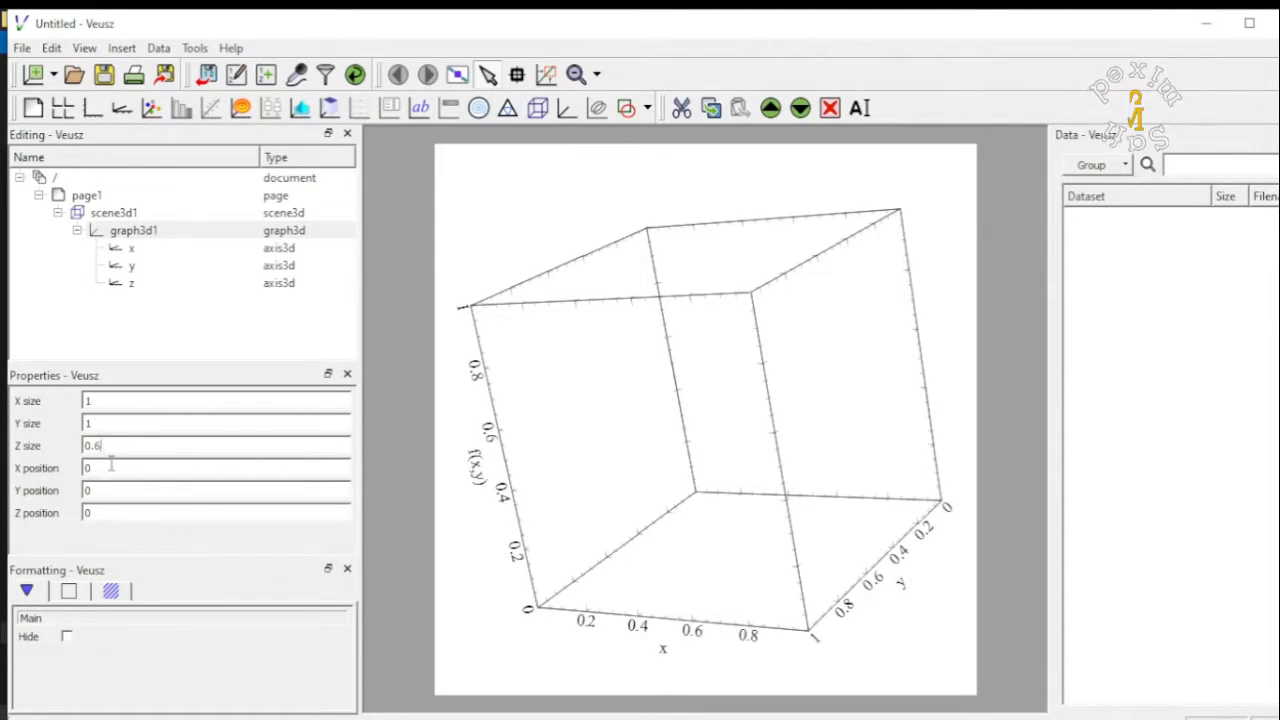
{"action": "mouse_move", "coordinate": [507, 293]}
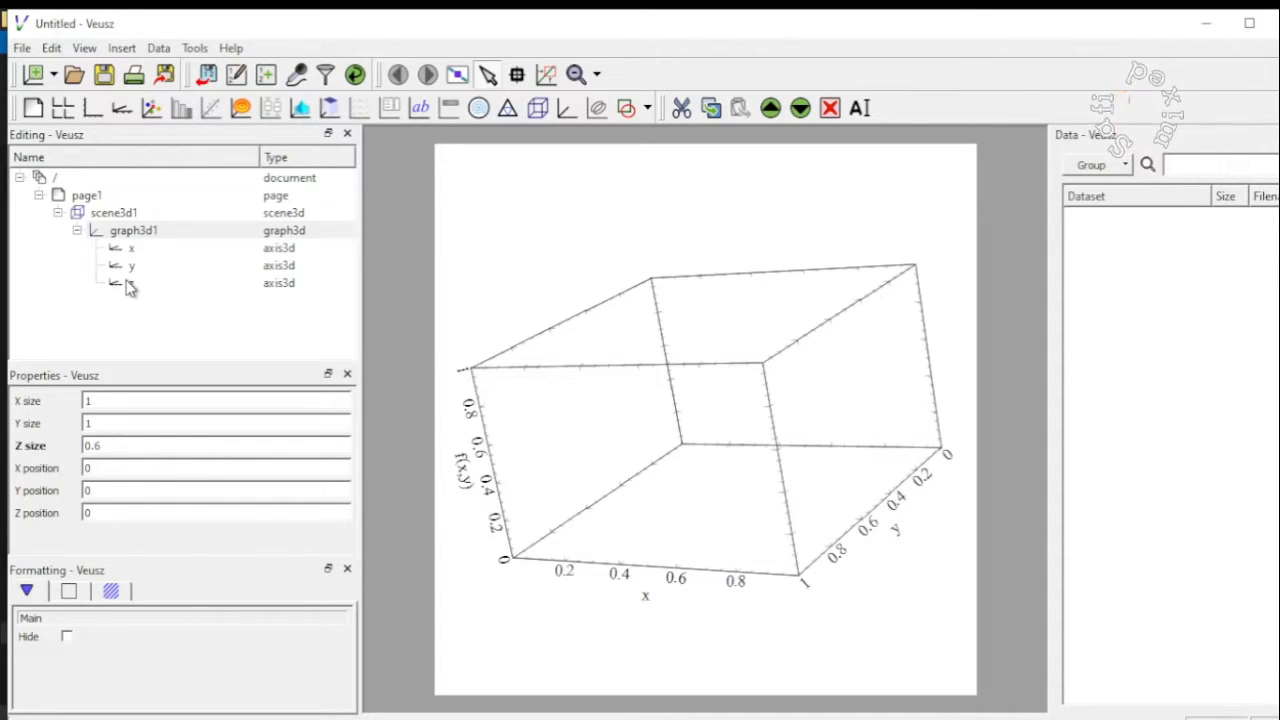
Add a 3D function to graph3d1 and set its Mode to z=fn(x,y).
{"action": "left_click", "coordinate": [131, 283]}
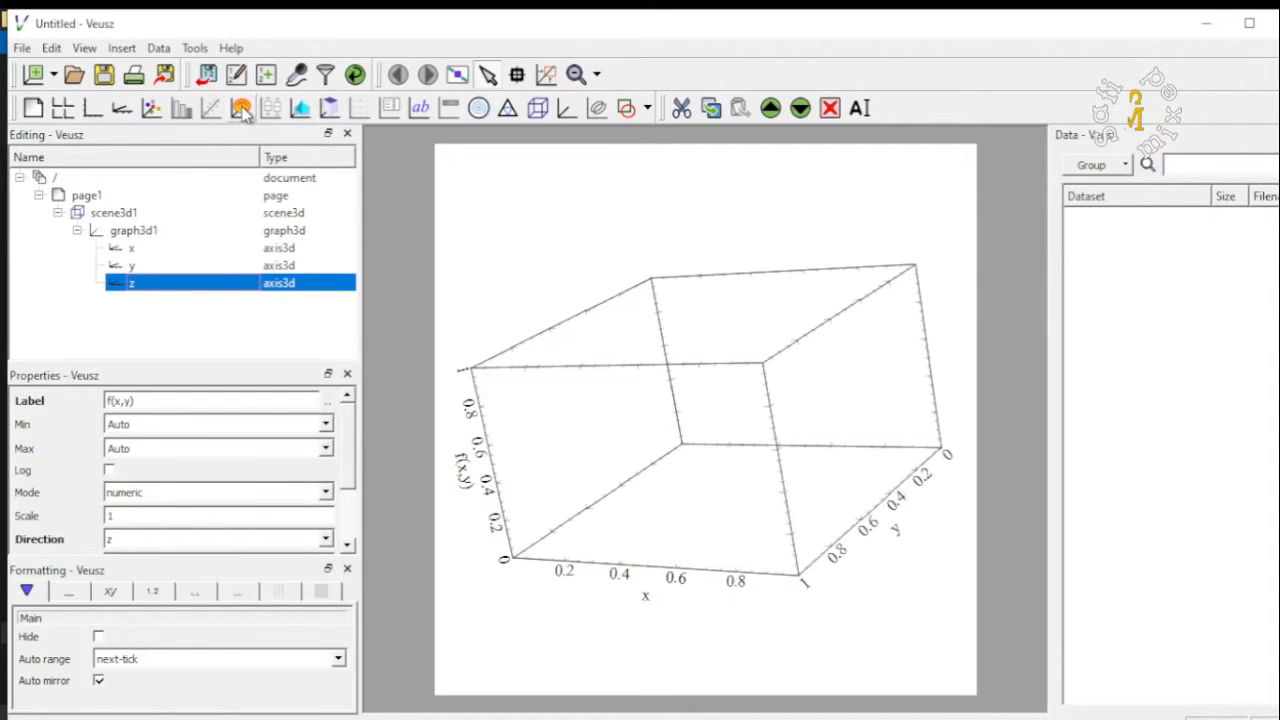
{"action": "mouse_move", "coordinate": [241, 108]}
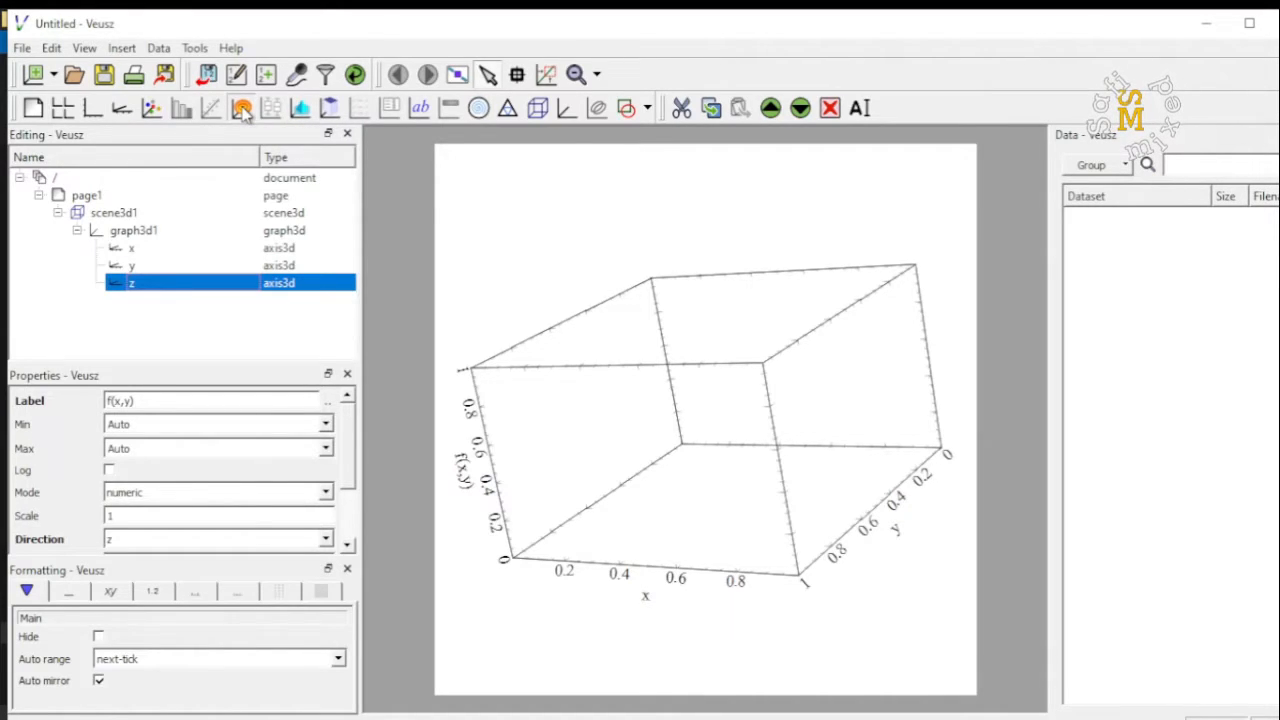
{"action": "left_click", "coordinate": [241, 108]}
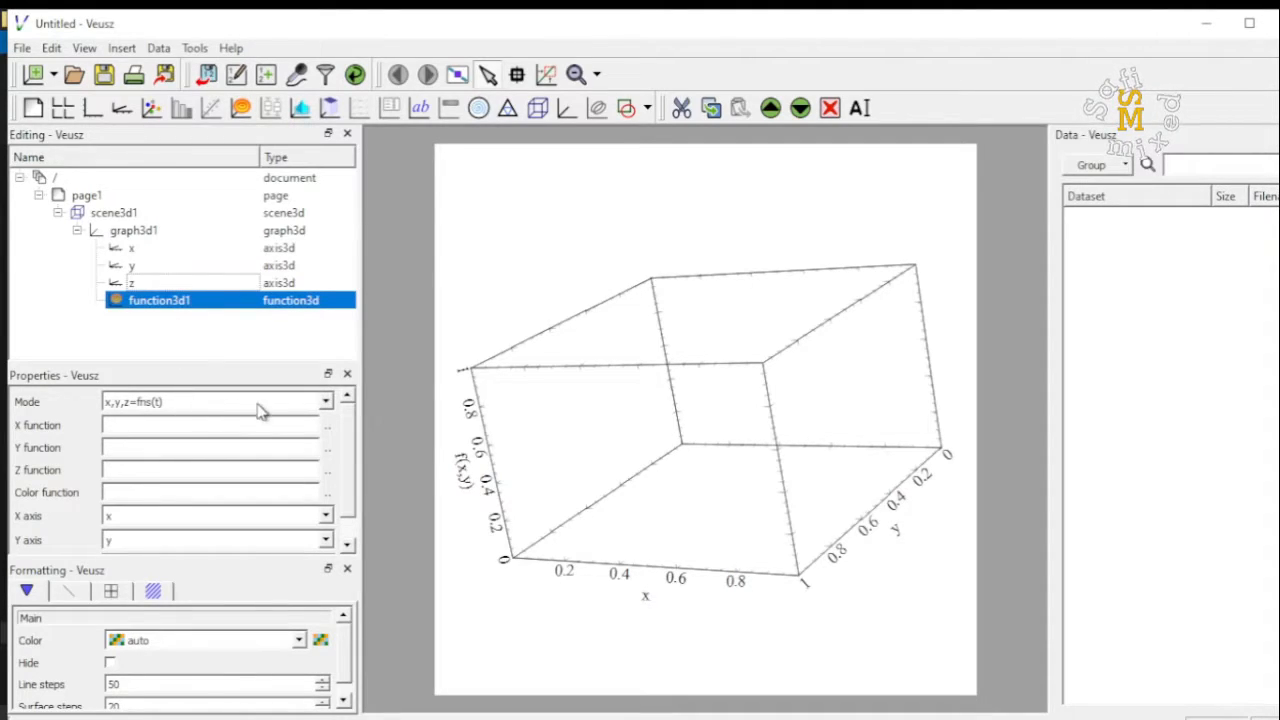
{"action": "left_click", "coordinate": [326, 401]}
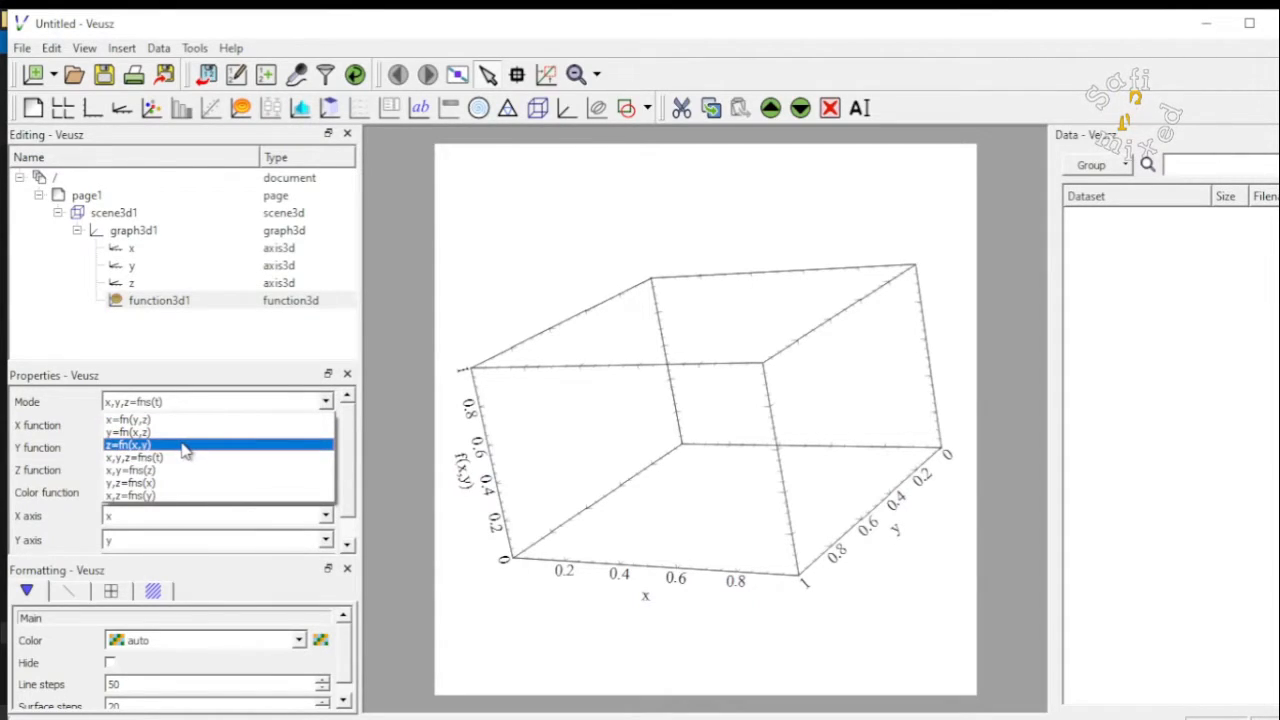
{"action": "left_click", "coordinate": [128, 444]}
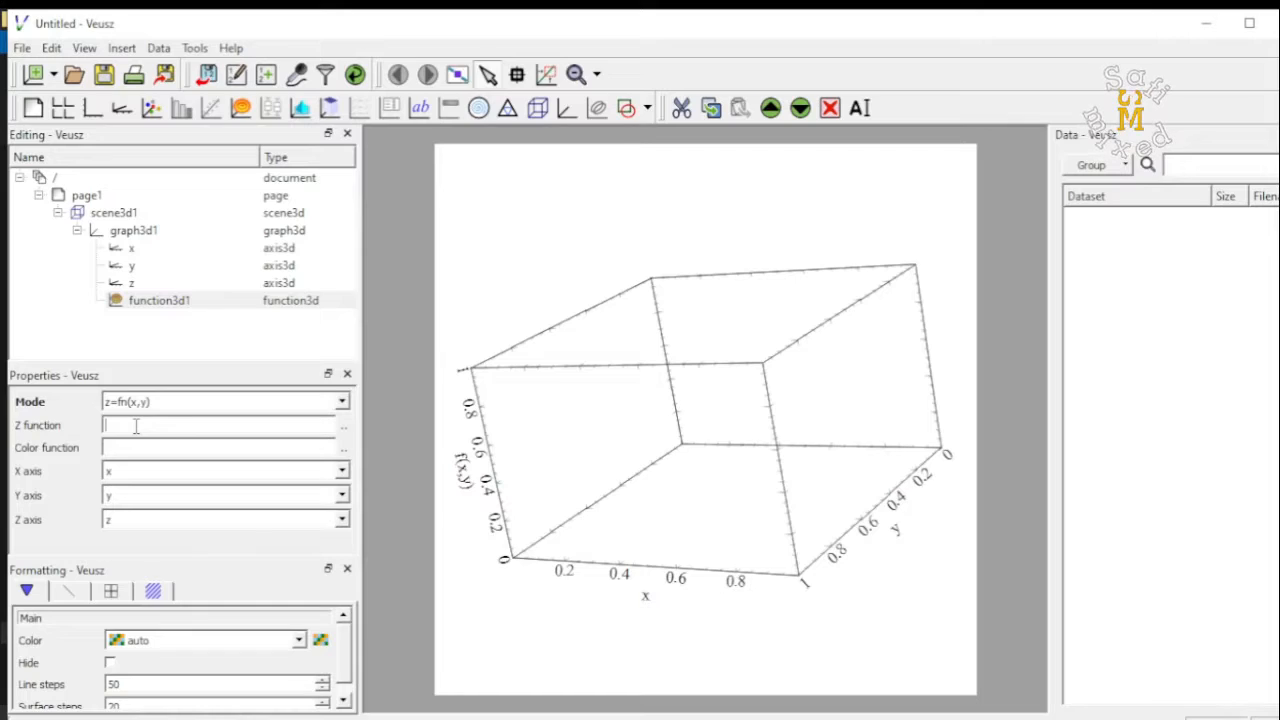
Enter cos(x)*sin(y) as function3d1's Z function.
{"action": "type", "text": "d"}
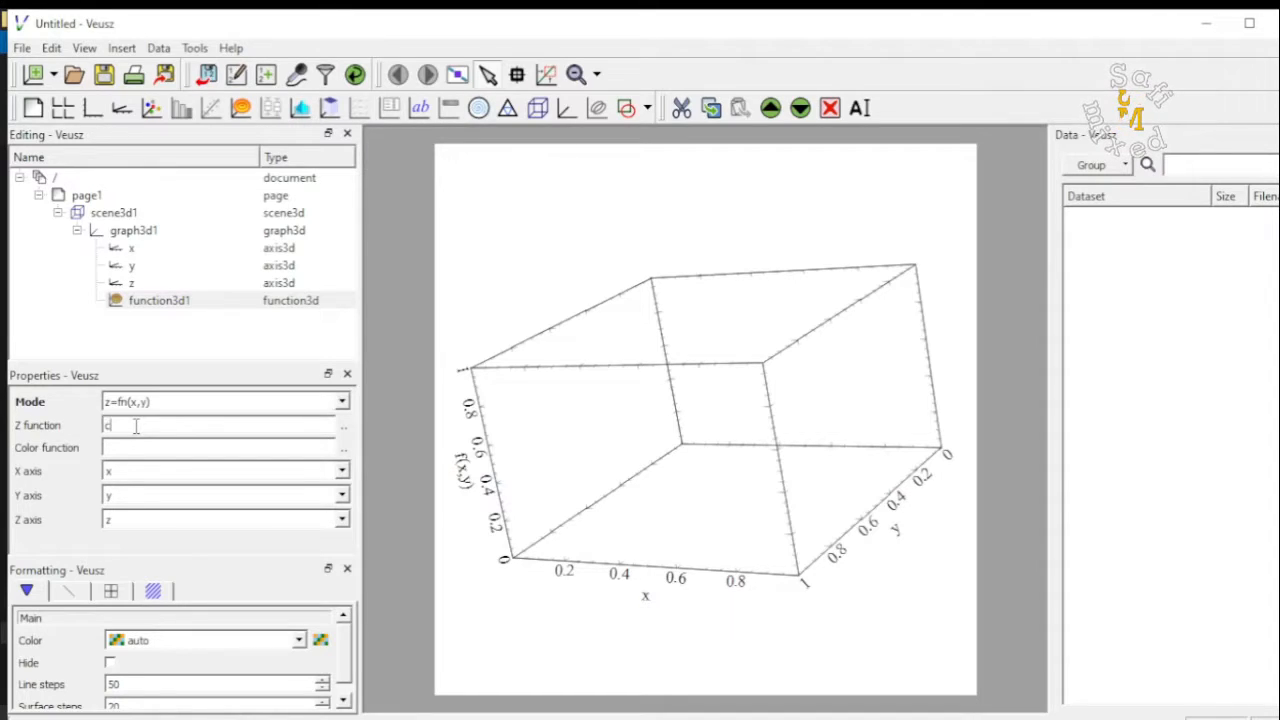
{"action": "type", "text": "cos(x)"}
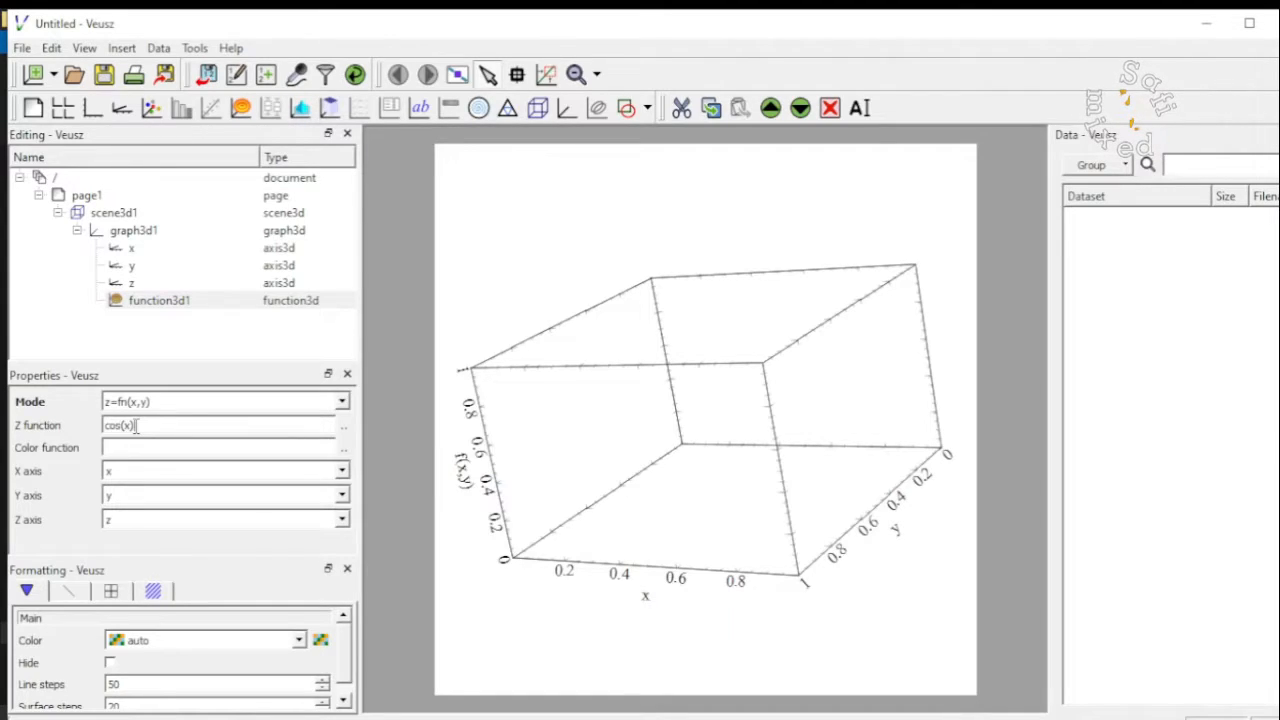
{"action": "type", "text": "*sin"}
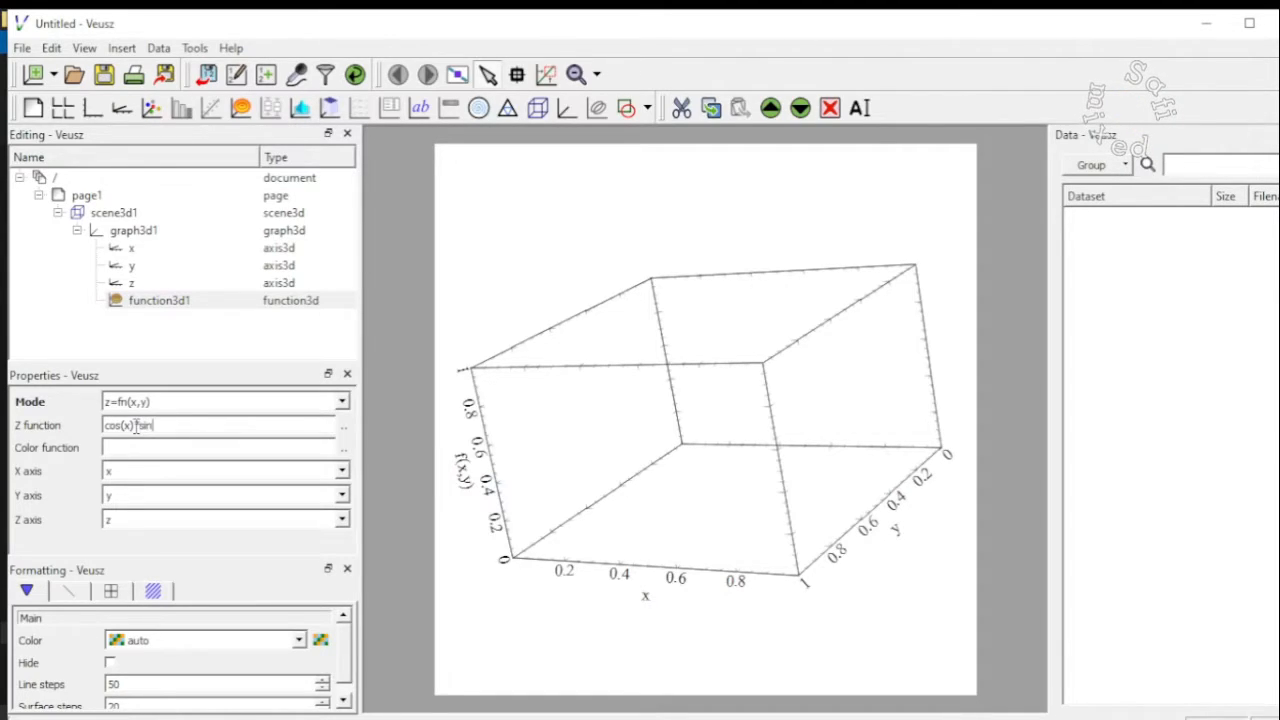
{"action": "type", "text": "(y)"}
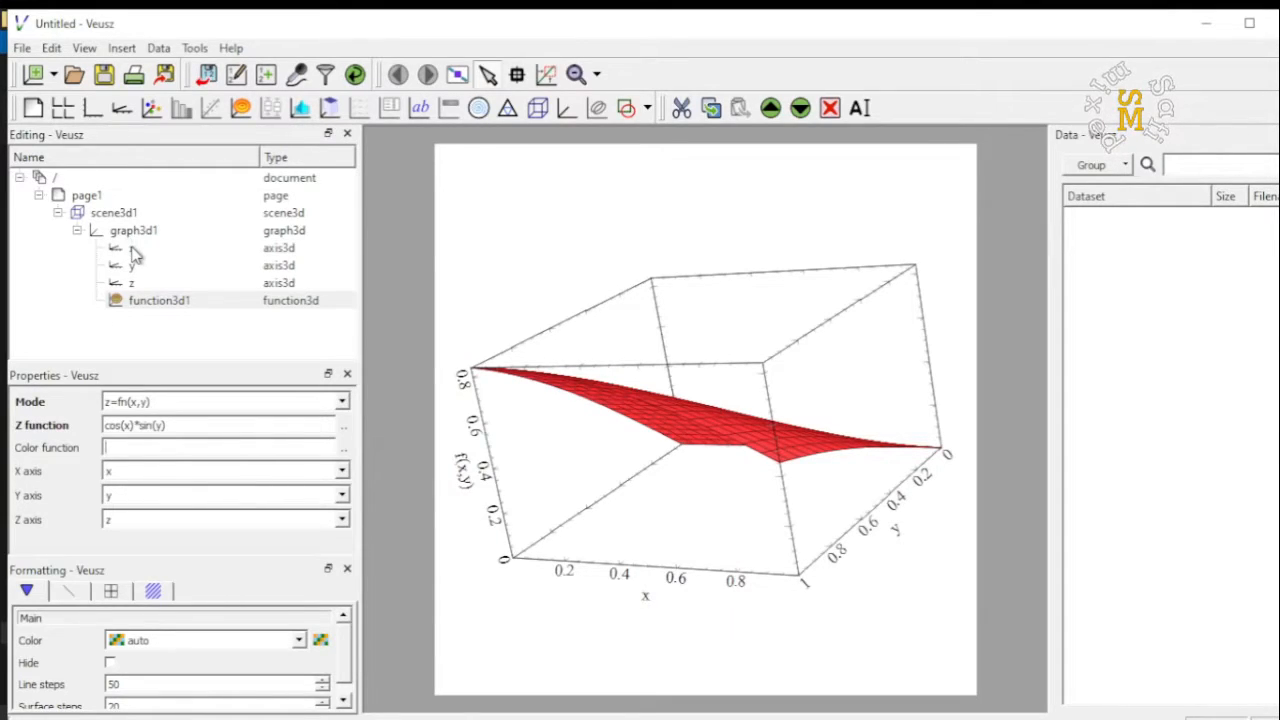
Set the x axis range to Min -3 and Max 3.
{"action": "left_click", "coordinate": [131, 248]}
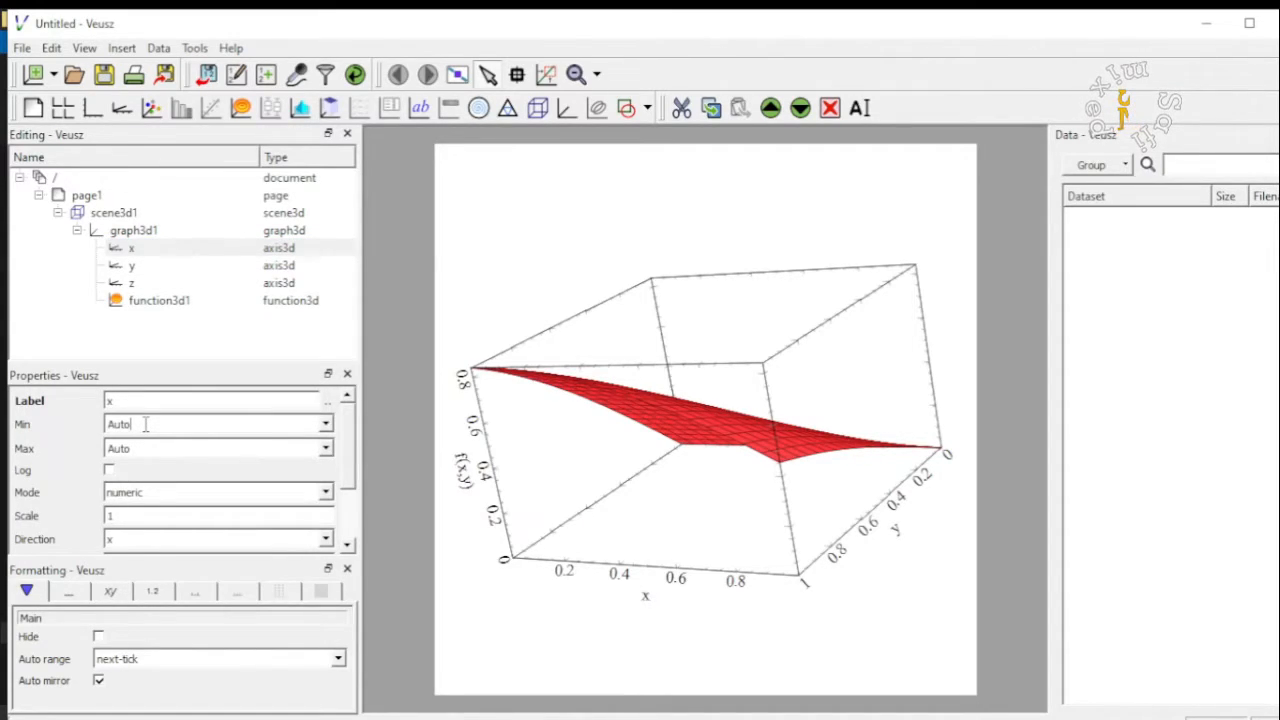
{"action": "left_click", "coordinate": [217, 423]}
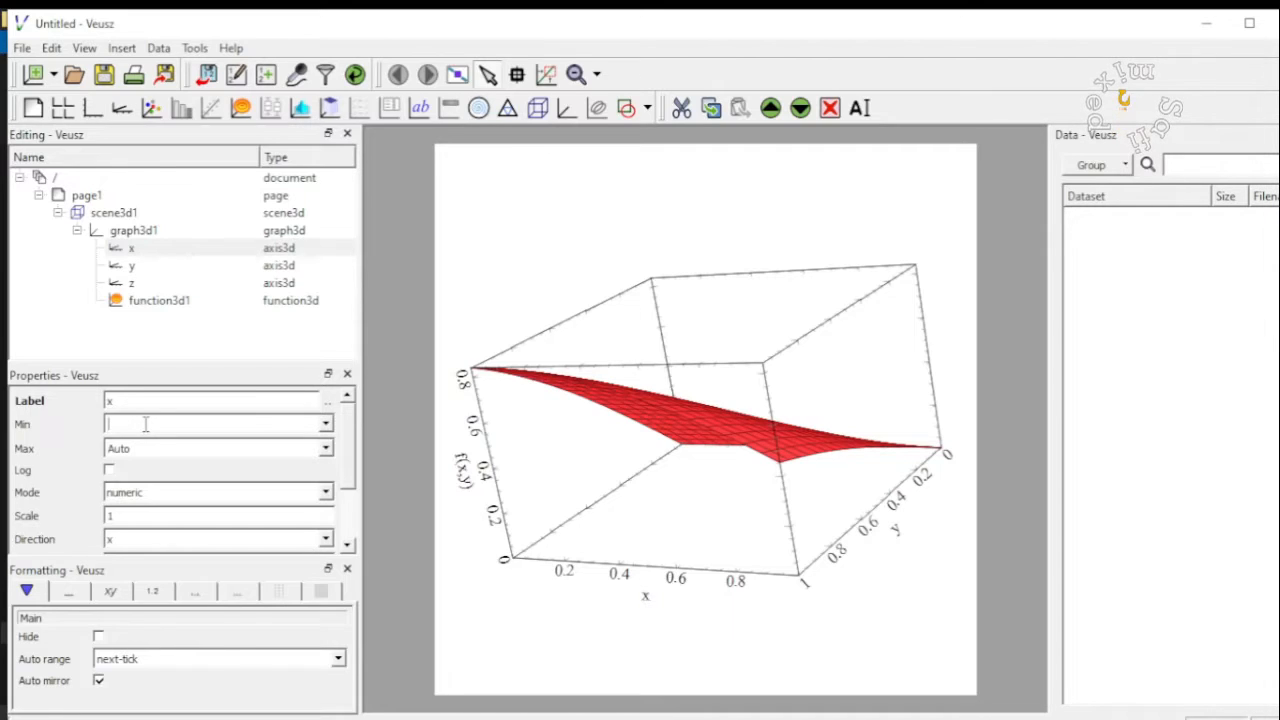
{"action": "type", "text": "-3"}
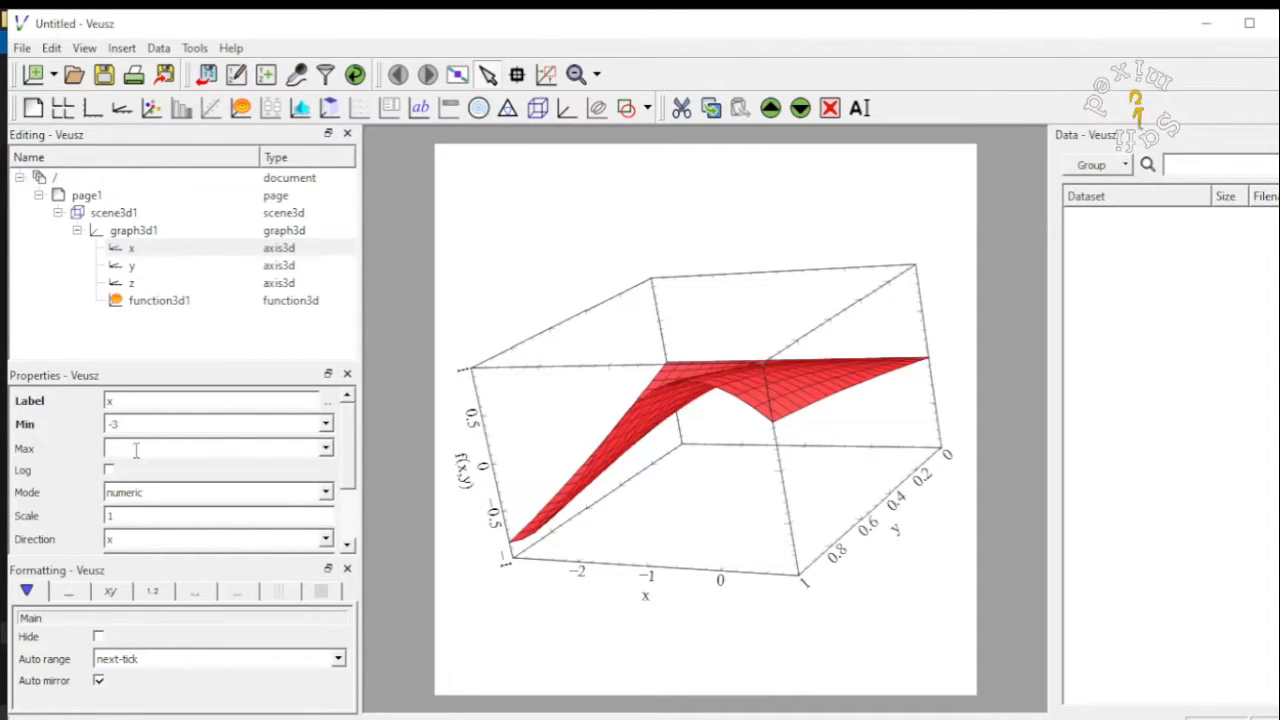
{"action": "type", "text": "3"}
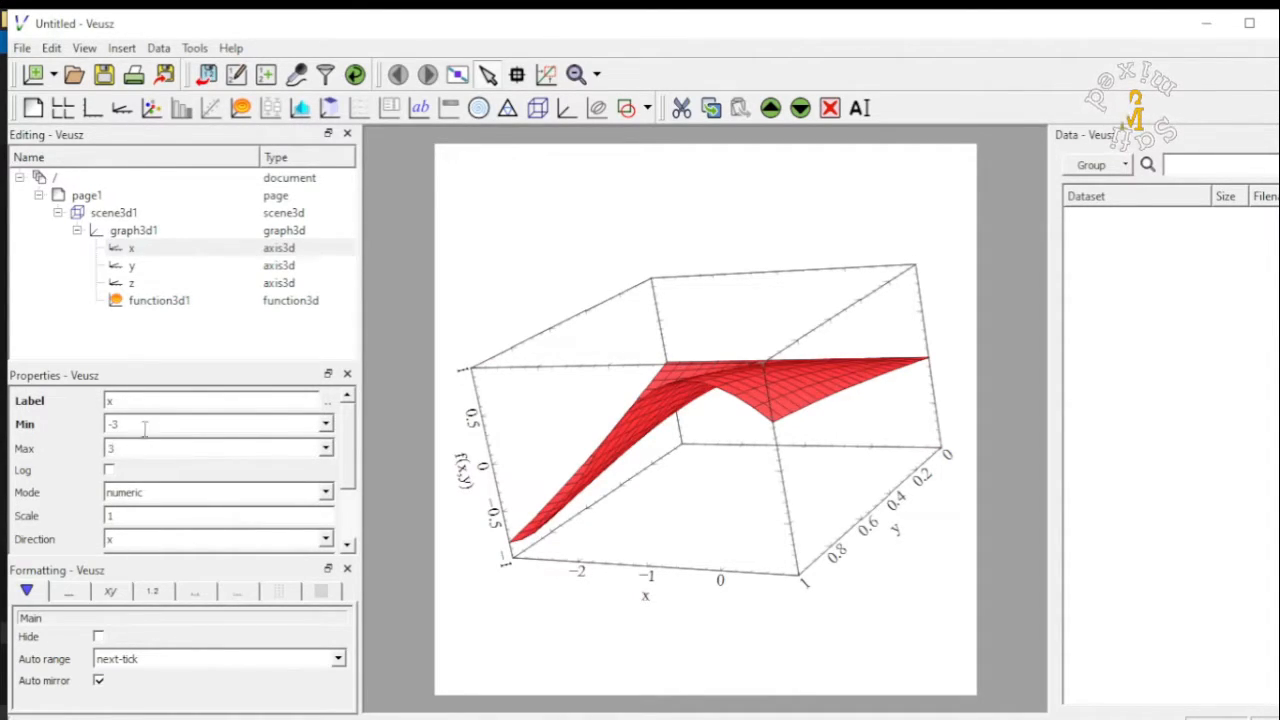
Set the y axis range to Min -3 and Max 3.
{"action": "left_click", "coordinate": [131, 265]}
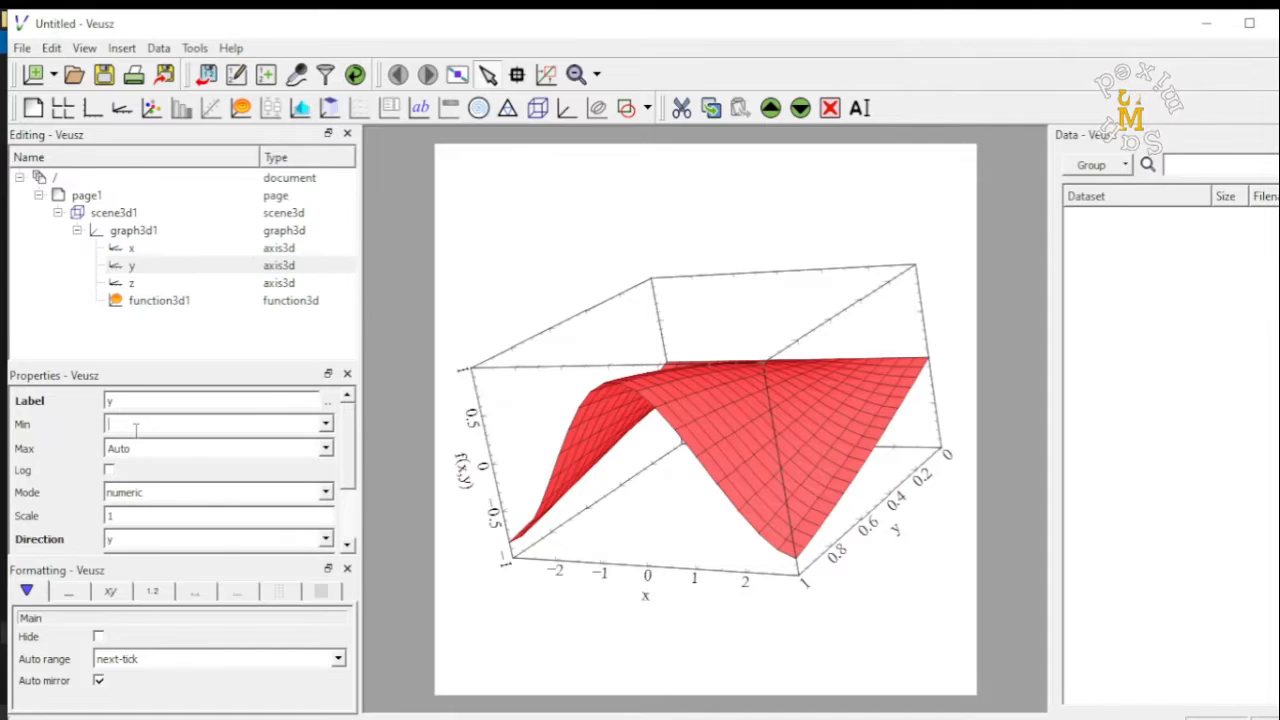
{"action": "type", "text": "-3"}
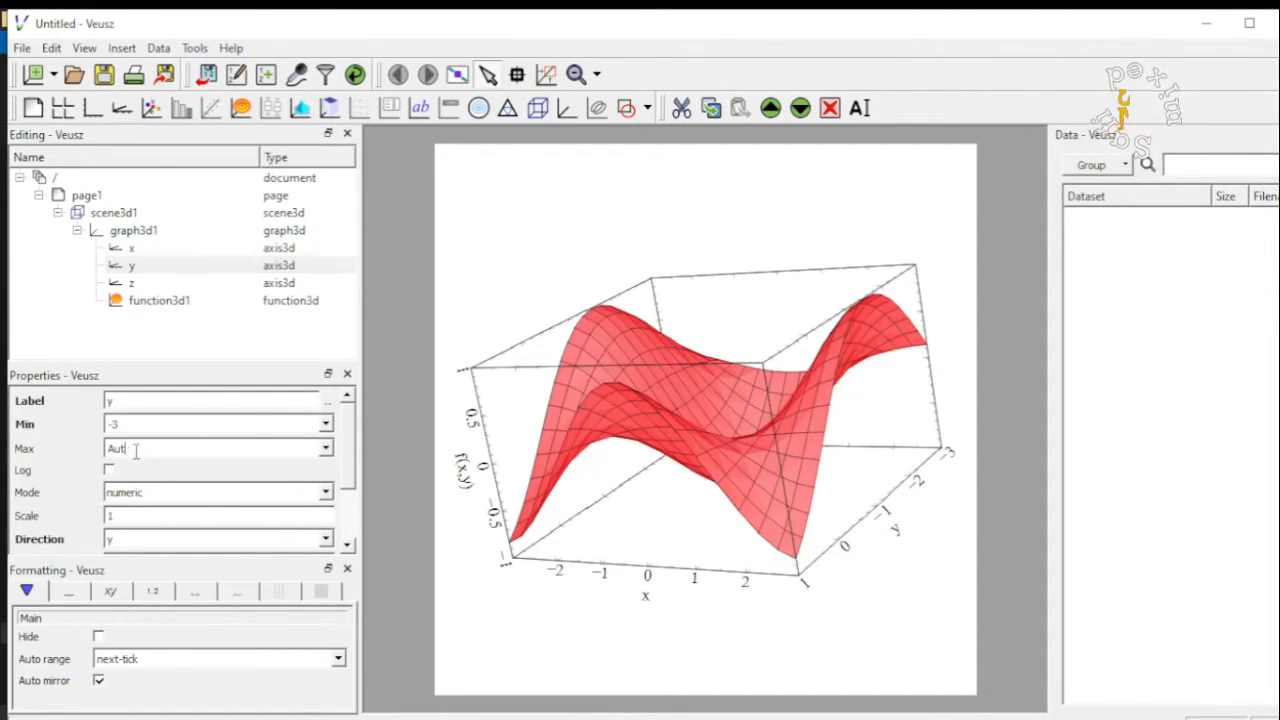
{"action": "type", "text": "3"}
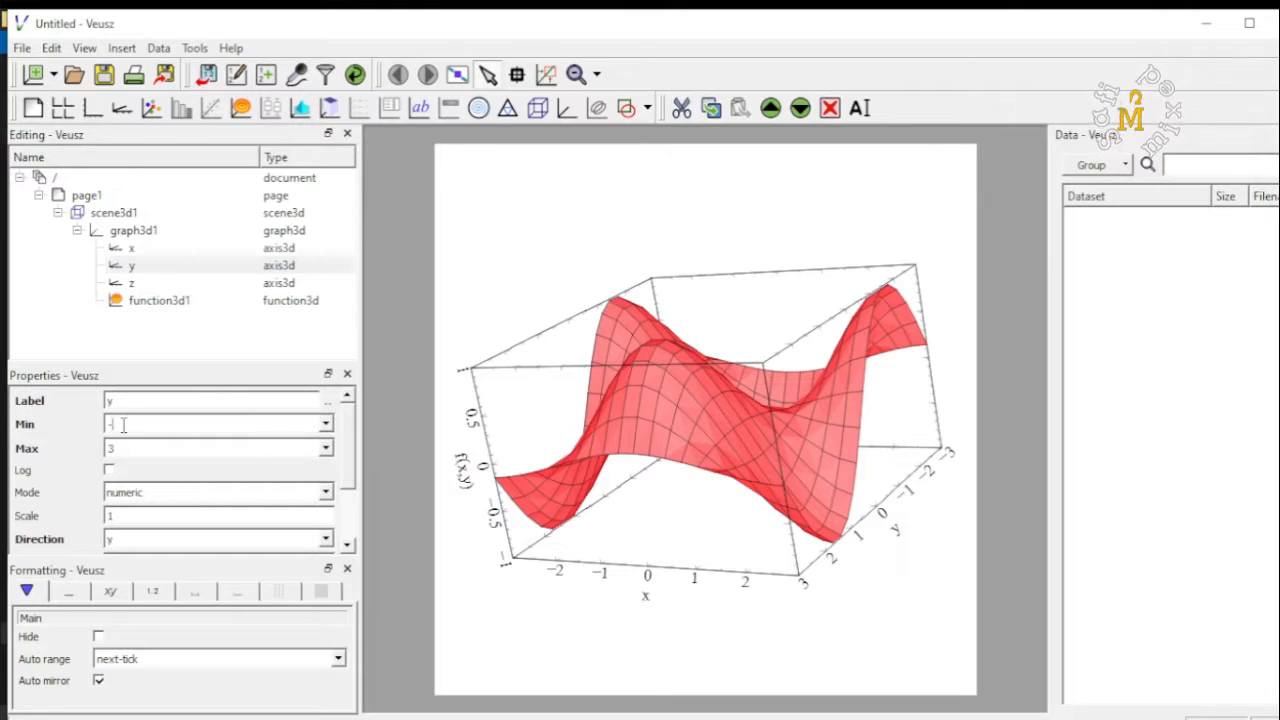
Widen the x axis to span -5 to 5 and set the y axis Min to -5.
{"action": "left_click", "coordinate": [131, 247]}
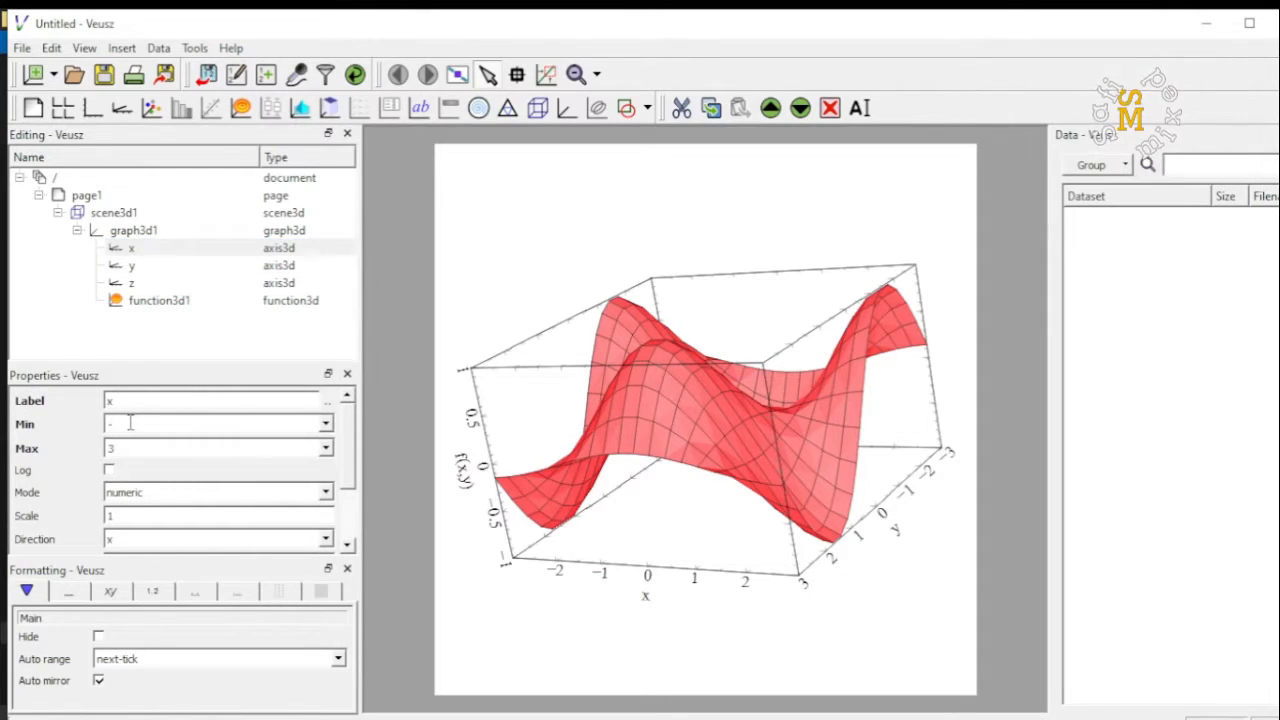
{"action": "type", "text": "-5"}
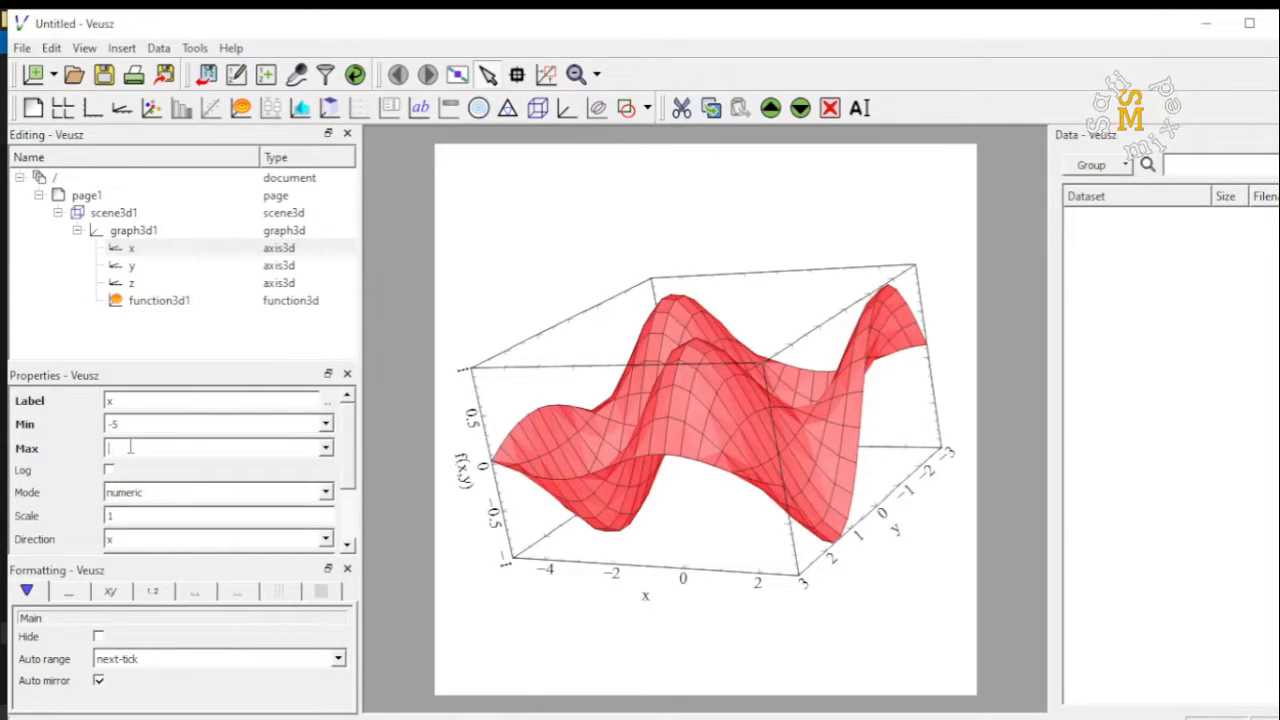
{"action": "type", "text": "5"}
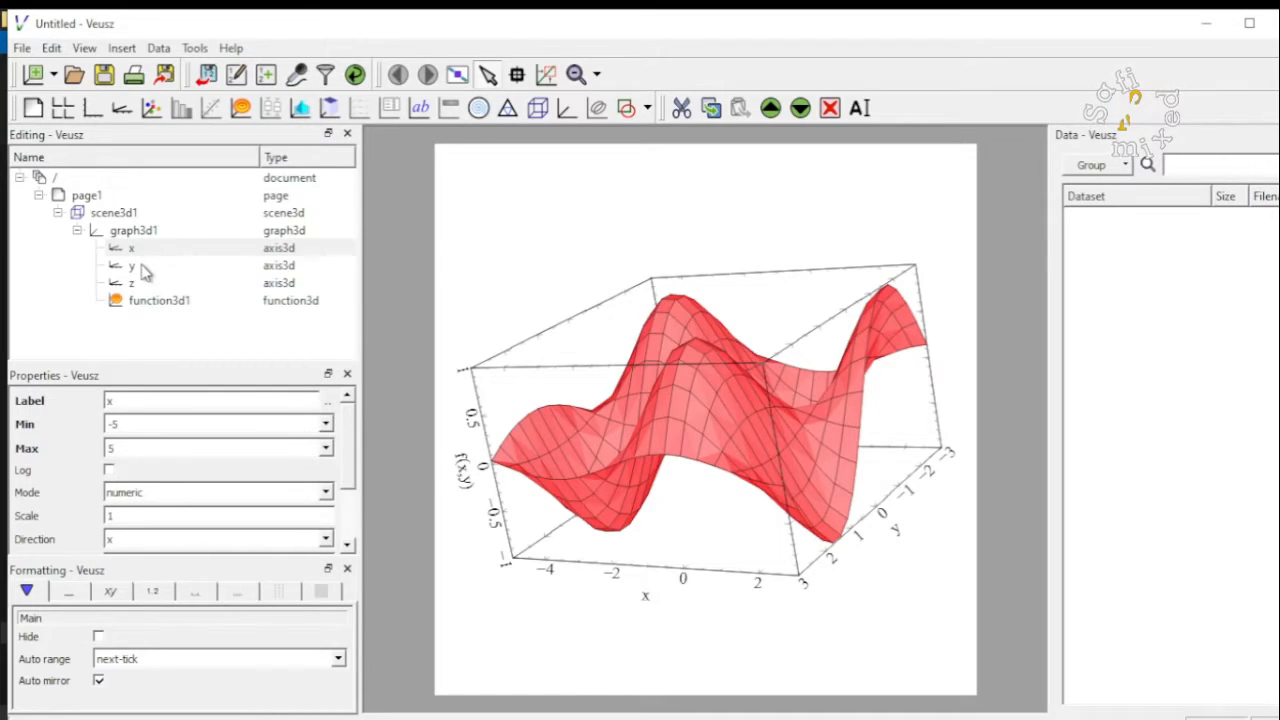
{"action": "left_click", "coordinate": [131, 265]}
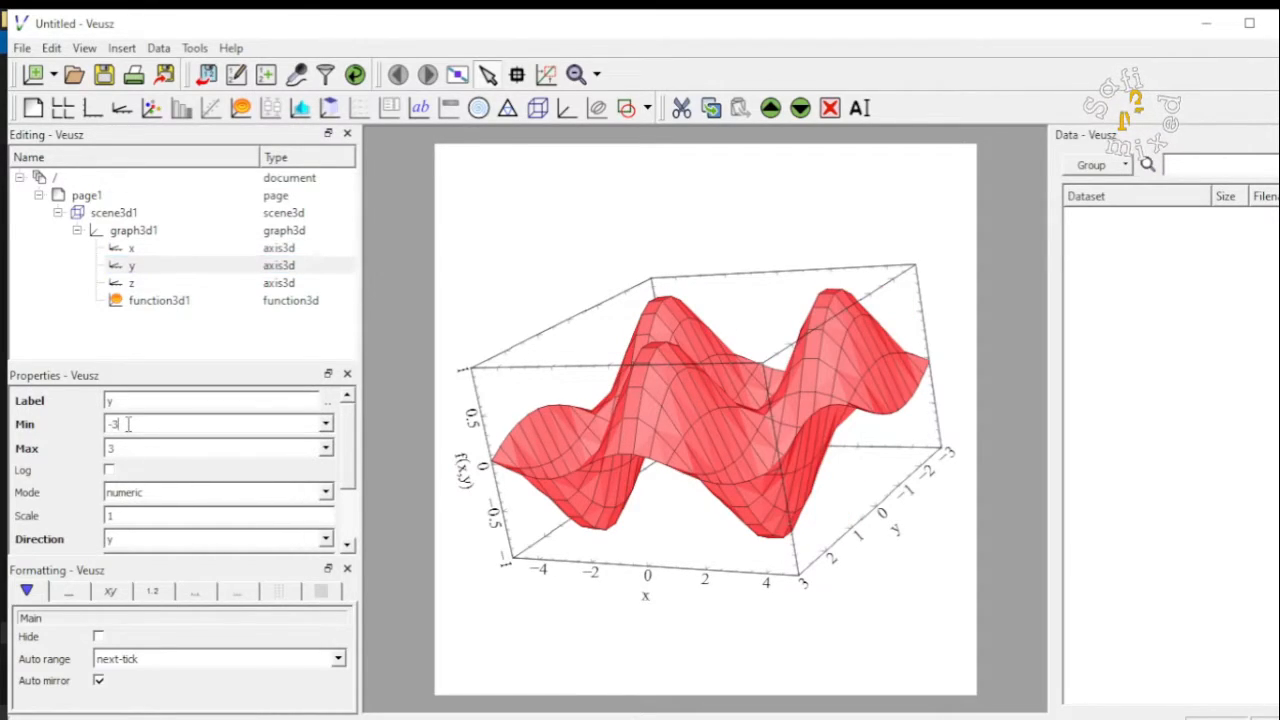
{"action": "type", "text": "-5"}
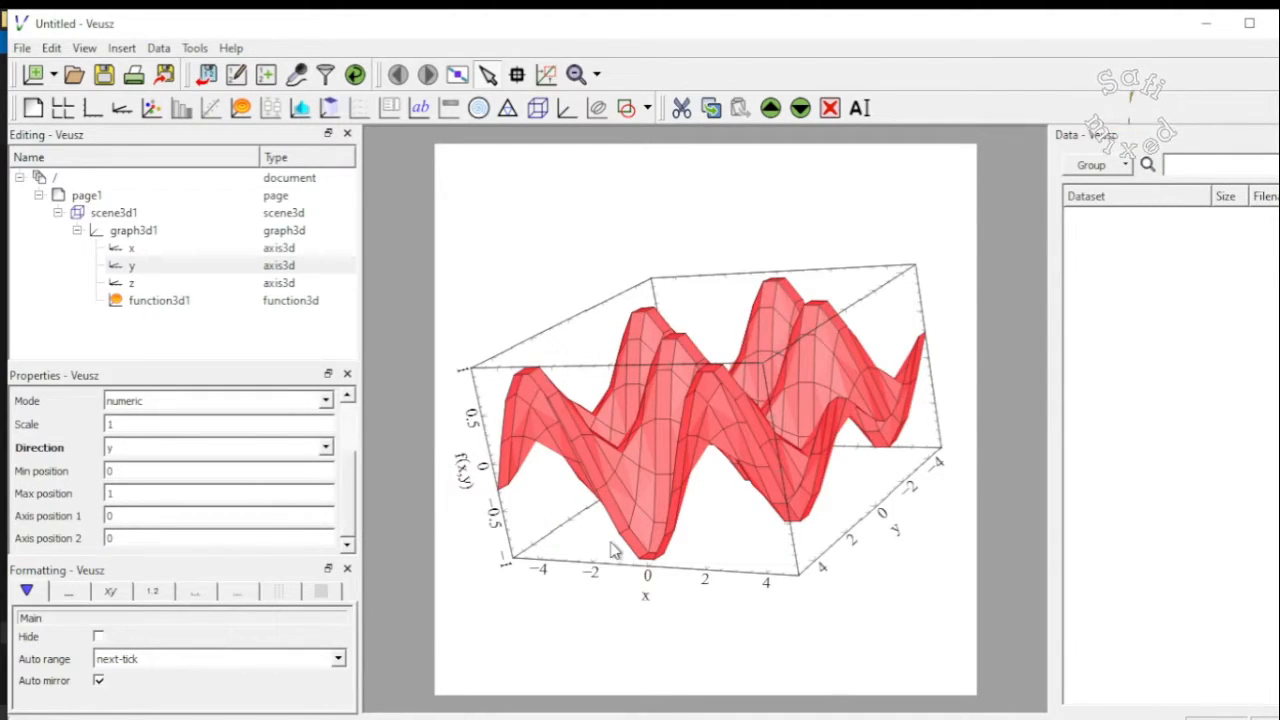
{"action": "mouse_move", "coordinate": [463, 505]}
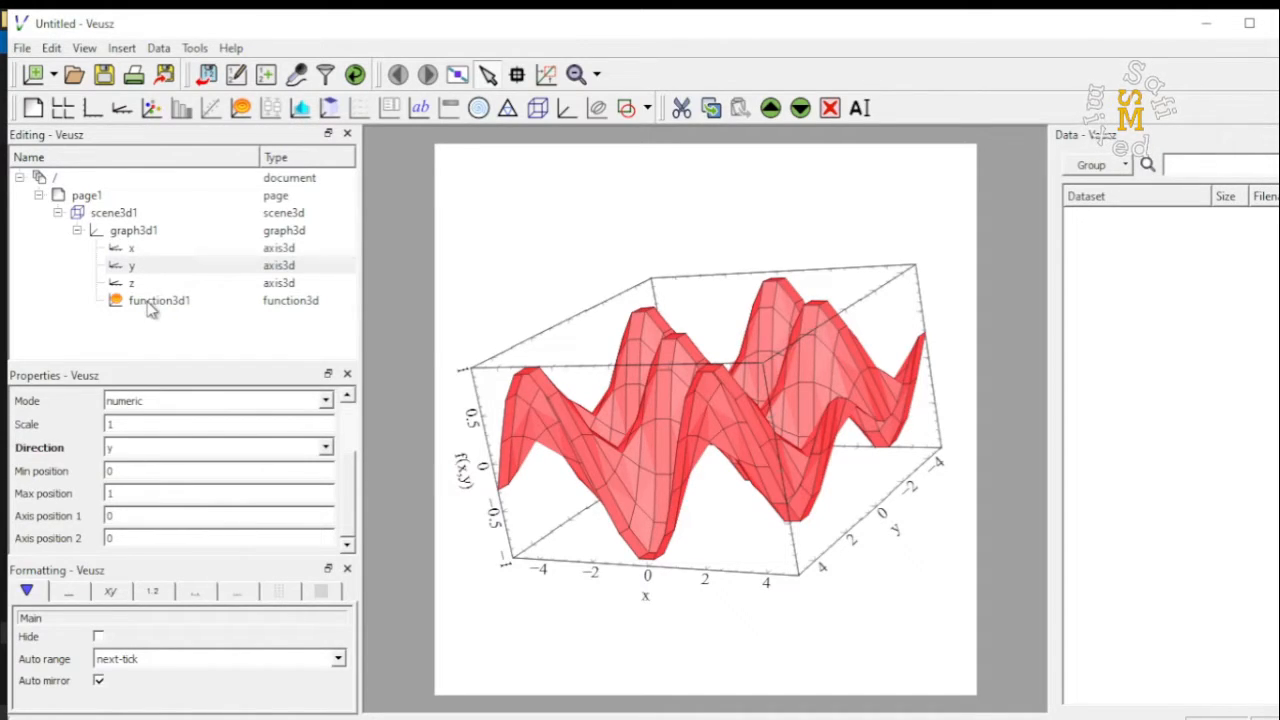
Select function3d1 and set its Surface steps to 50.
{"action": "left_click", "coordinate": [159, 300]}
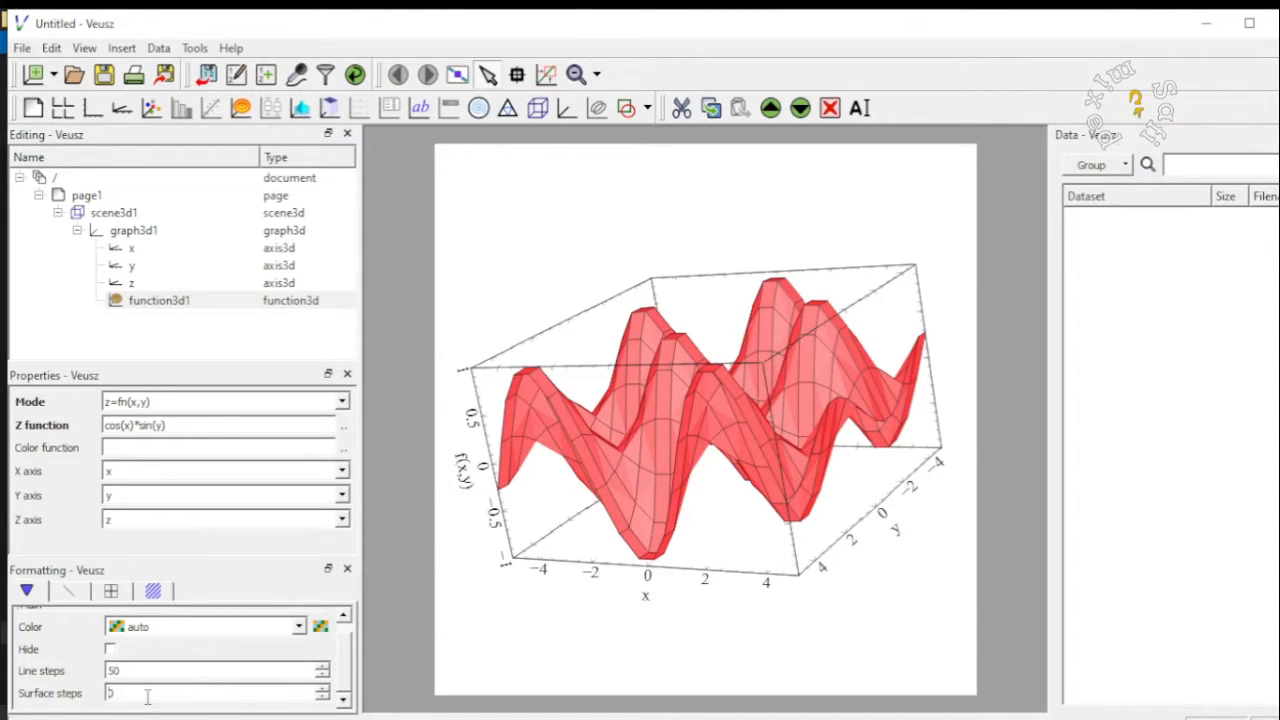
{"action": "type", "text": "0"}
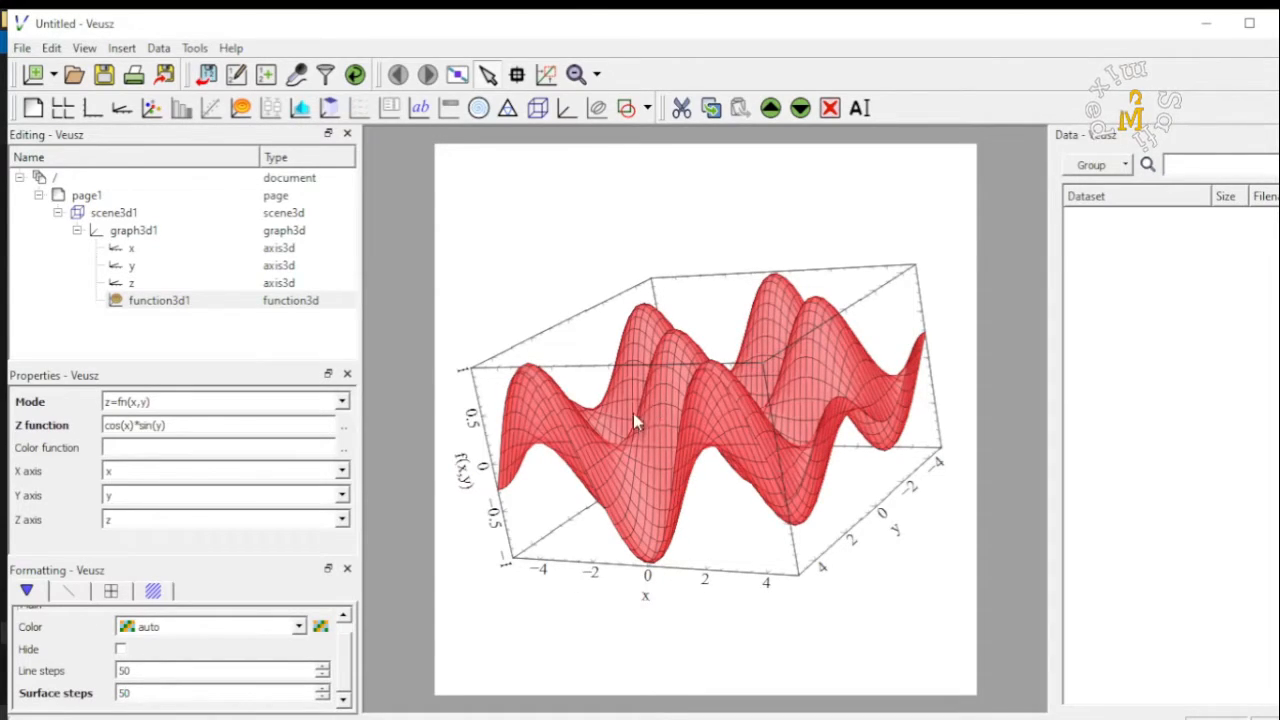
{"action": "mouse_move", "coordinate": [645, 400]}
{"action": "type", "text": "30"}
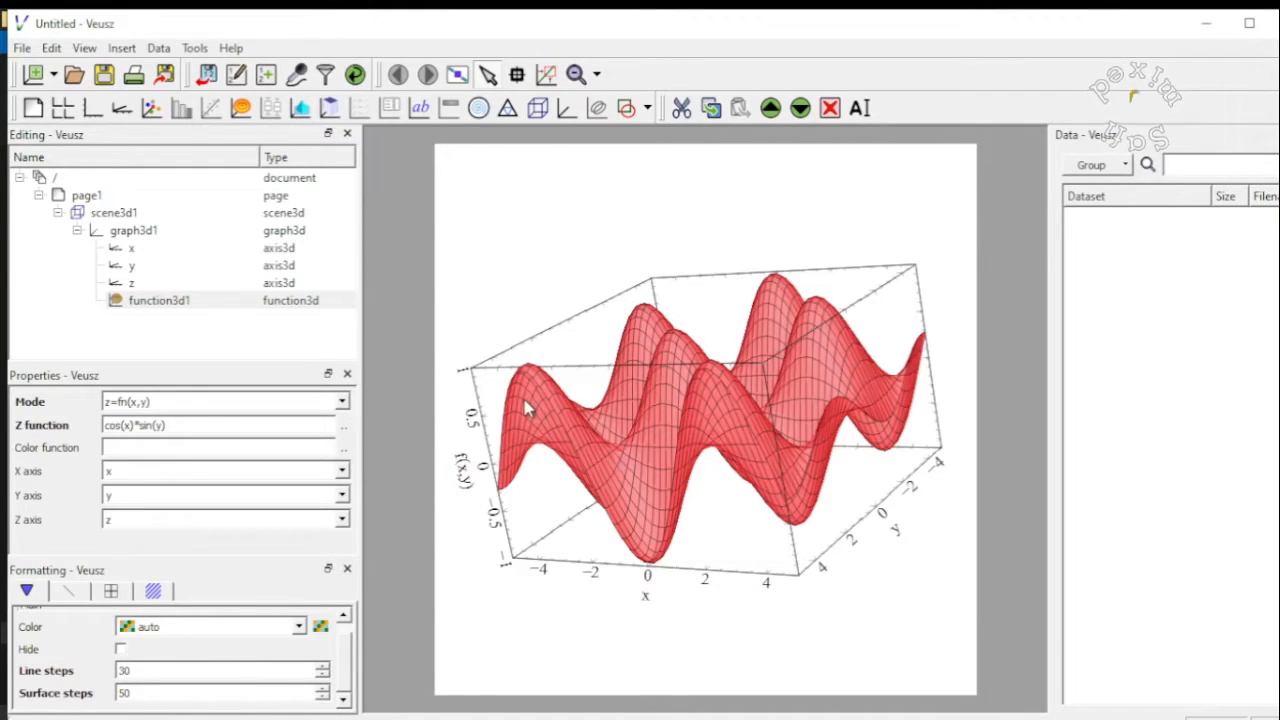
{"action": "mouse_move", "coordinate": [800, 418]}
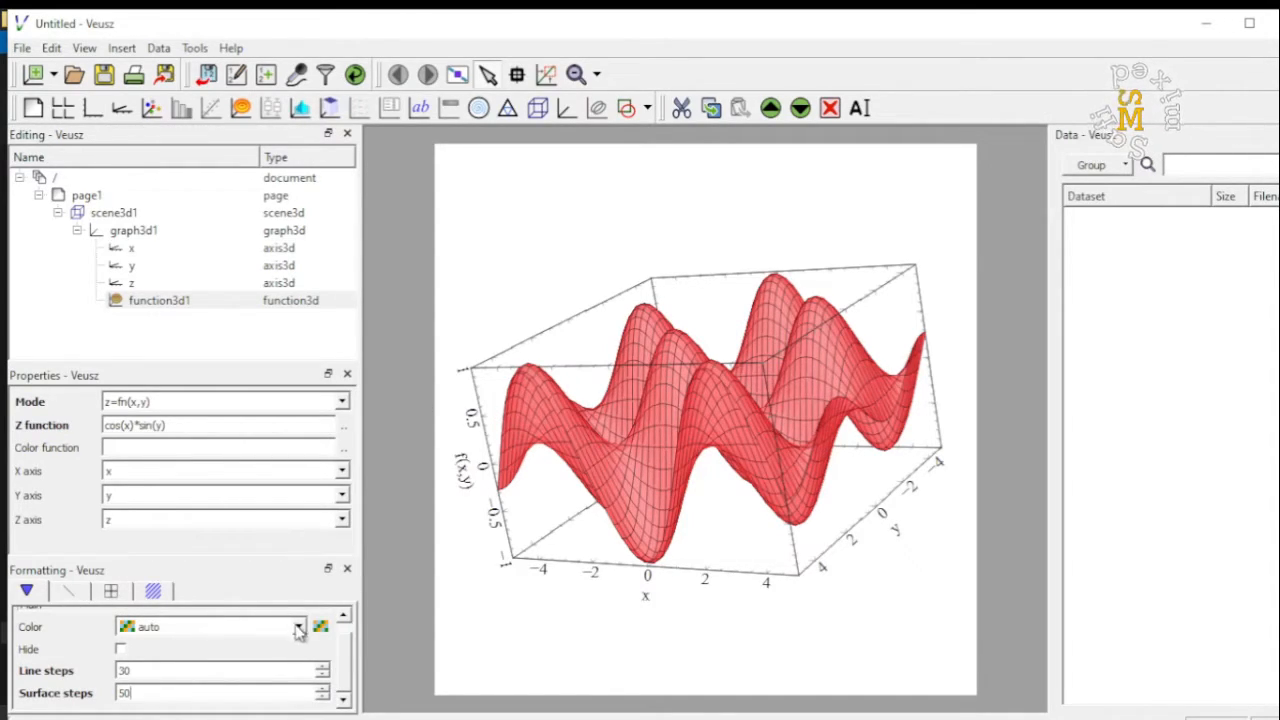
Change the function3d1 surface colour from red to cyan in the Main formatting tab.
{"action": "left_click", "coordinate": [299, 626]}
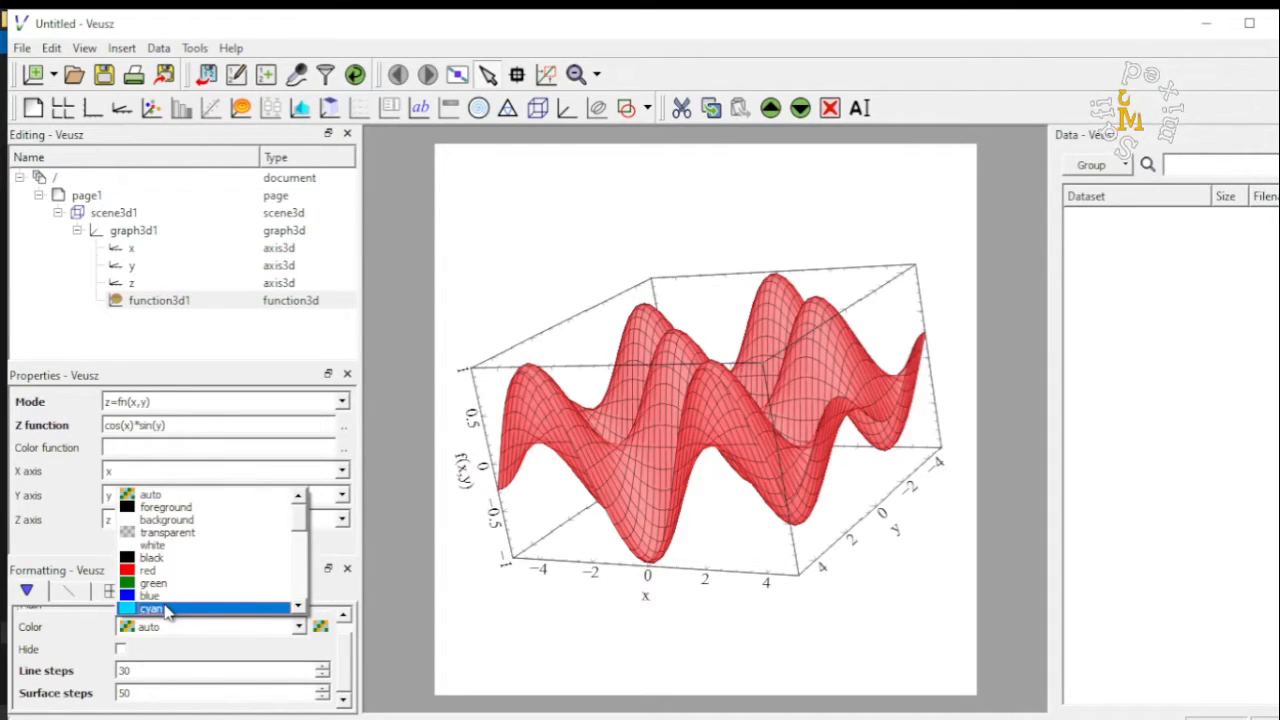
{"action": "left_click", "coordinate": [150, 609]}
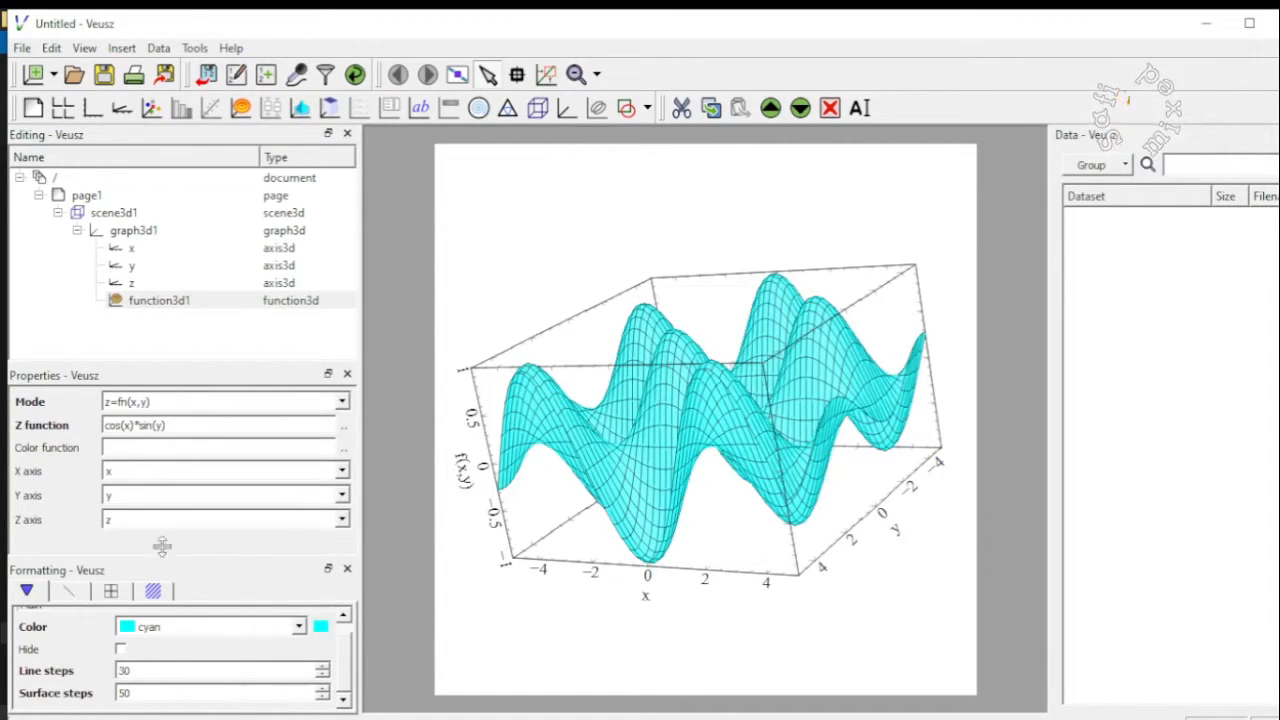
{"action": "left_click", "coordinate": [113, 212]}
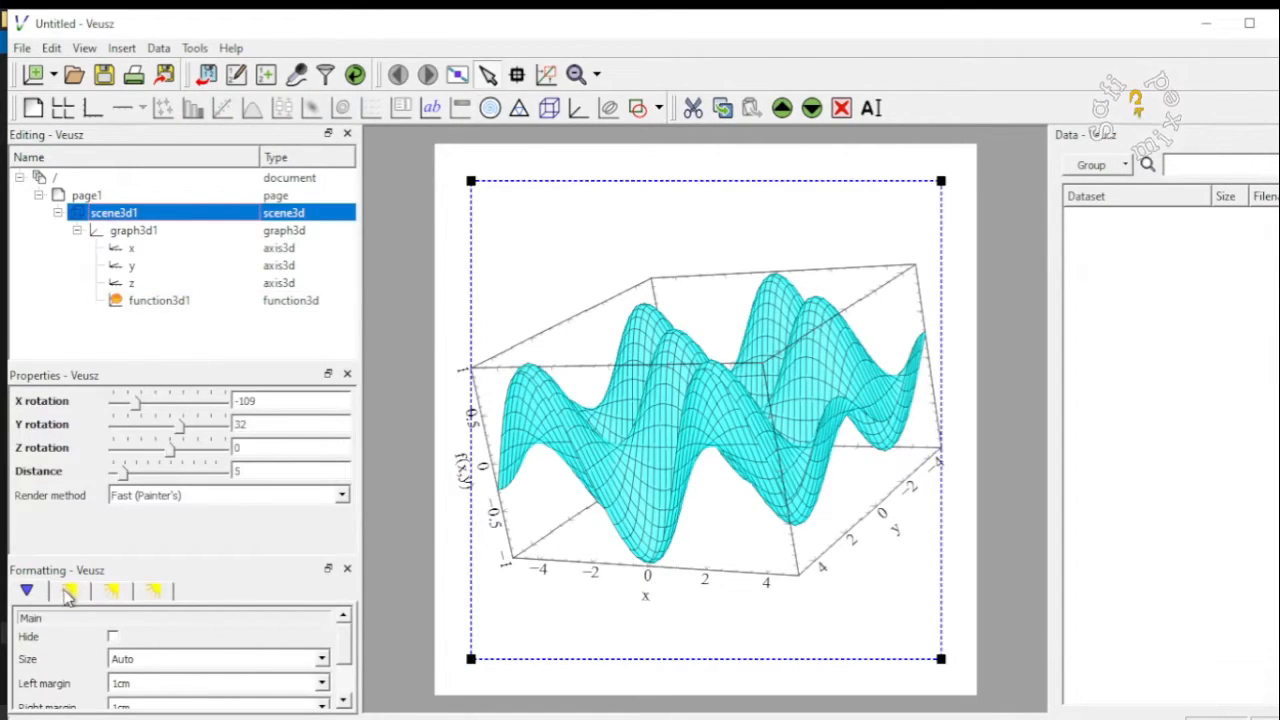
Enable scene3d1's Lighting (1) light and set its colour to green.
{"action": "left_click", "coordinate": [69, 590]}
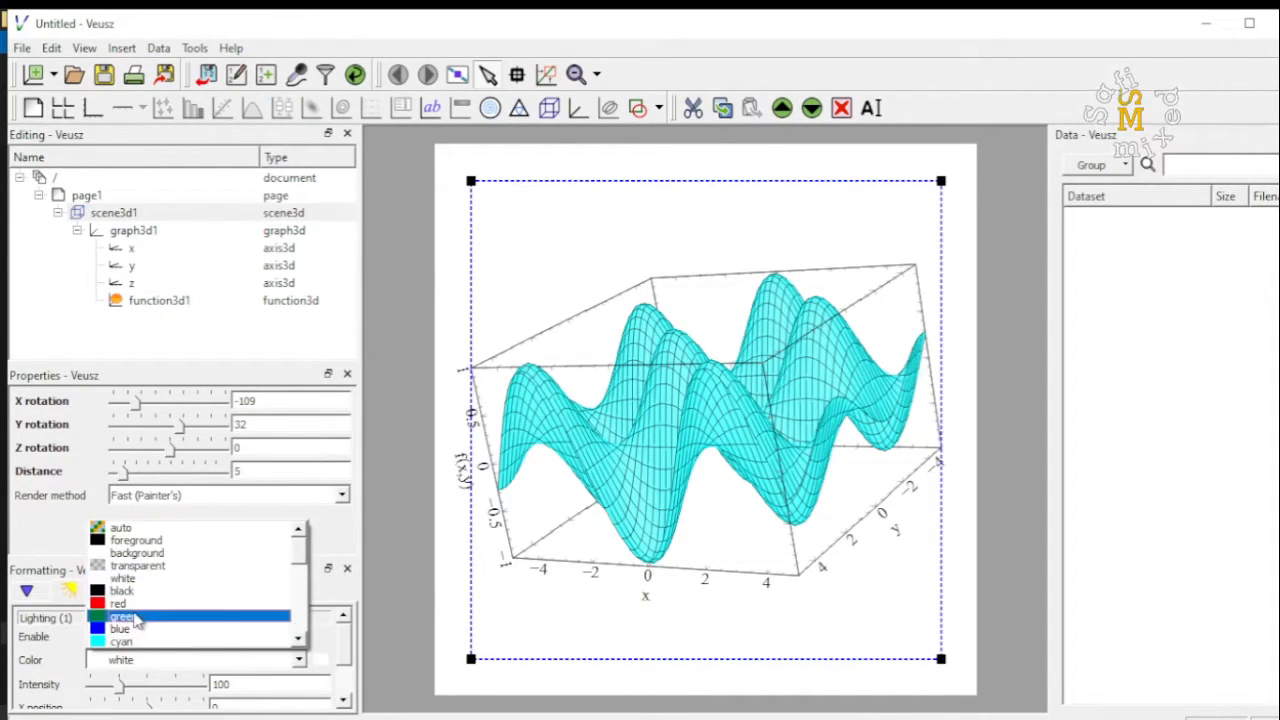
{"action": "left_click", "coordinate": [120, 617]}
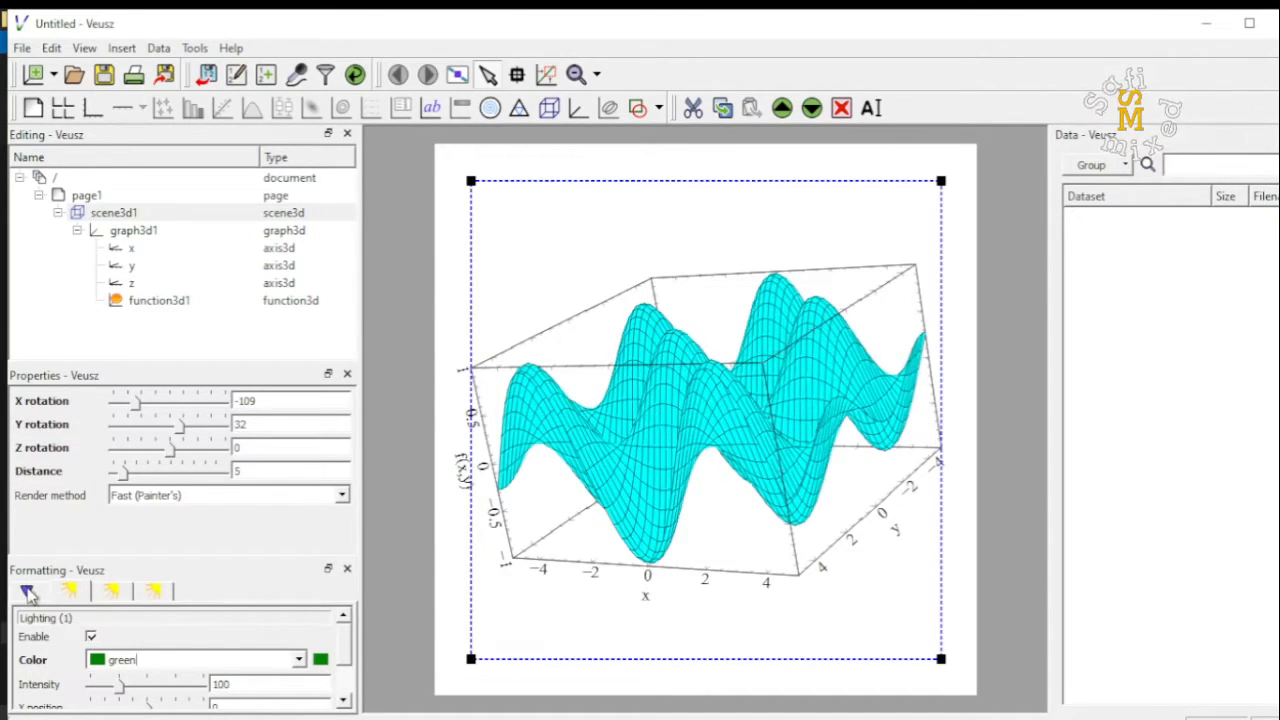
{"action": "left_click", "coordinate": [28, 590]}
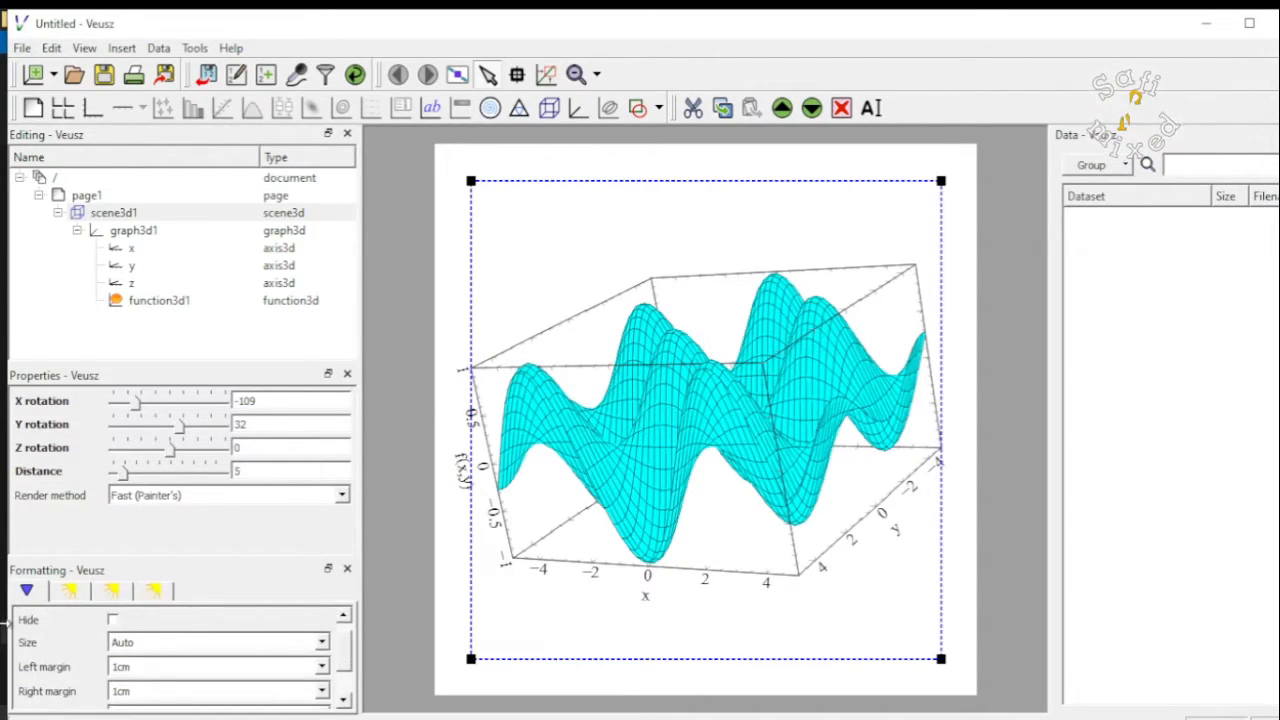
{"action": "mouse_move", "coordinate": [78, 590]}
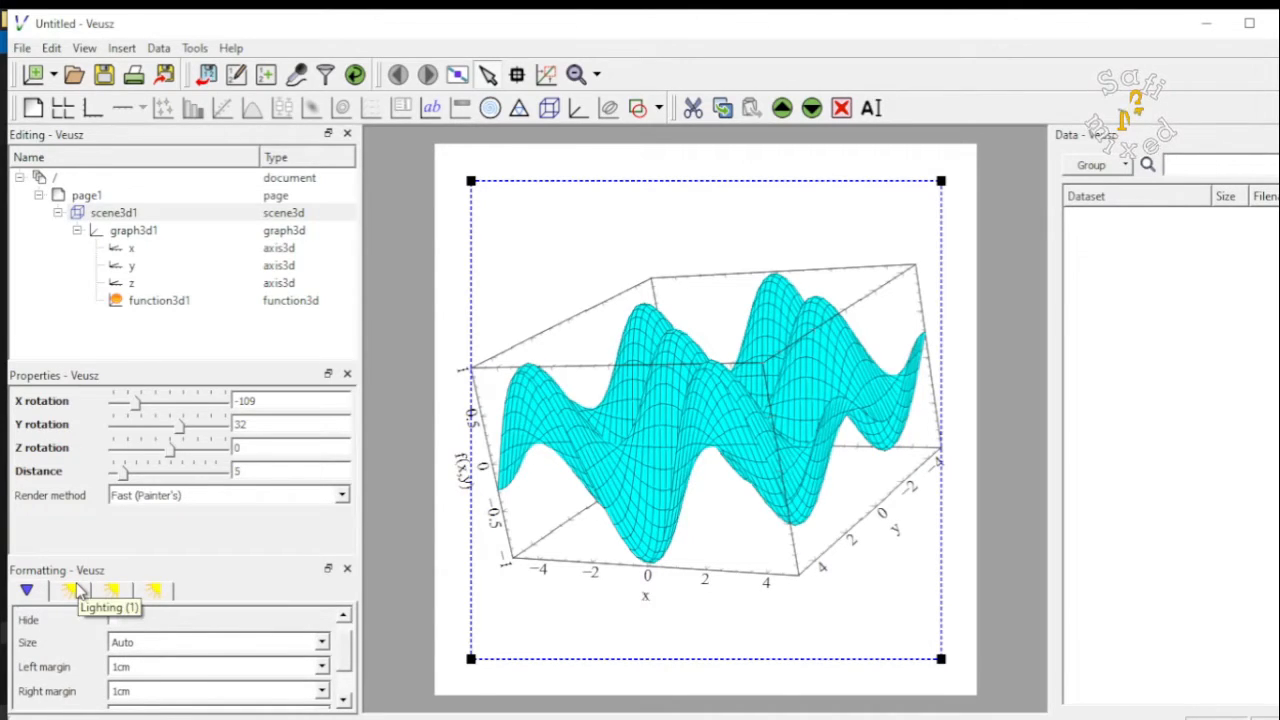
{"action": "mouse_move", "coordinate": [240, 320]}
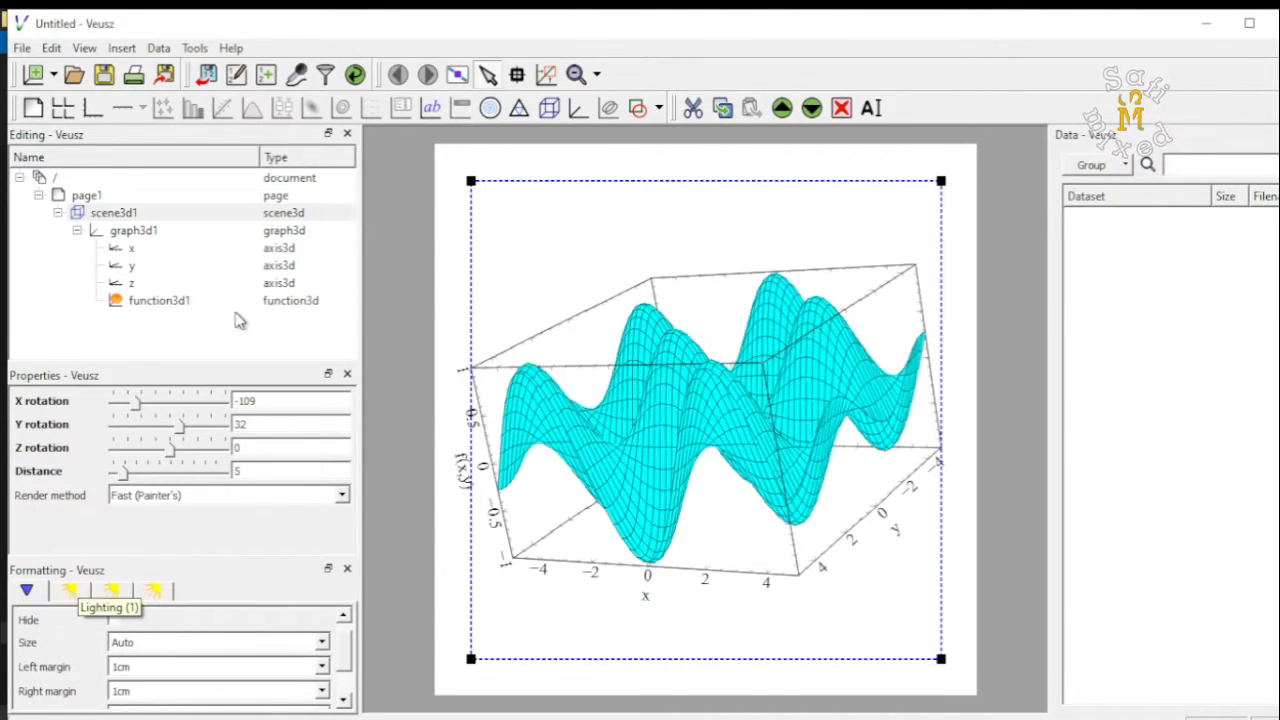
{"action": "left_click", "coordinate": [133, 230]}
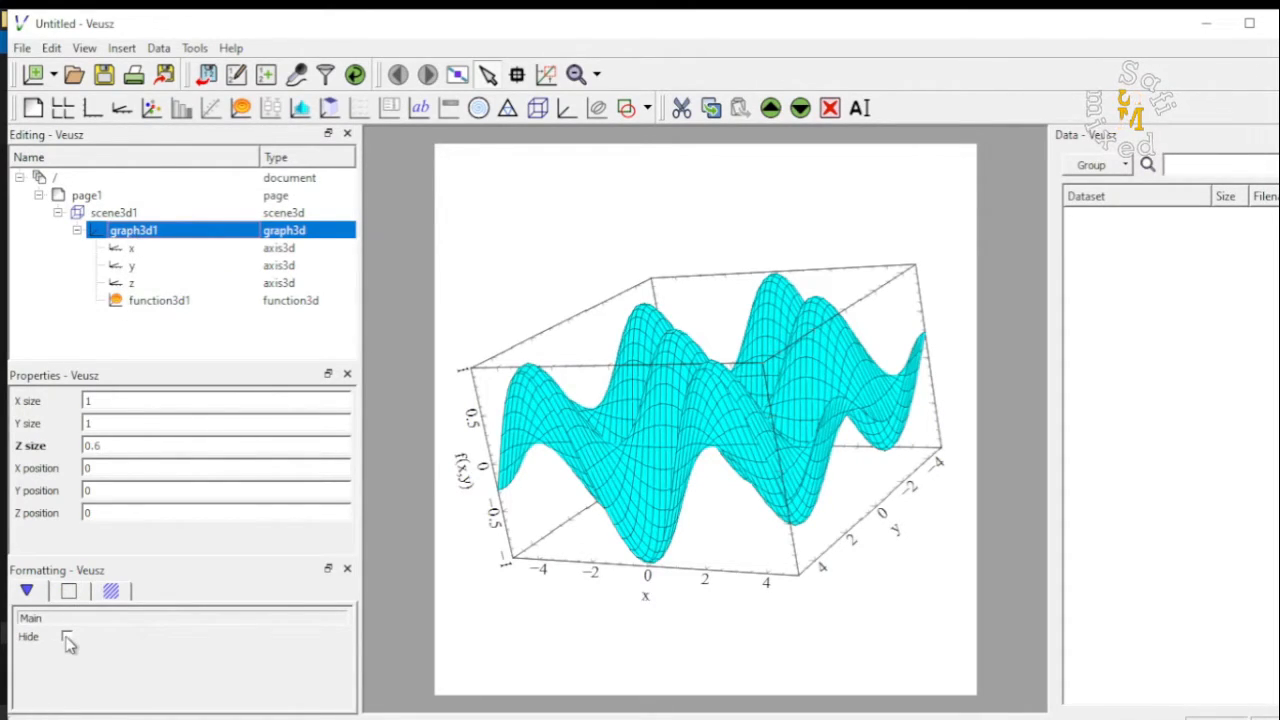
Give the graph3d1 box a solid foreground-colour border of width 5.
{"action": "left_click", "coordinate": [69, 637]}
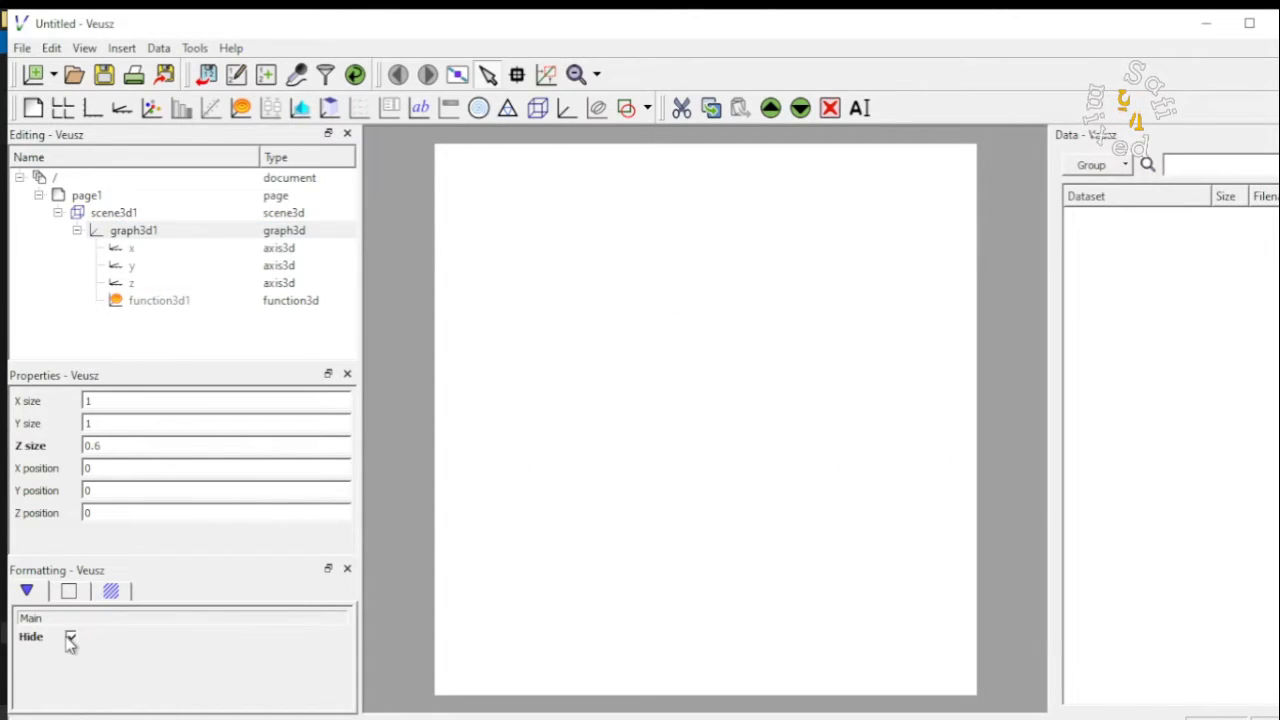
{"action": "left_click", "coordinate": [70, 637]}
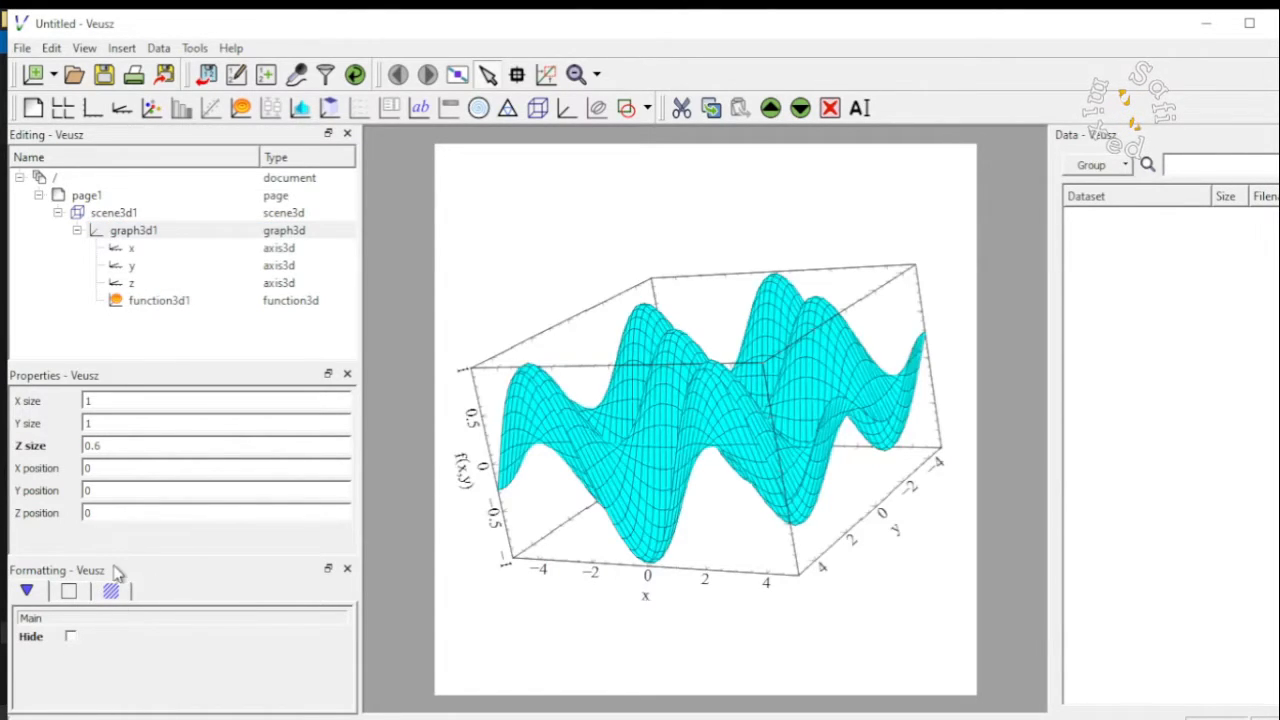
{"action": "left_click", "coordinate": [69, 590]}
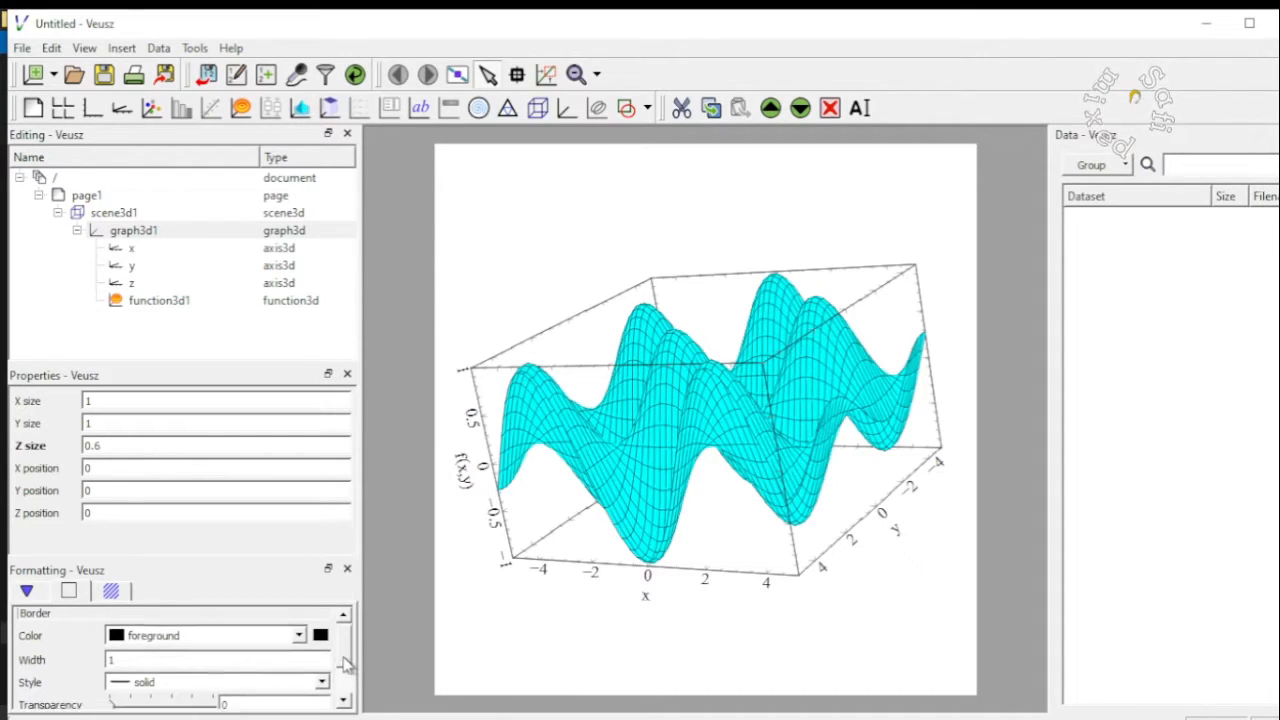
{"action": "left_click", "coordinate": [320, 682]}
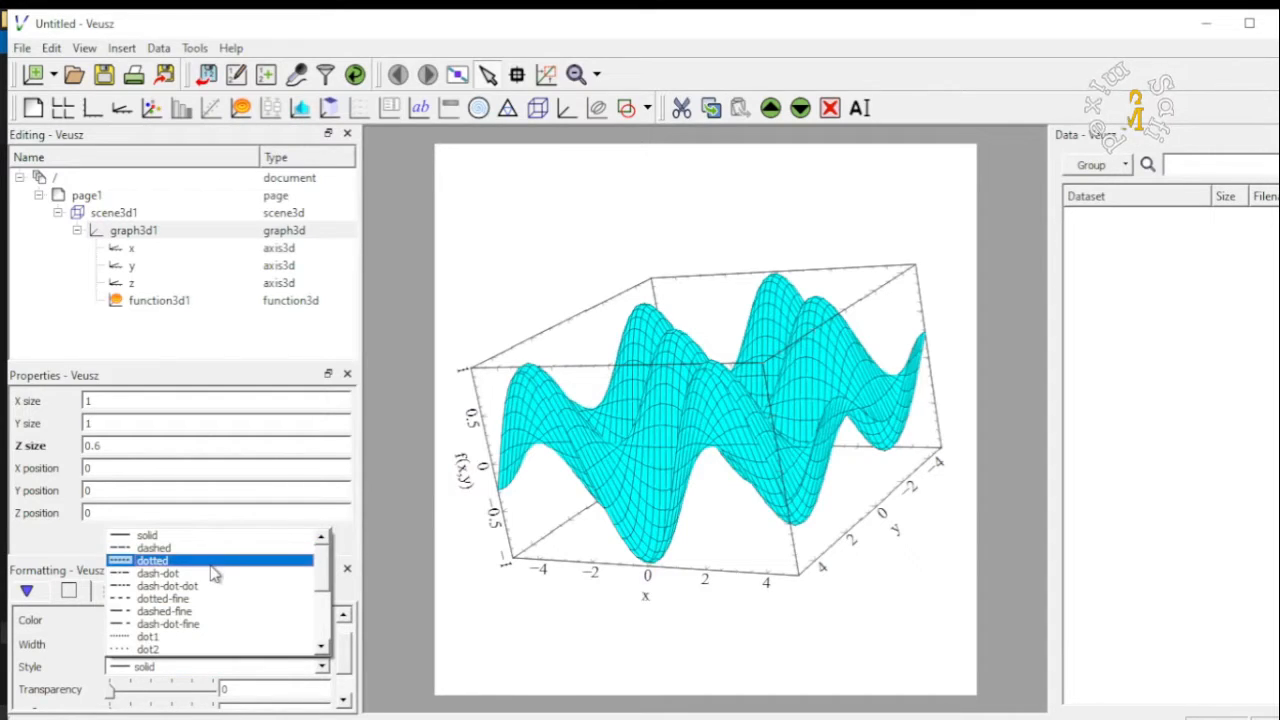
{"action": "left_click", "coordinate": [152, 559]}
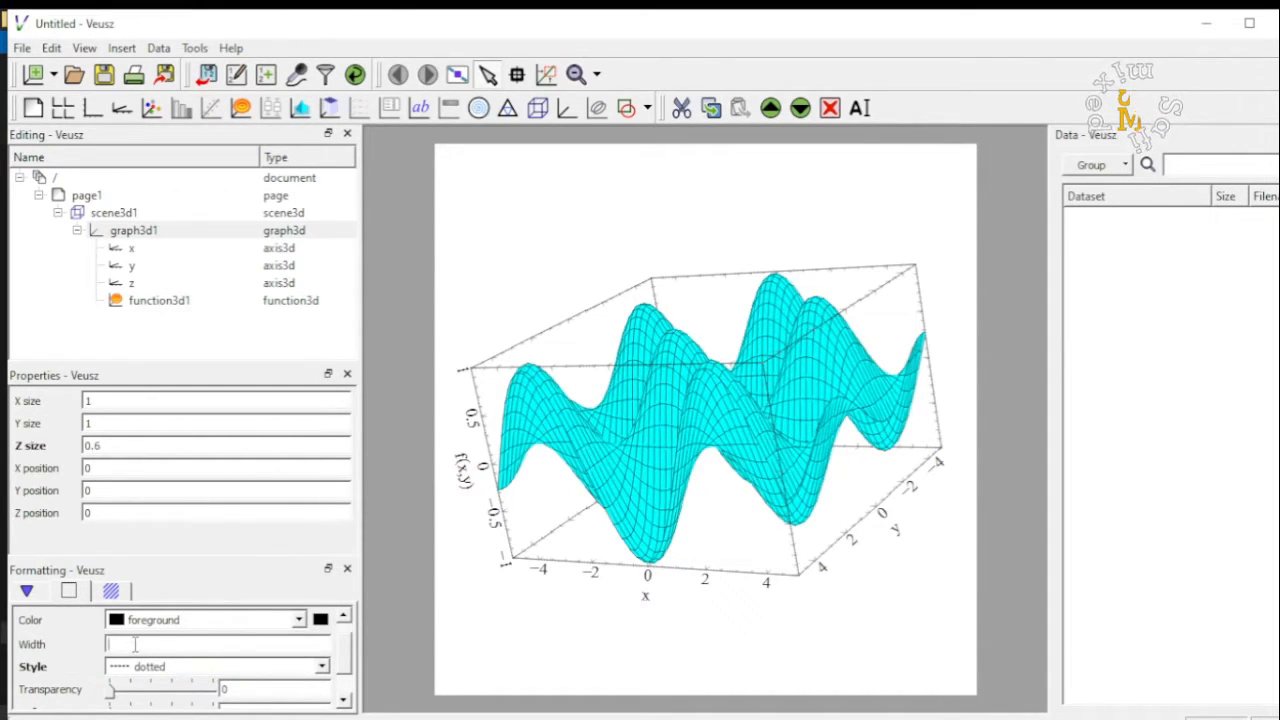
{"action": "type", "text": "5"}
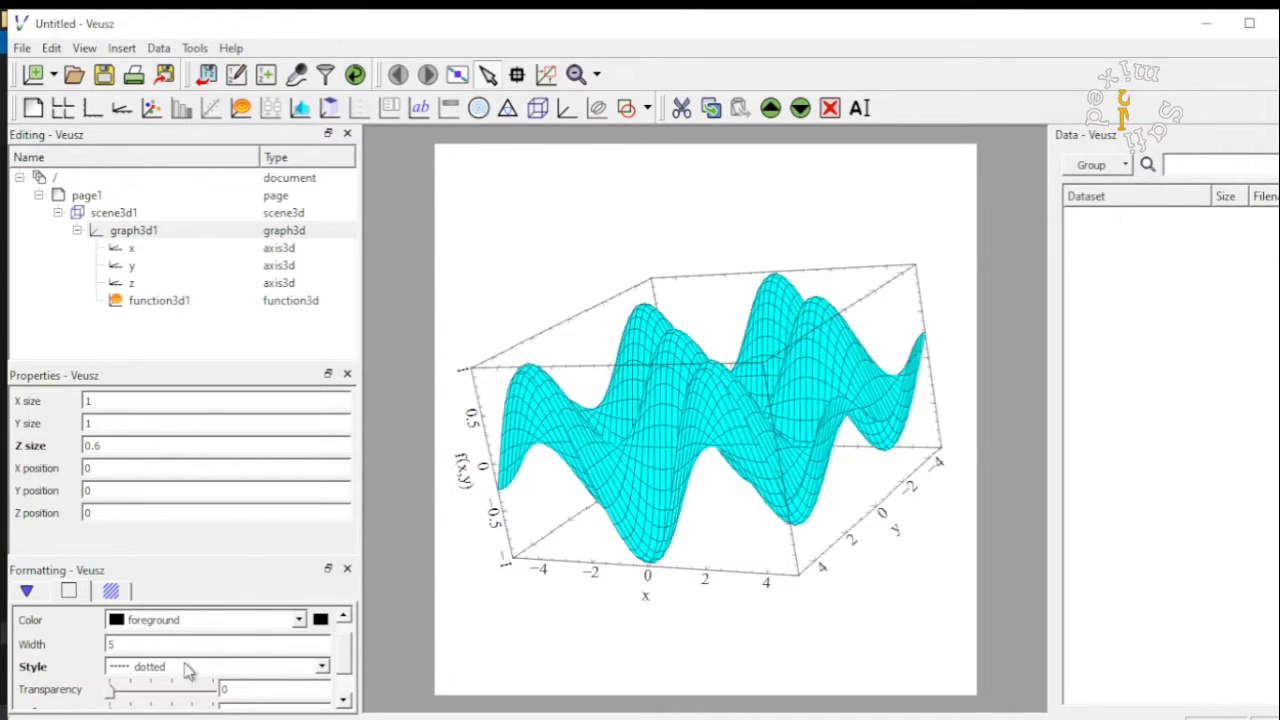
{"action": "left_click", "coordinate": [320, 666]}
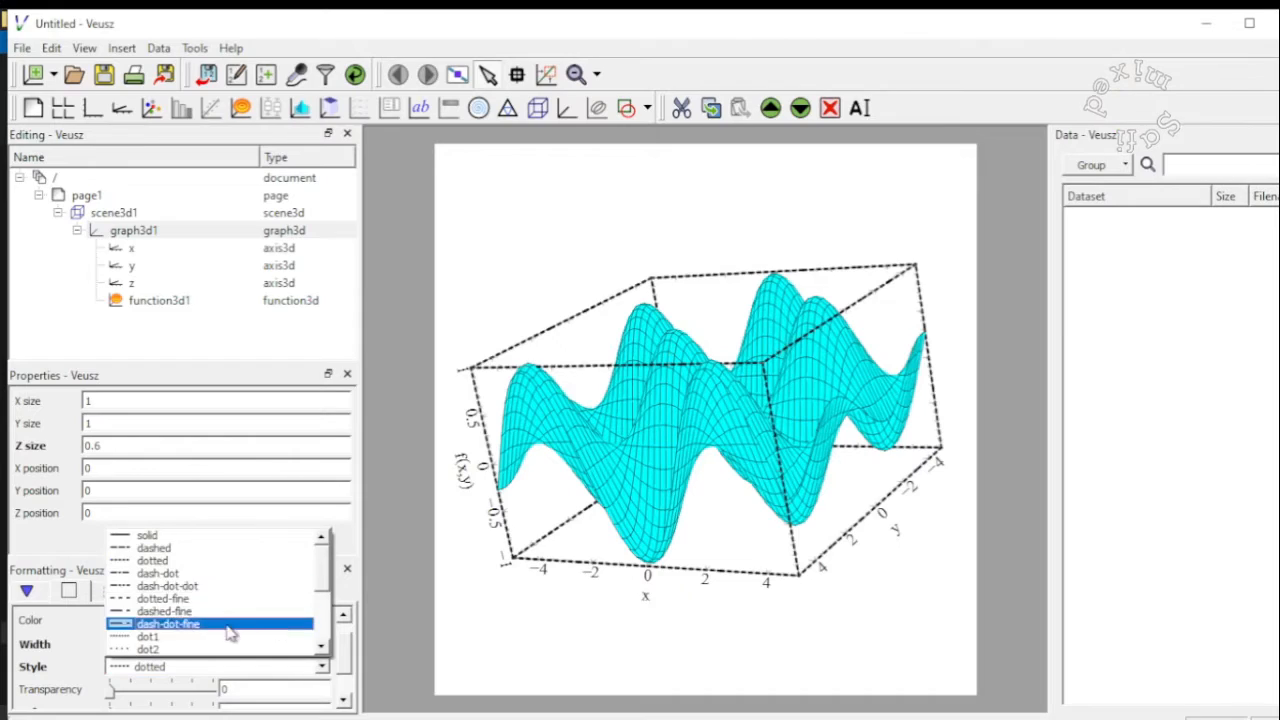
{"action": "left_click", "coordinate": [147, 535]}
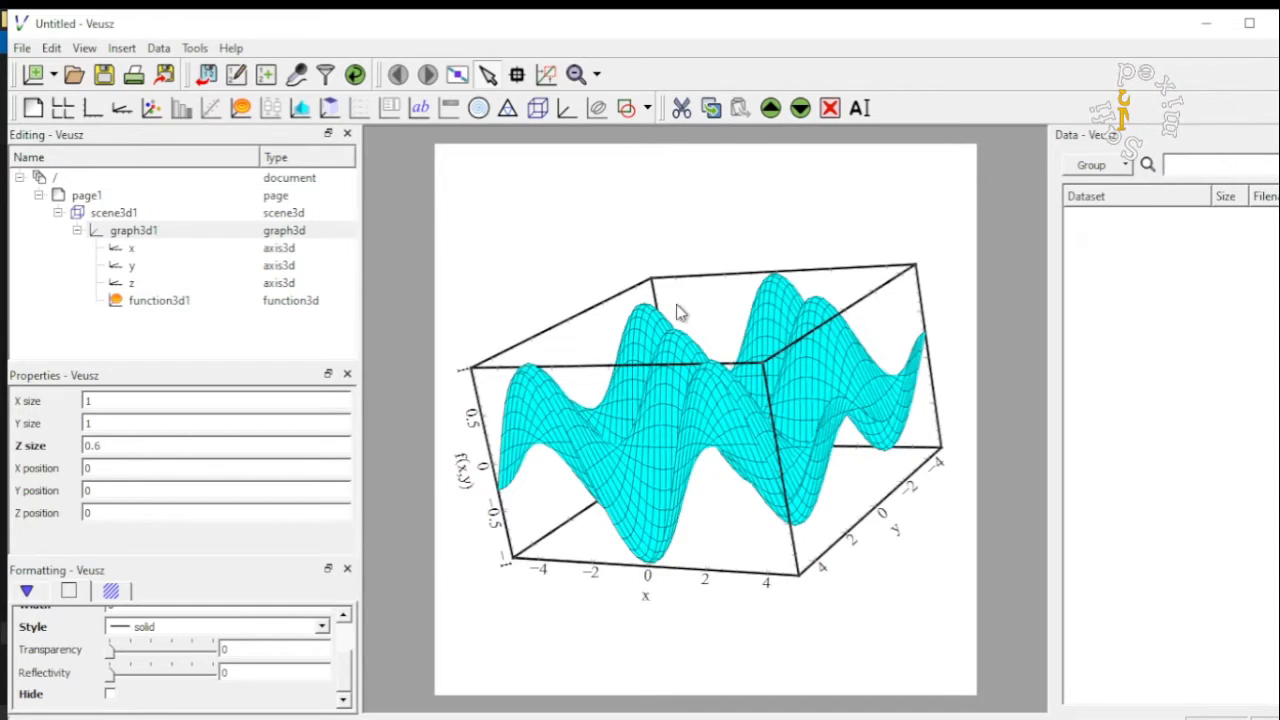
Select the z axis and view its Axis label and Major ticks formatting.
{"action": "left_click", "coordinate": [131, 247]}
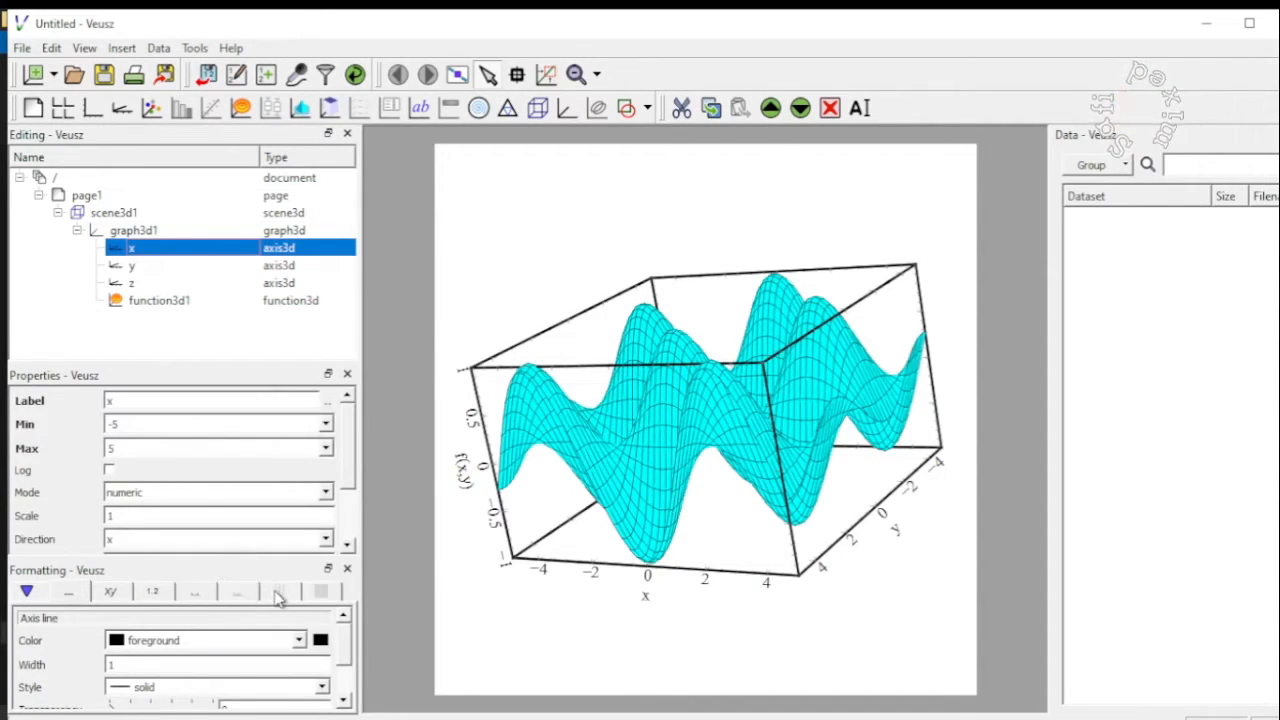
{"action": "mouse_move", "coordinate": [280, 592]}
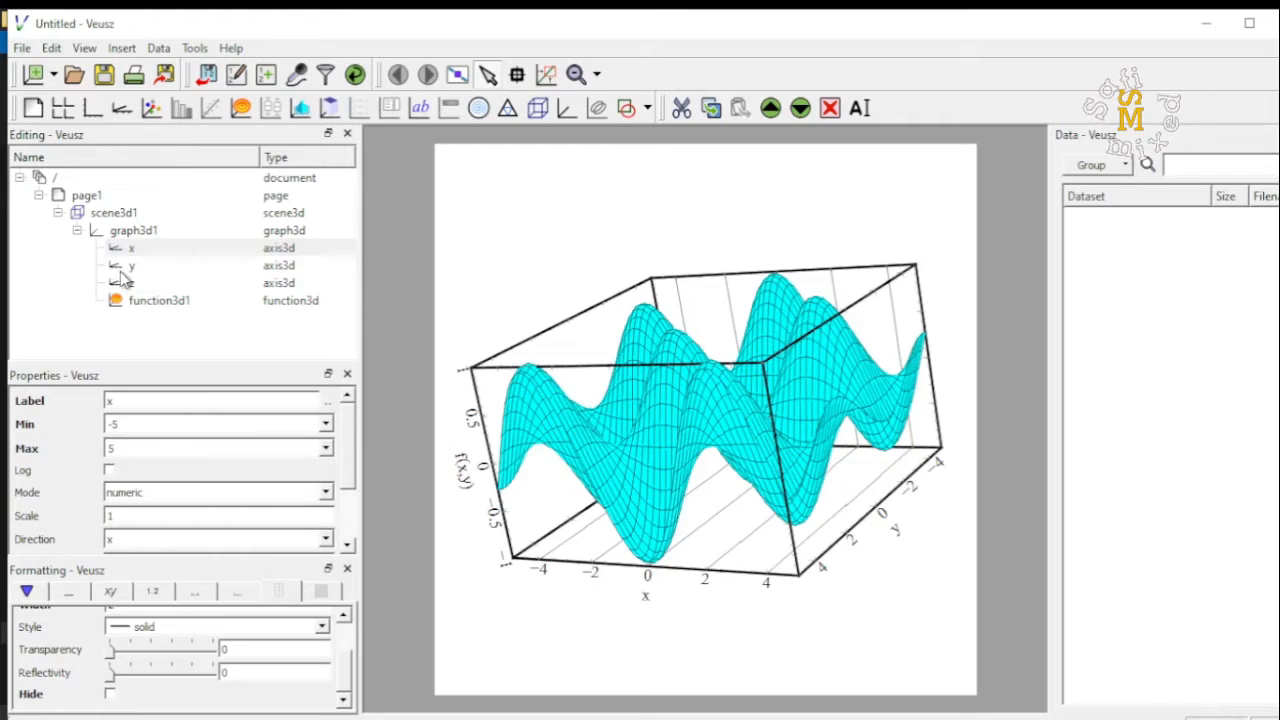
{"action": "left_click", "coordinate": [131, 265]}
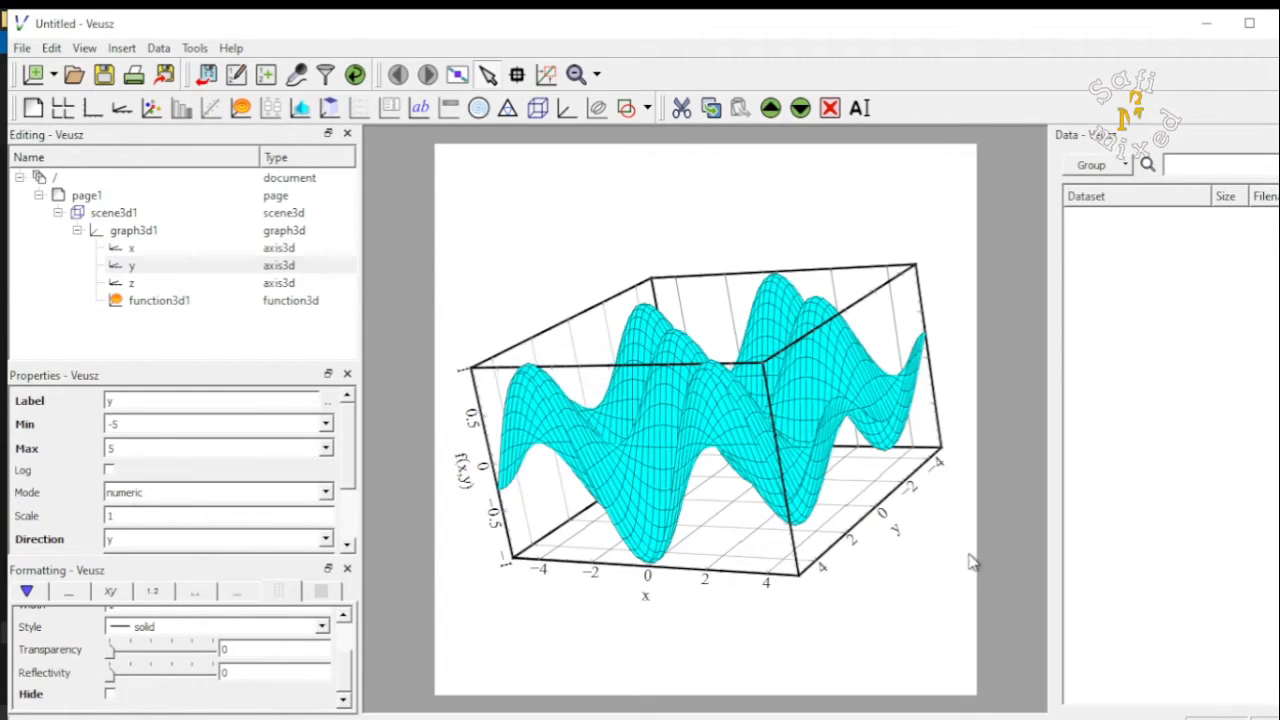
{"action": "mouse_move", "coordinate": [115, 222]}
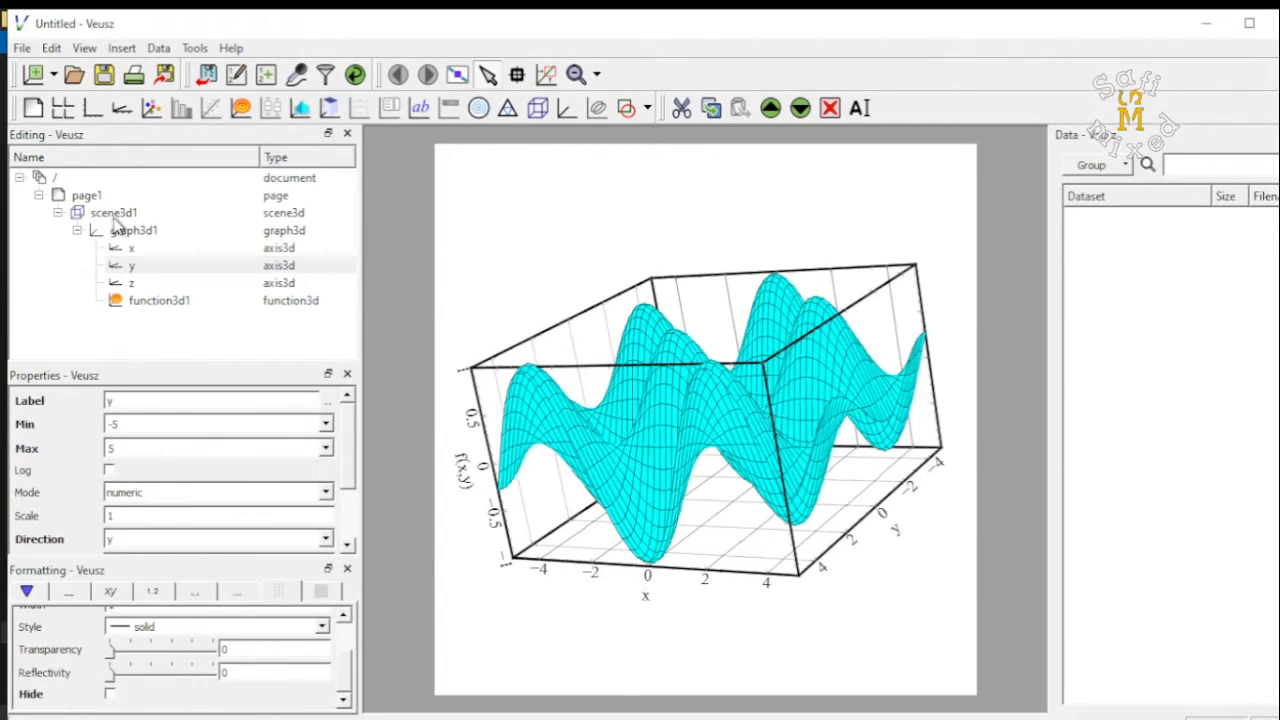
{"action": "left_click", "coordinate": [131, 282]}
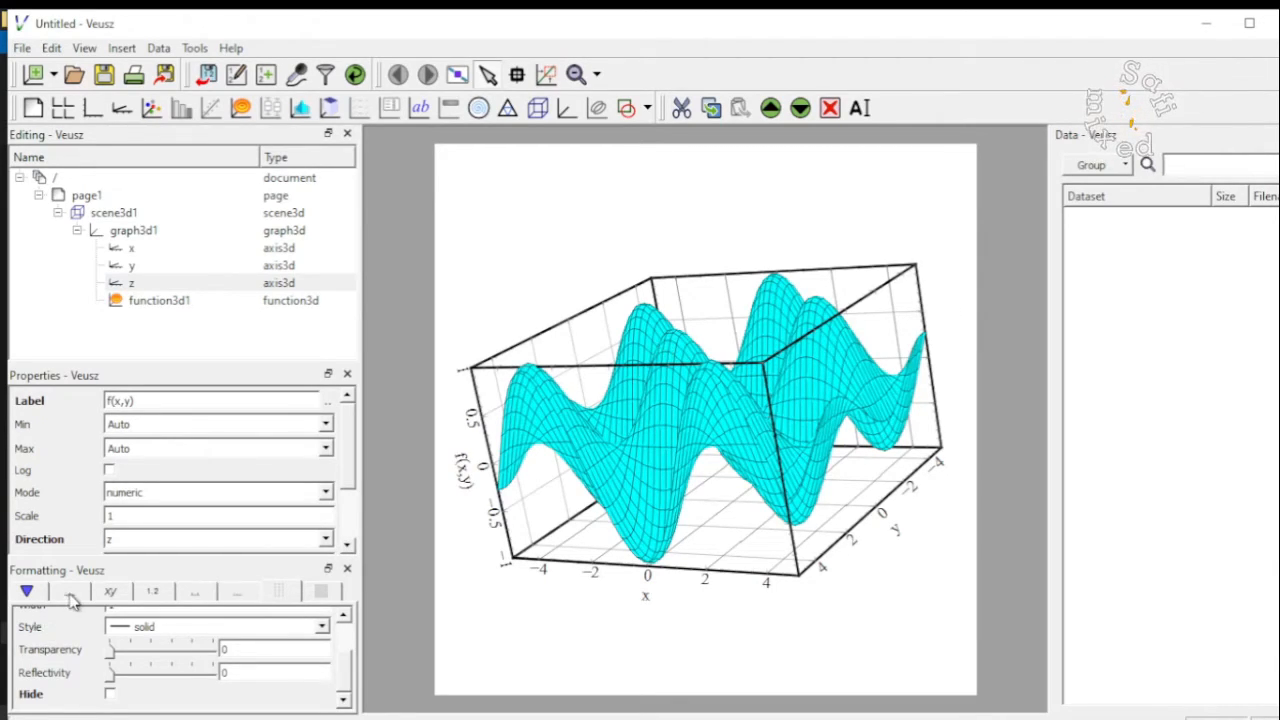
{"action": "left_click", "coordinate": [67, 591]}
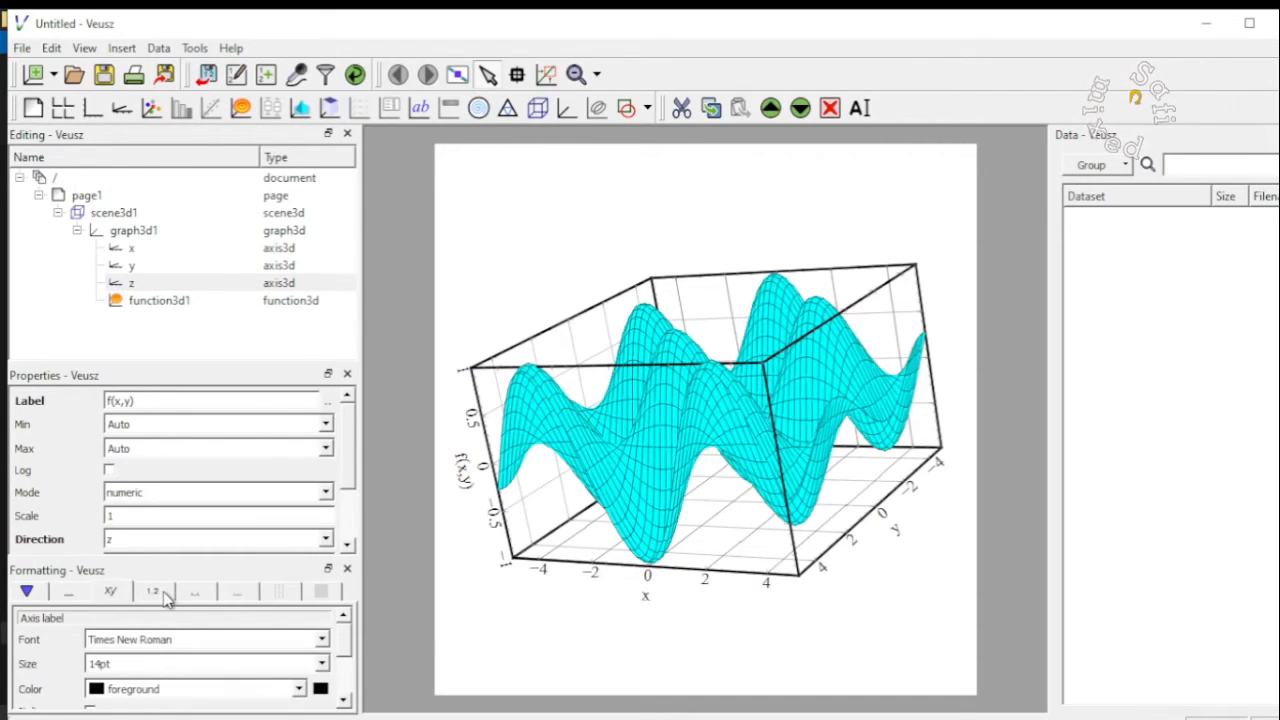
{"action": "left_click", "coordinate": [152, 590]}
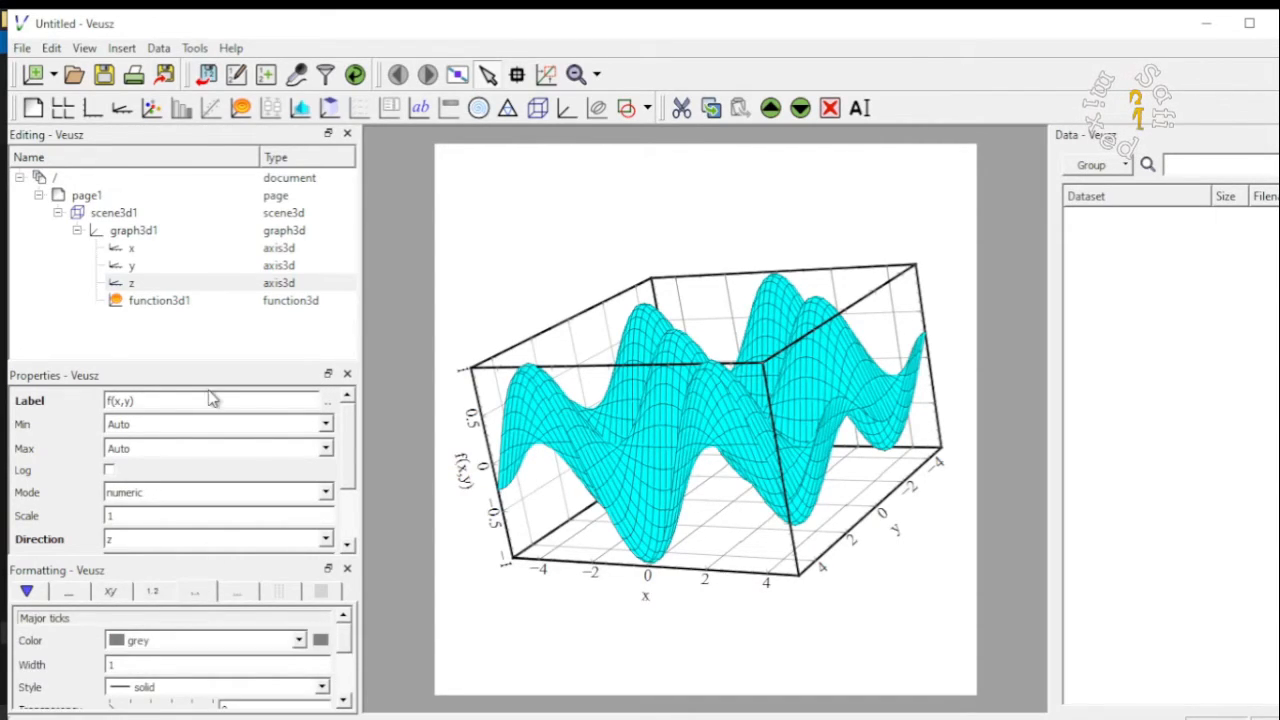
{"action": "left_click", "coordinate": [159, 300]}
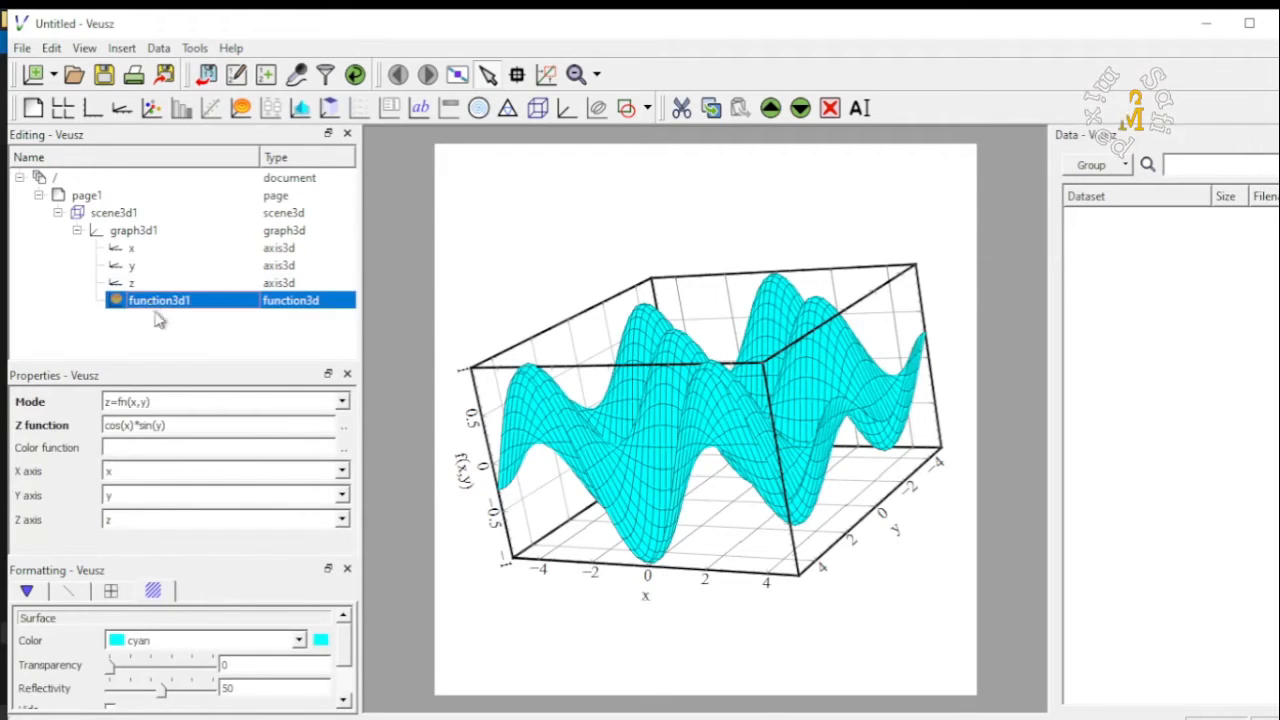
{"action": "left_click", "coordinate": [111, 591]}
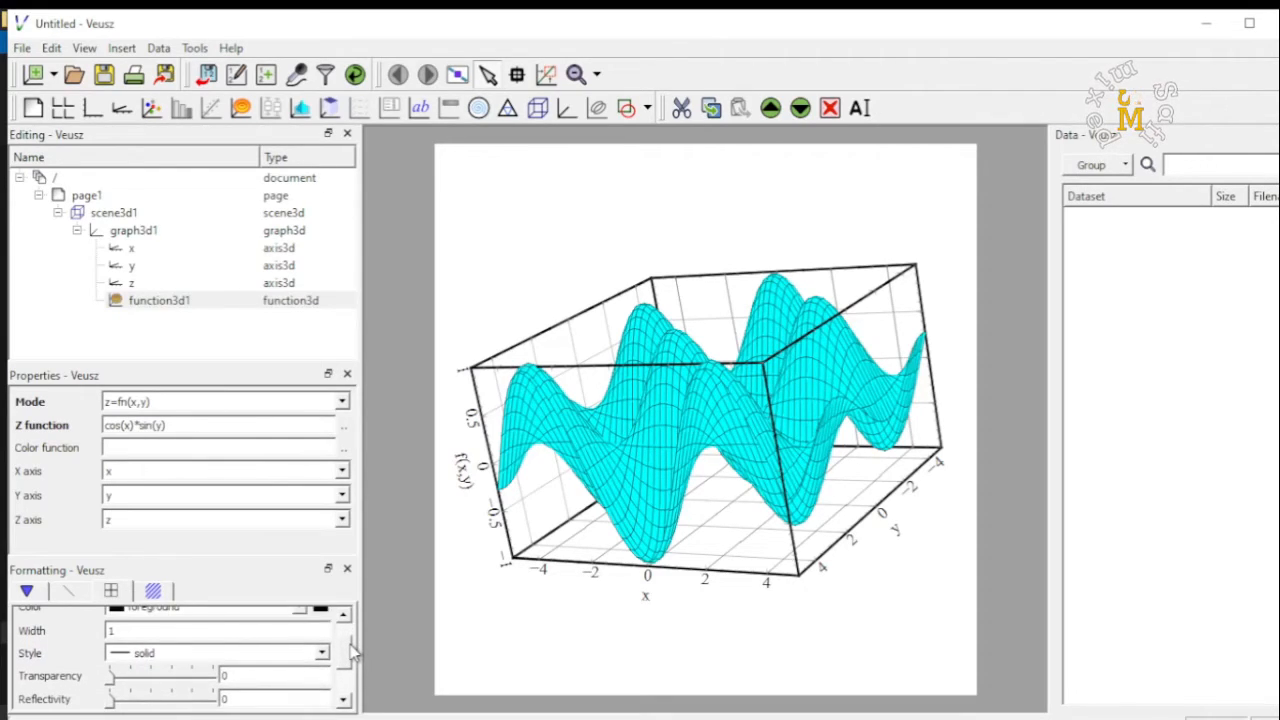
{"action": "left_click", "coordinate": [180, 630]}
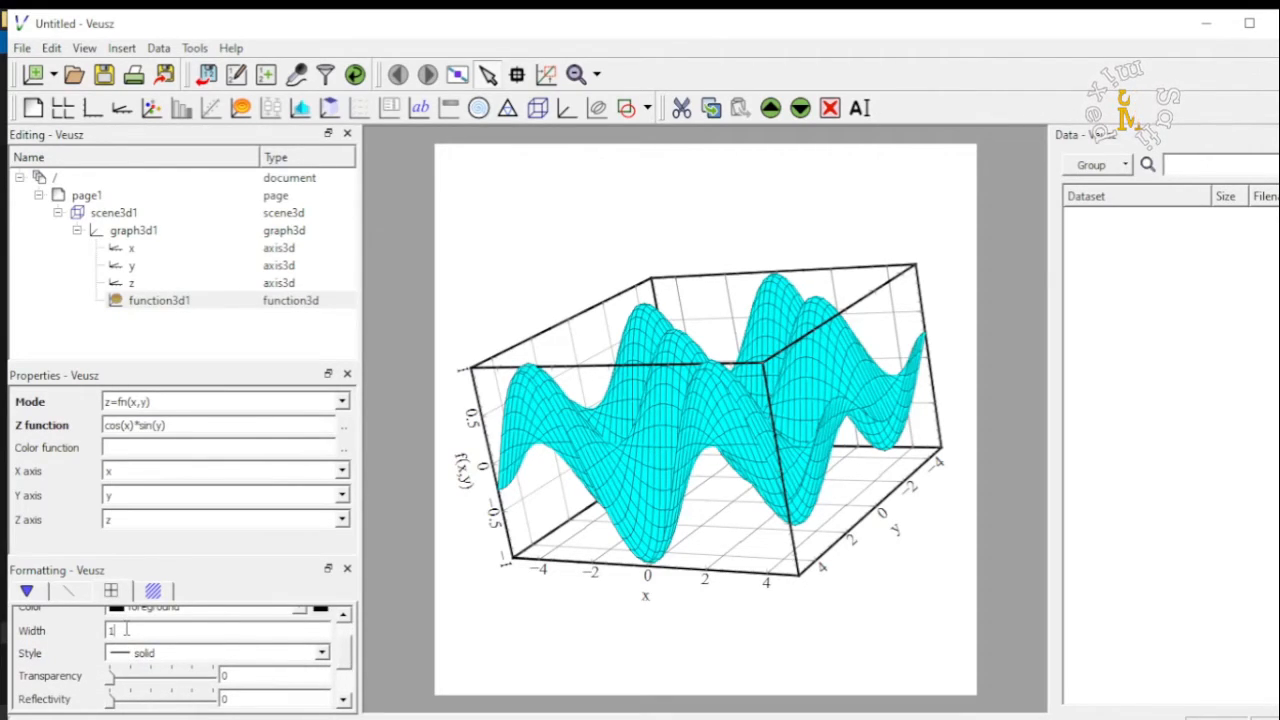
{"action": "type", "text": "5"}
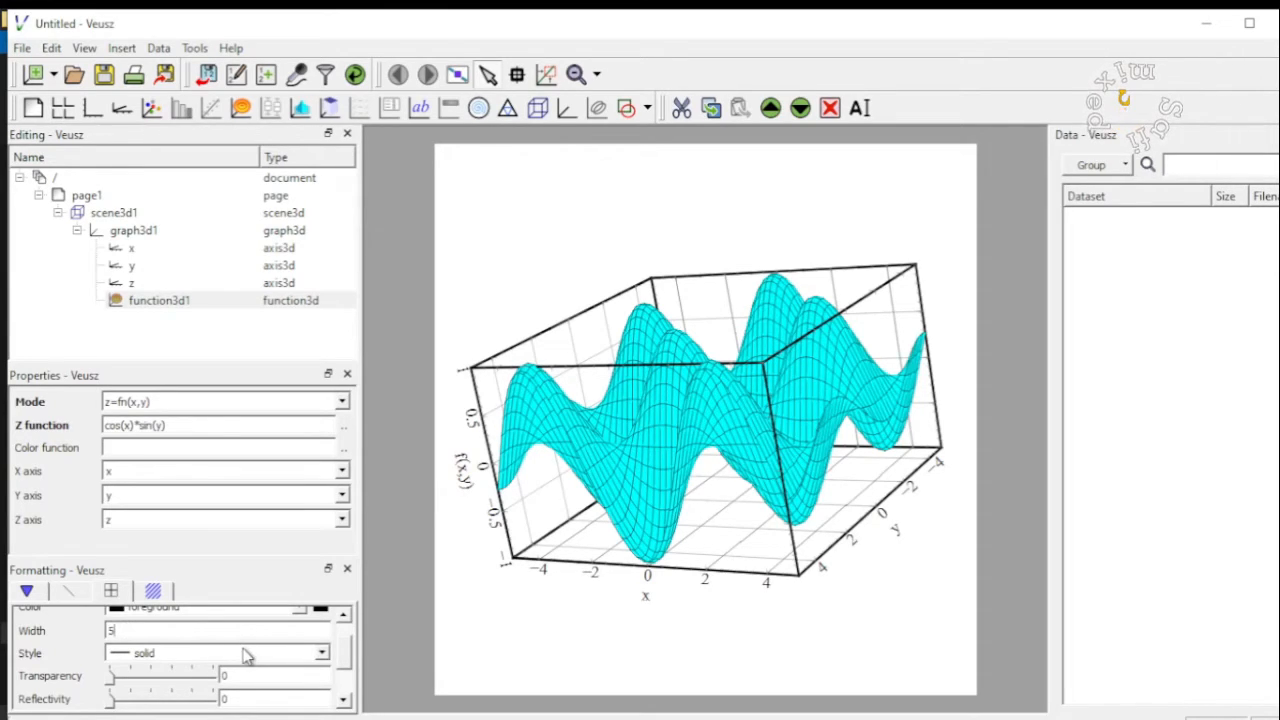
{"action": "left_click", "coordinate": [320, 653]}
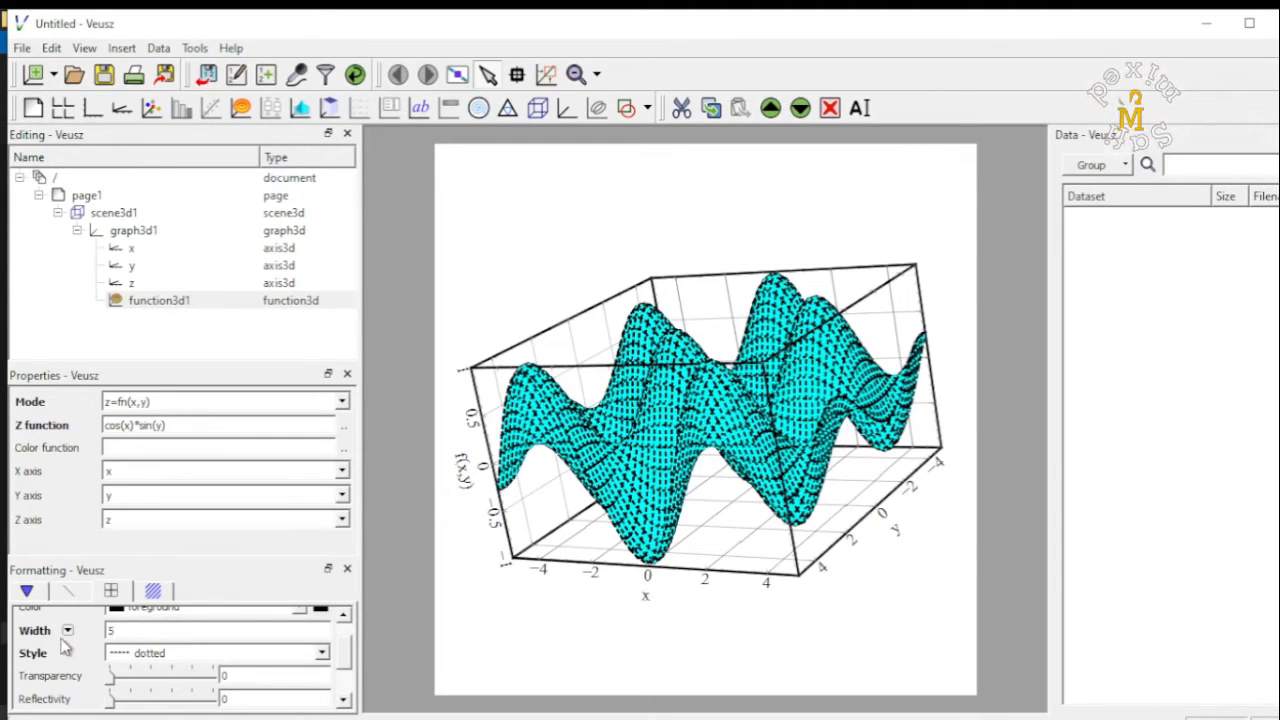
{"action": "left_click", "coordinate": [68, 630]}
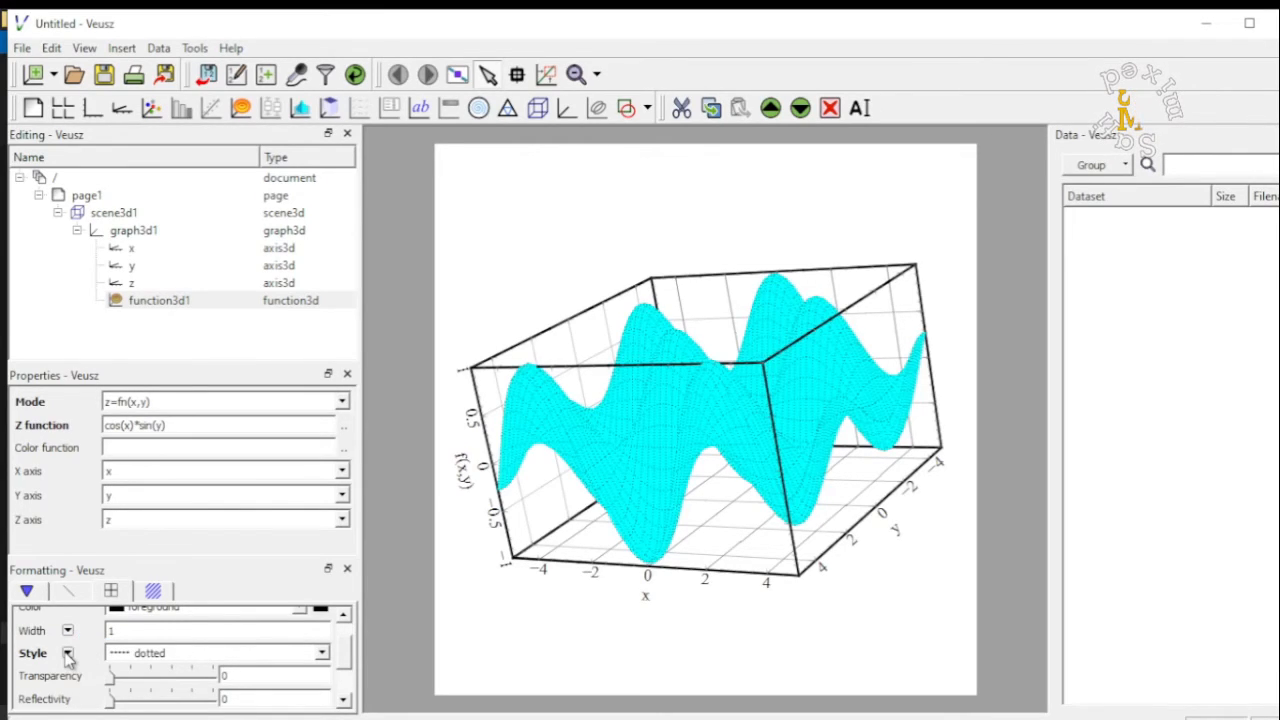
{"action": "right_click", "coordinate": [68, 653]}
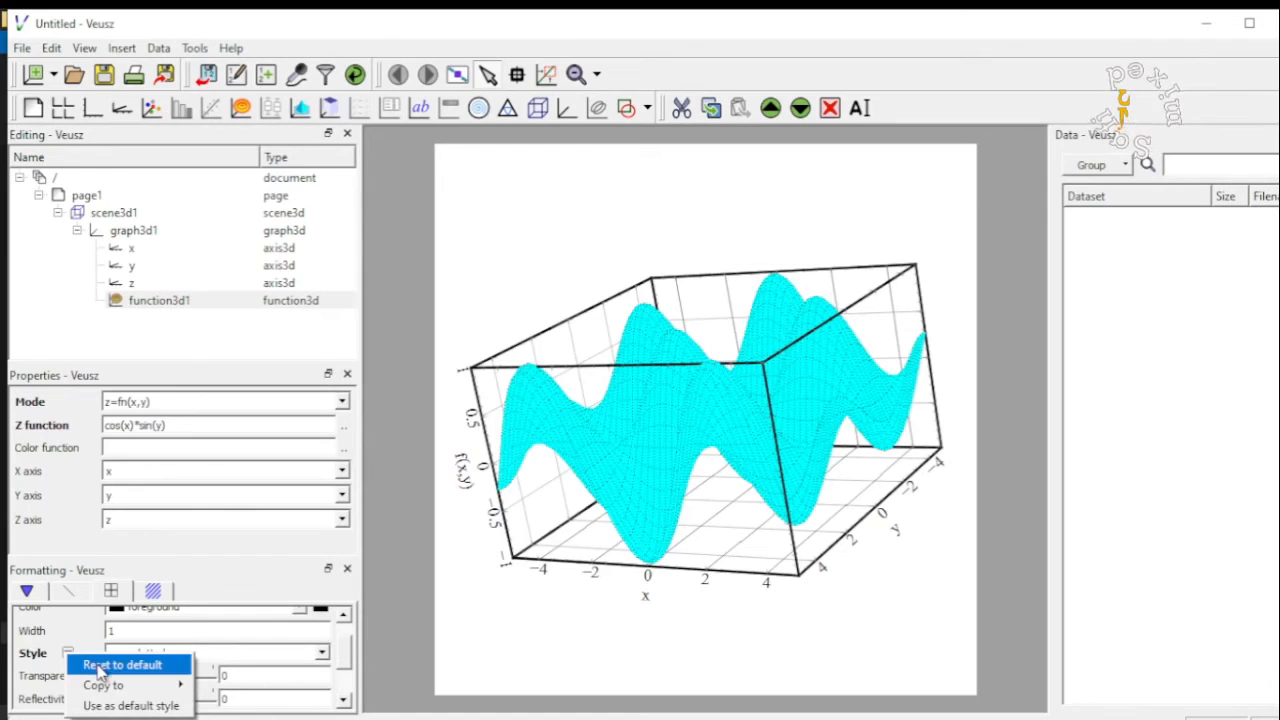
{"action": "left_click", "coordinate": [122, 664]}
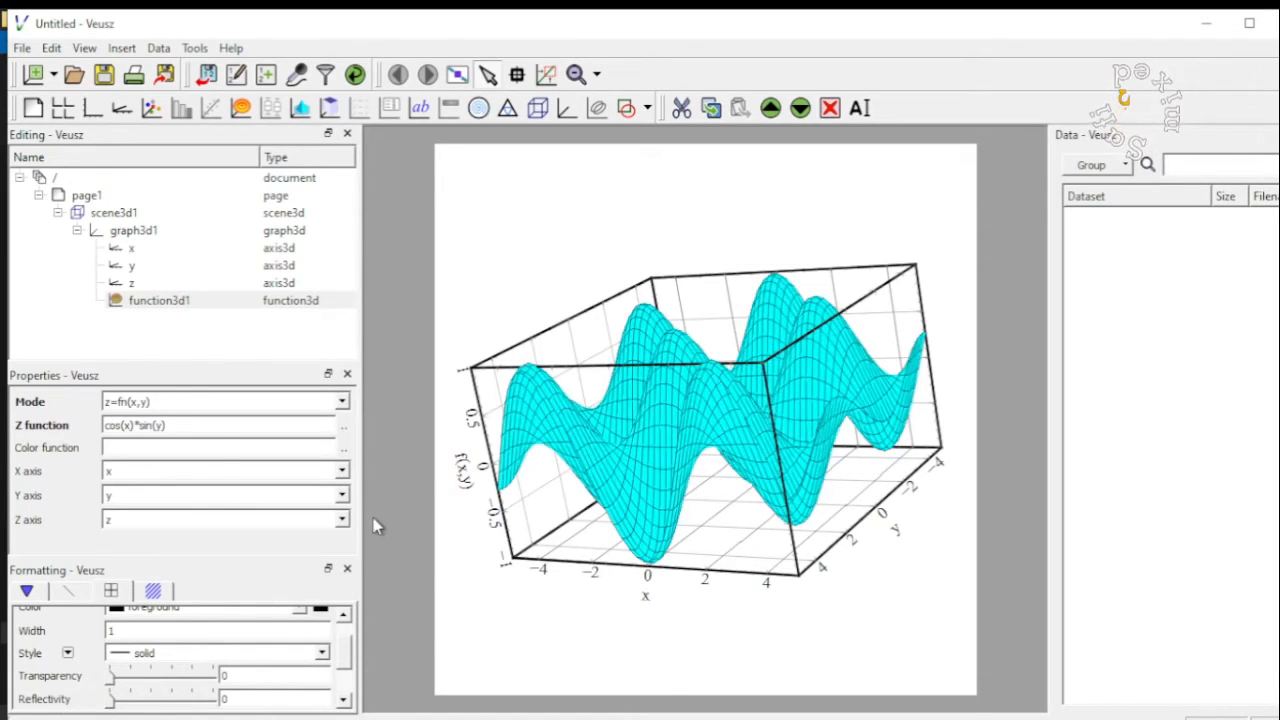
{"action": "left_click", "coordinate": [153, 590]}
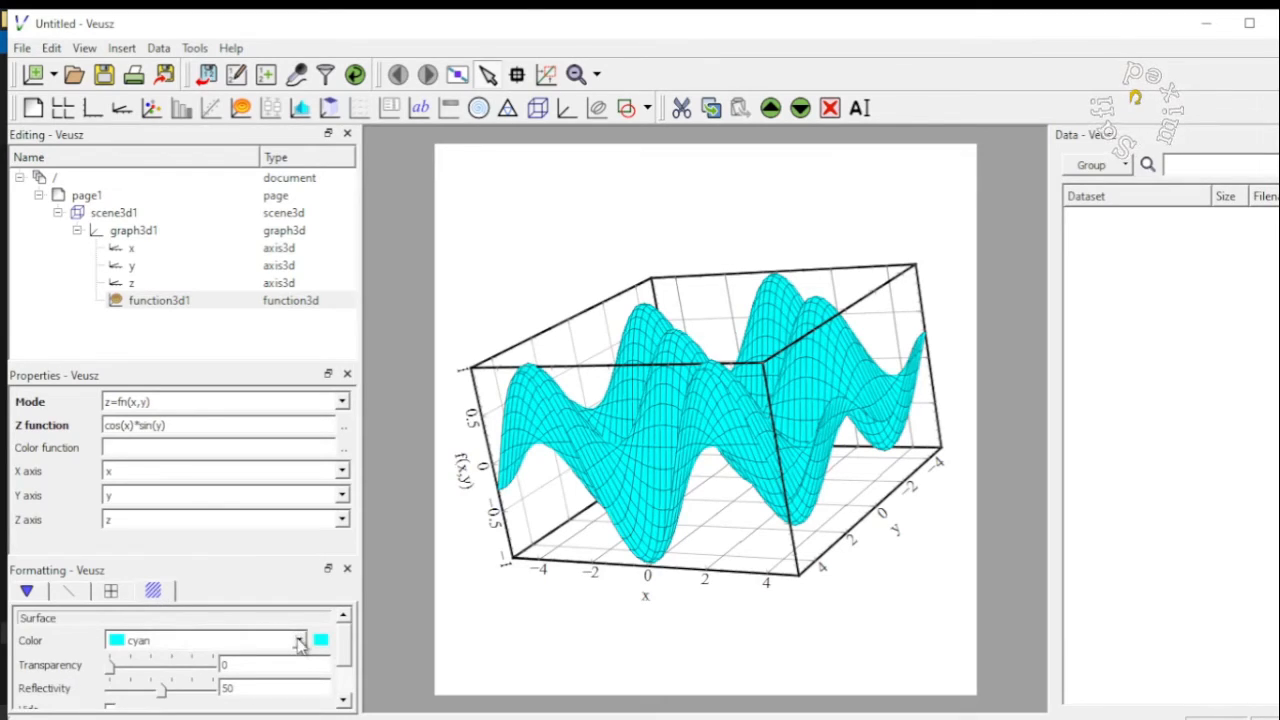
{"action": "left_click", "coordinate": [300, 640]}
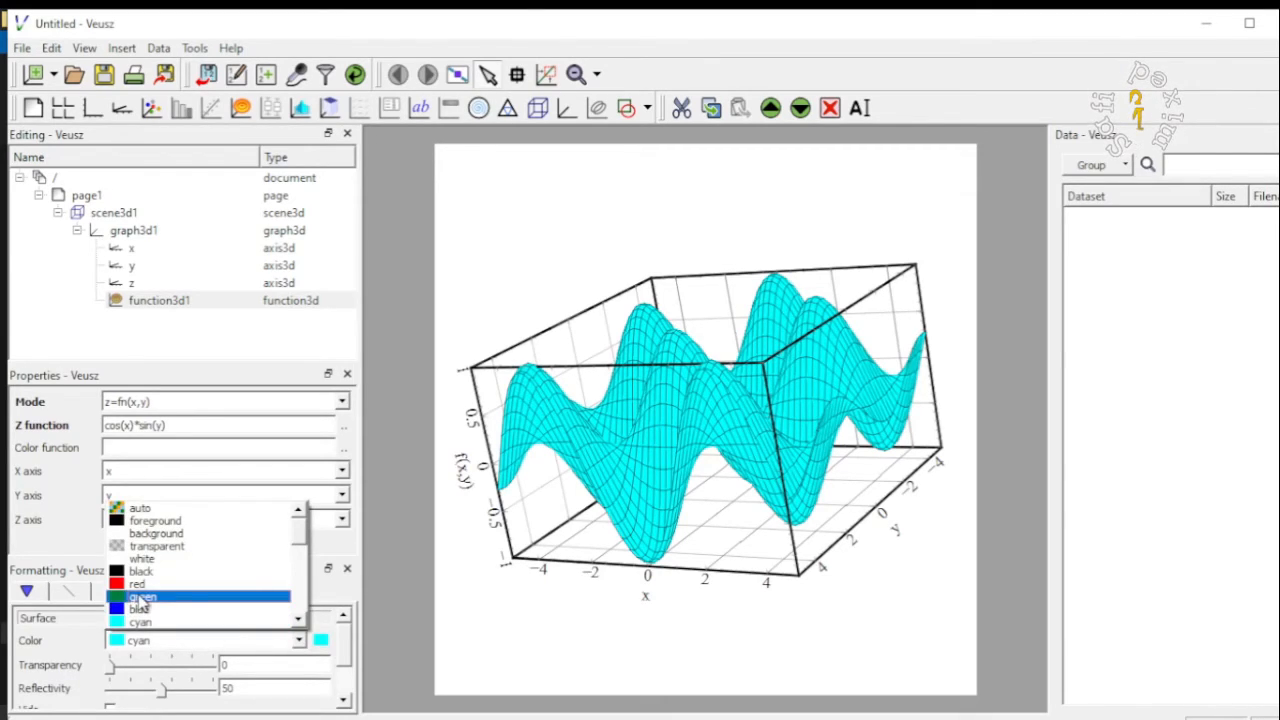
{"action": "left_click", "coordinate": [142, 596]}
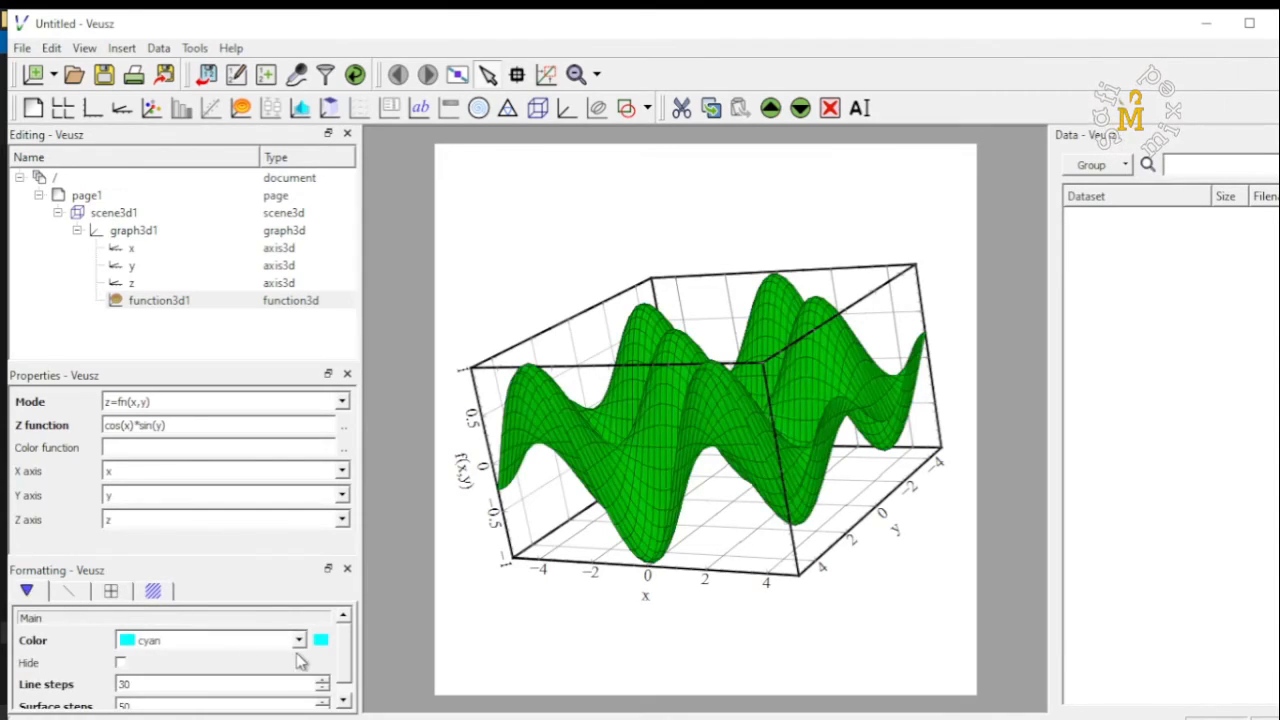
{"action": "left_click", "coordinate": [298, 640]}
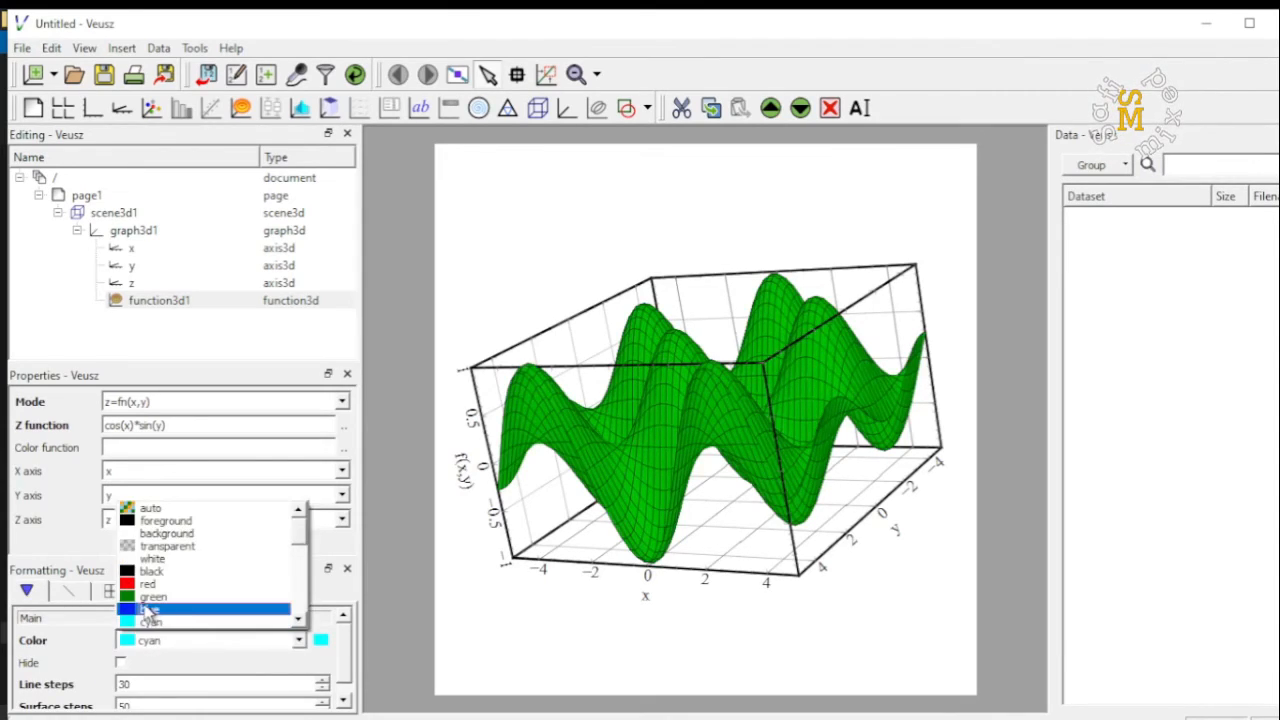
{"action": "left_click", "coordinate": [152, 596]}
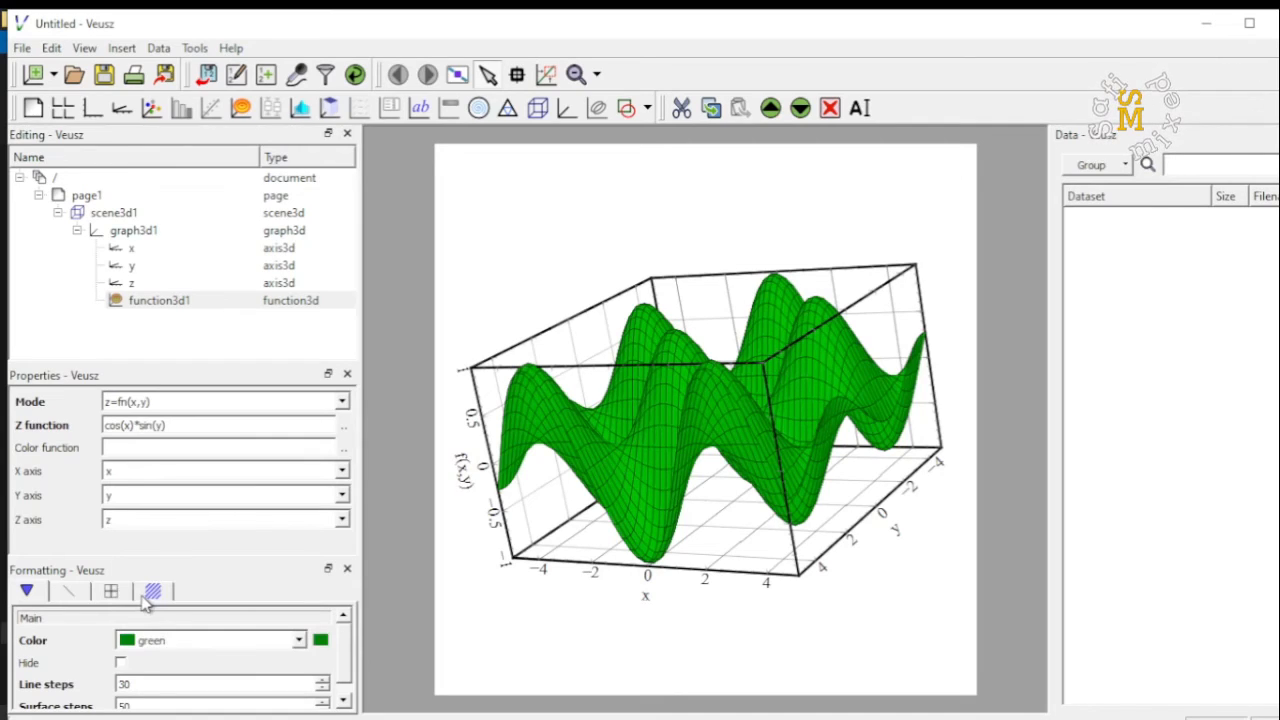
{"action": "left_click", "coordinate": [152, 590]}
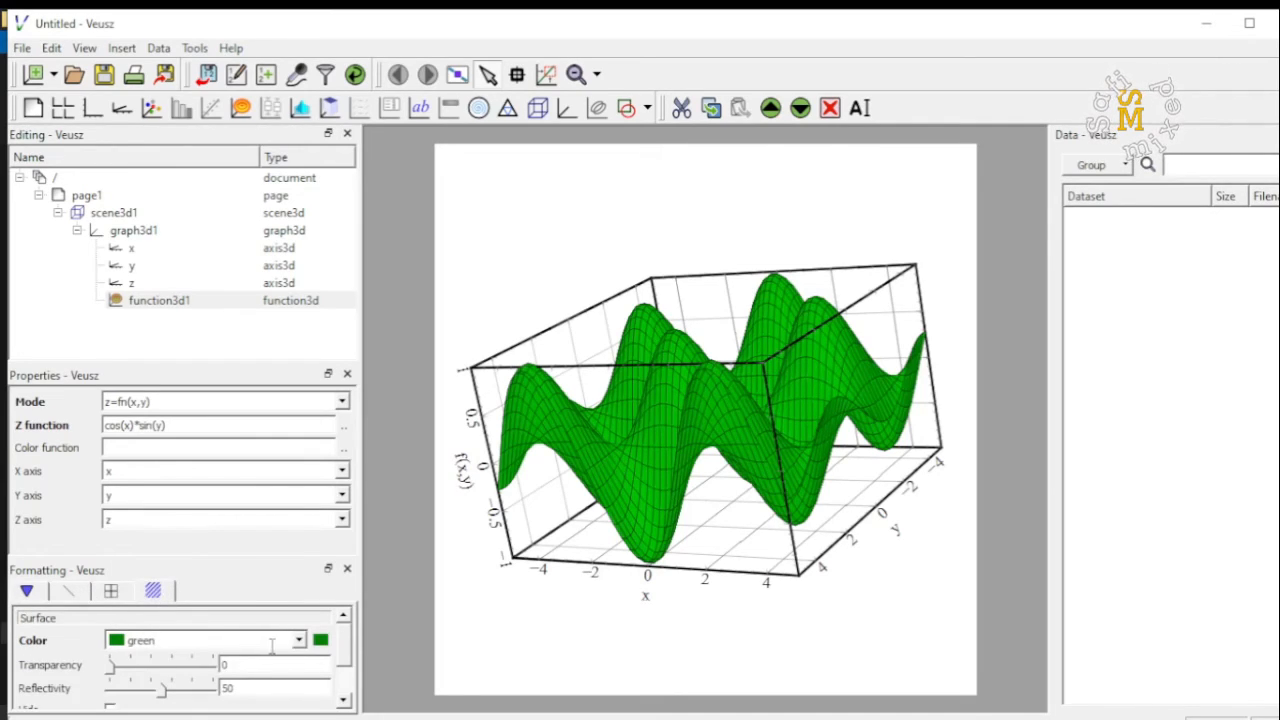
{"action": "left_click", "coordinate": [298, 640]}
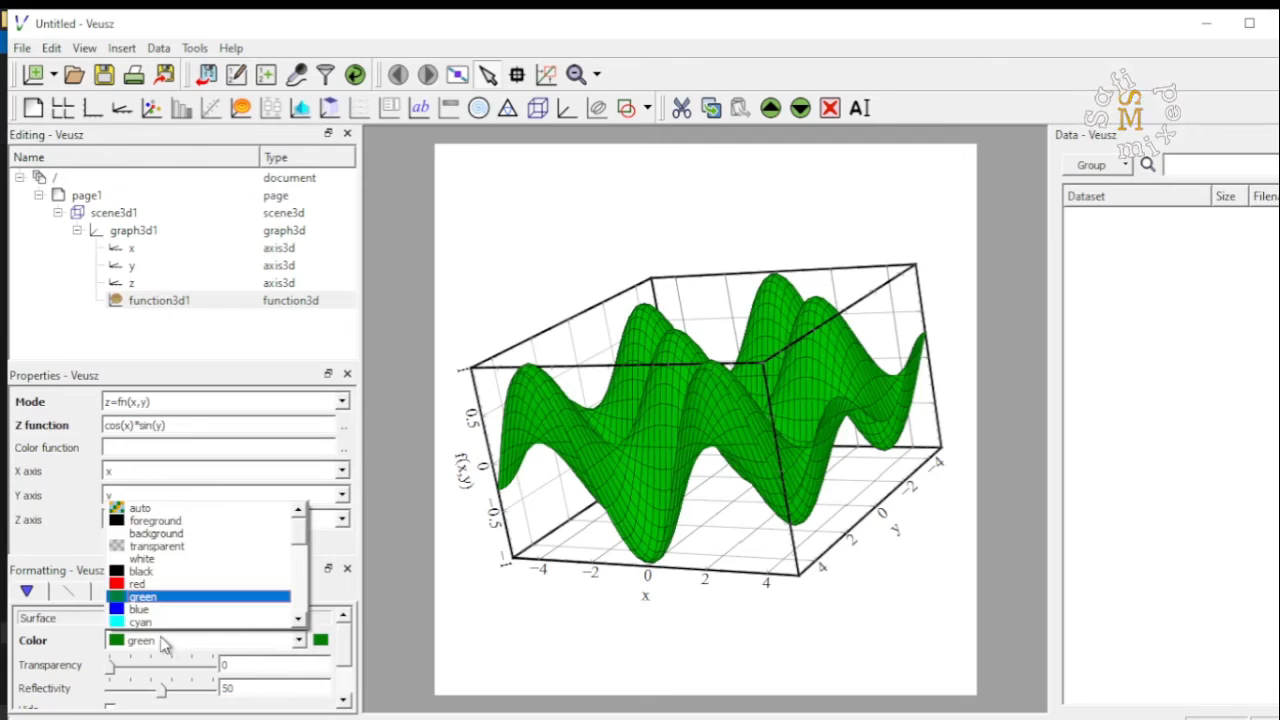
{"action": "left_click", "coordinate": [140, 621]}
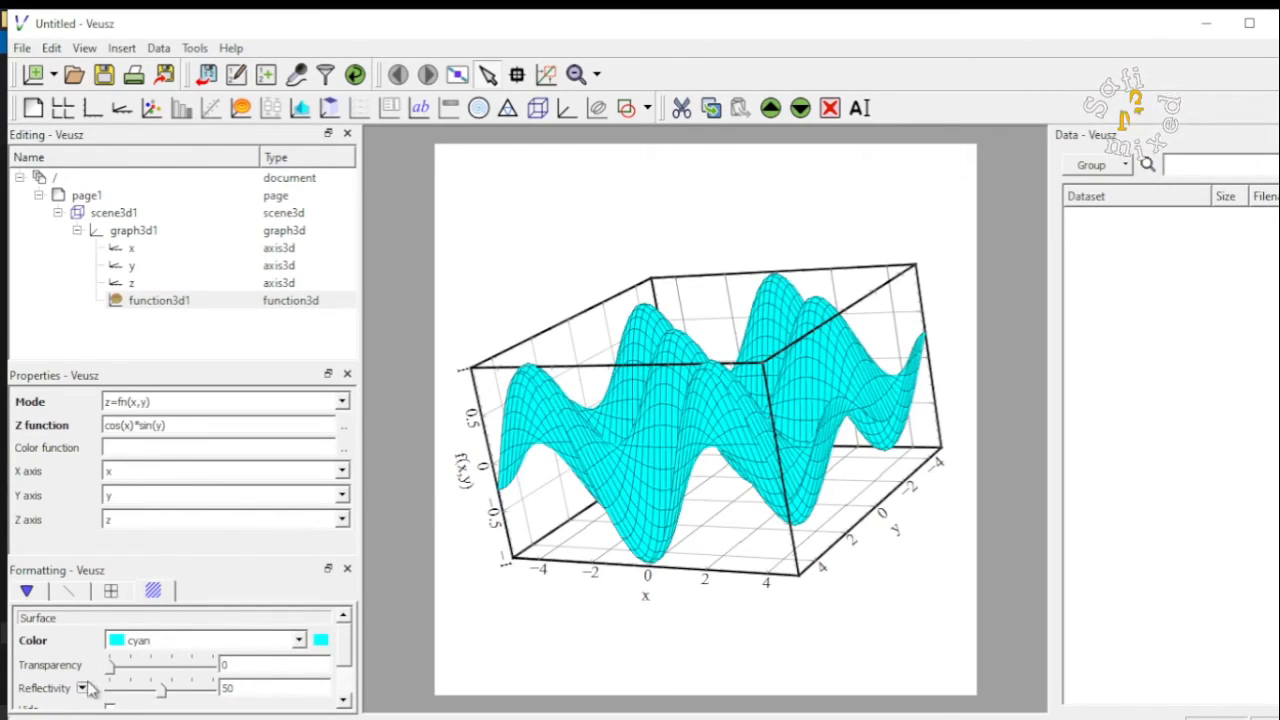
Try surface transparency up to 91, reset it to 0, then set reflectivity to 100.
{"action": "left_click_drag", "start_coordinate": [113, 665], "coordinate": [185, 665]}
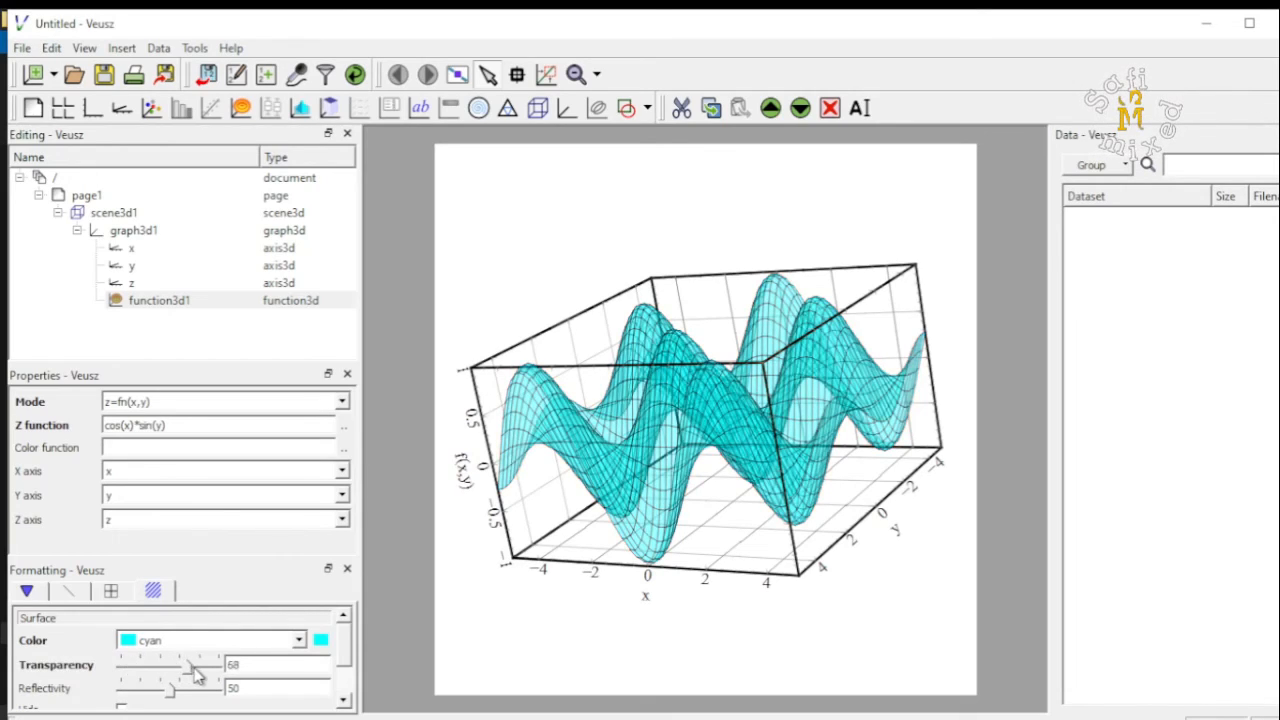
{"action": "left_click_drag", "start_coordinate": [195, 664], "coordinate": [213, 664]}
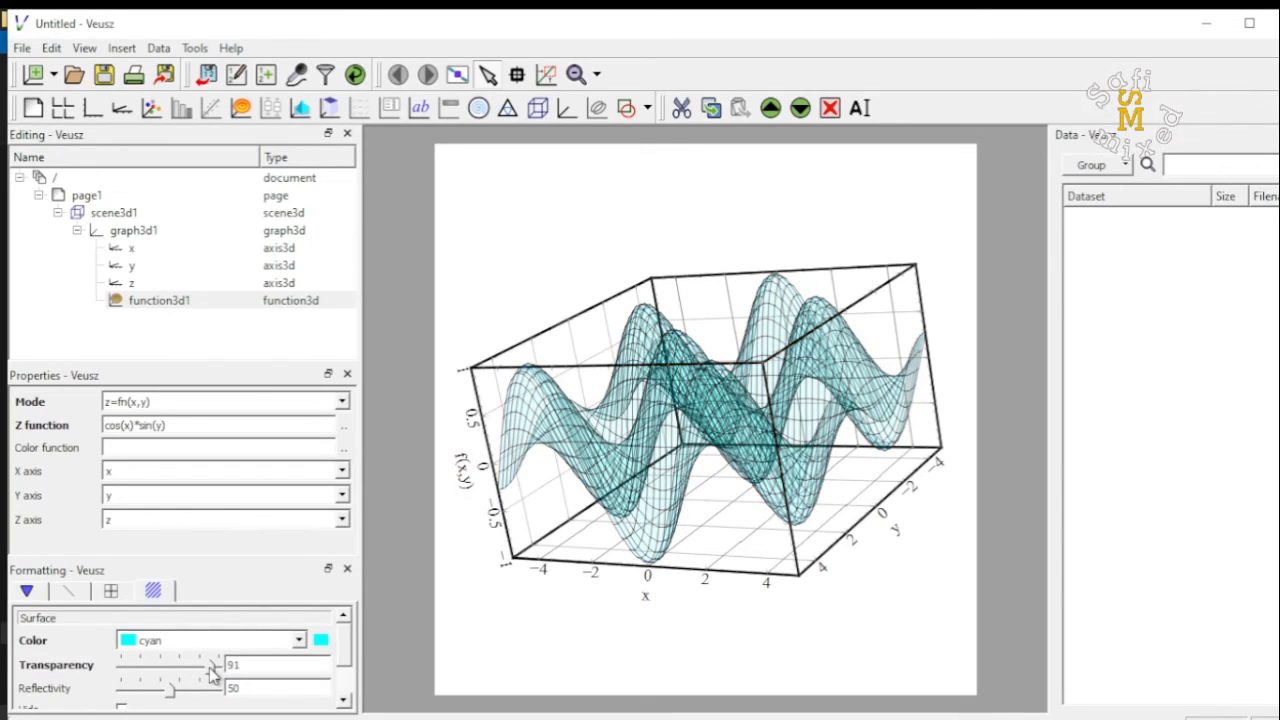
{"action": "left_click_drag", "start_coordinate": [213, 665], "coordinate": [120, 665]}
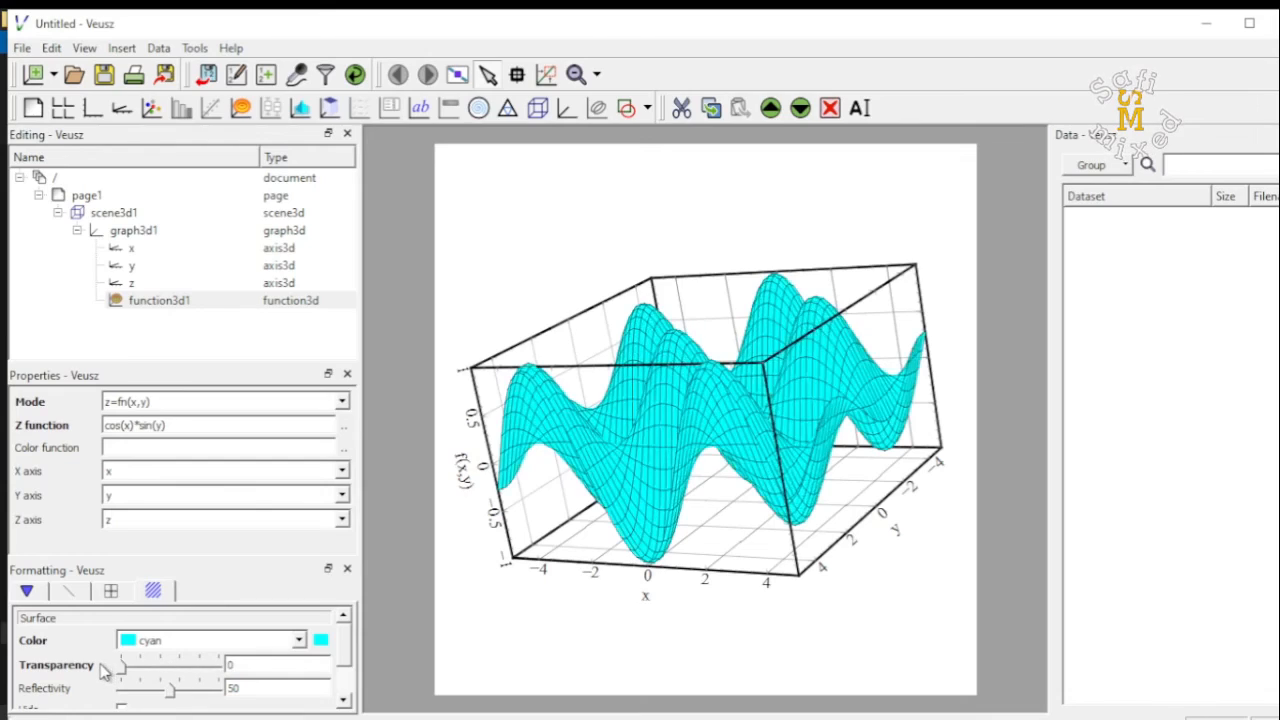
{"action": "left_click_drag", "start_coordinate": [170, 690], "coordinate": [167, 690]}
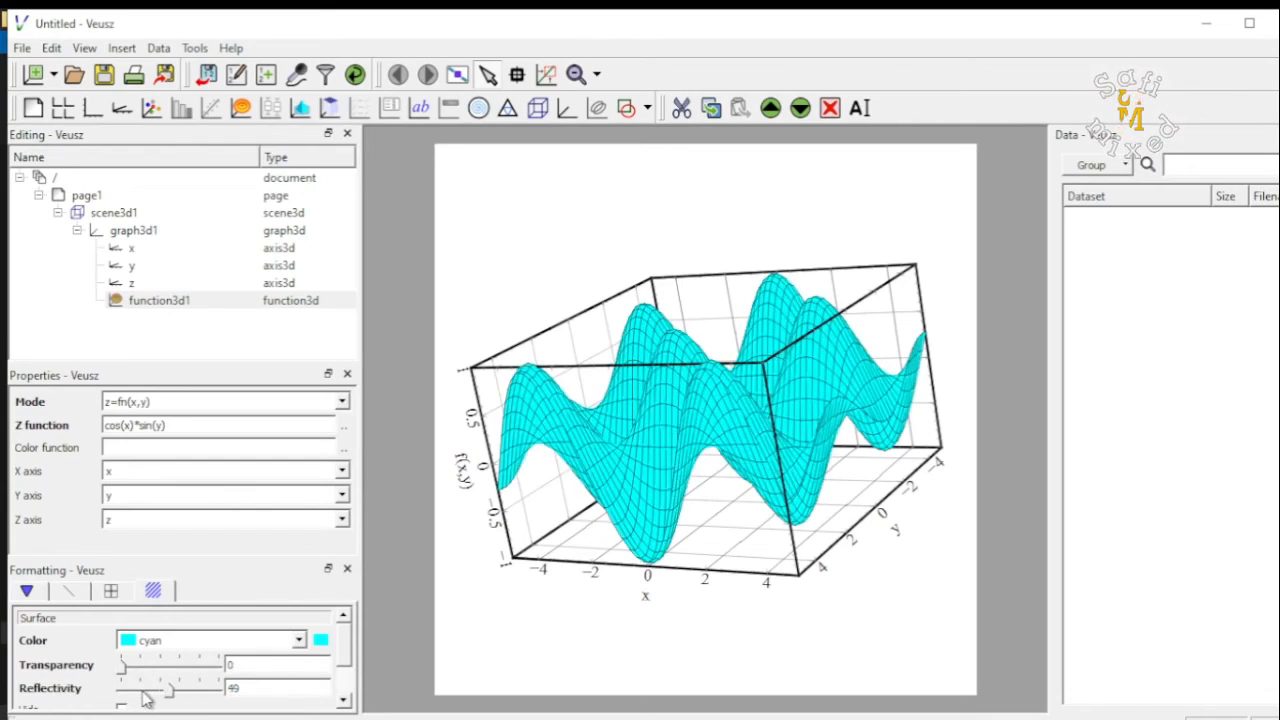
{"action": "left_click_drag", "start_coordinate": [168, 690], "coordinate": [235, 690]}
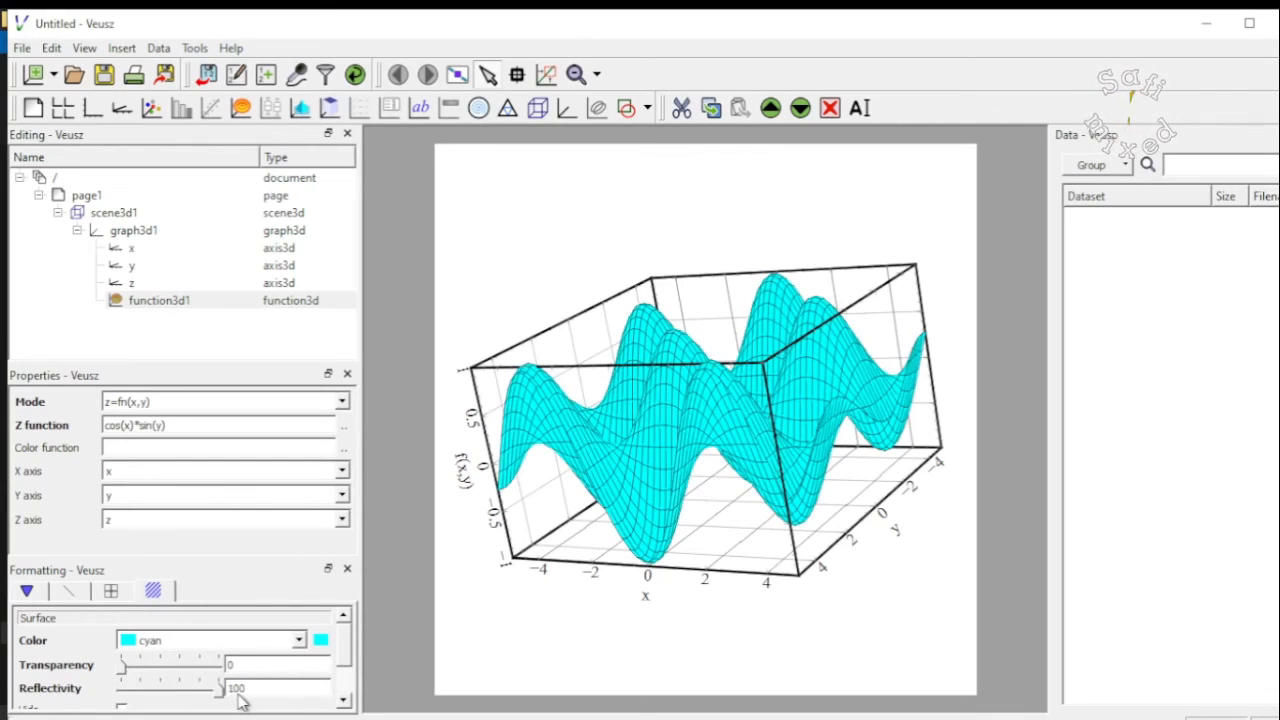